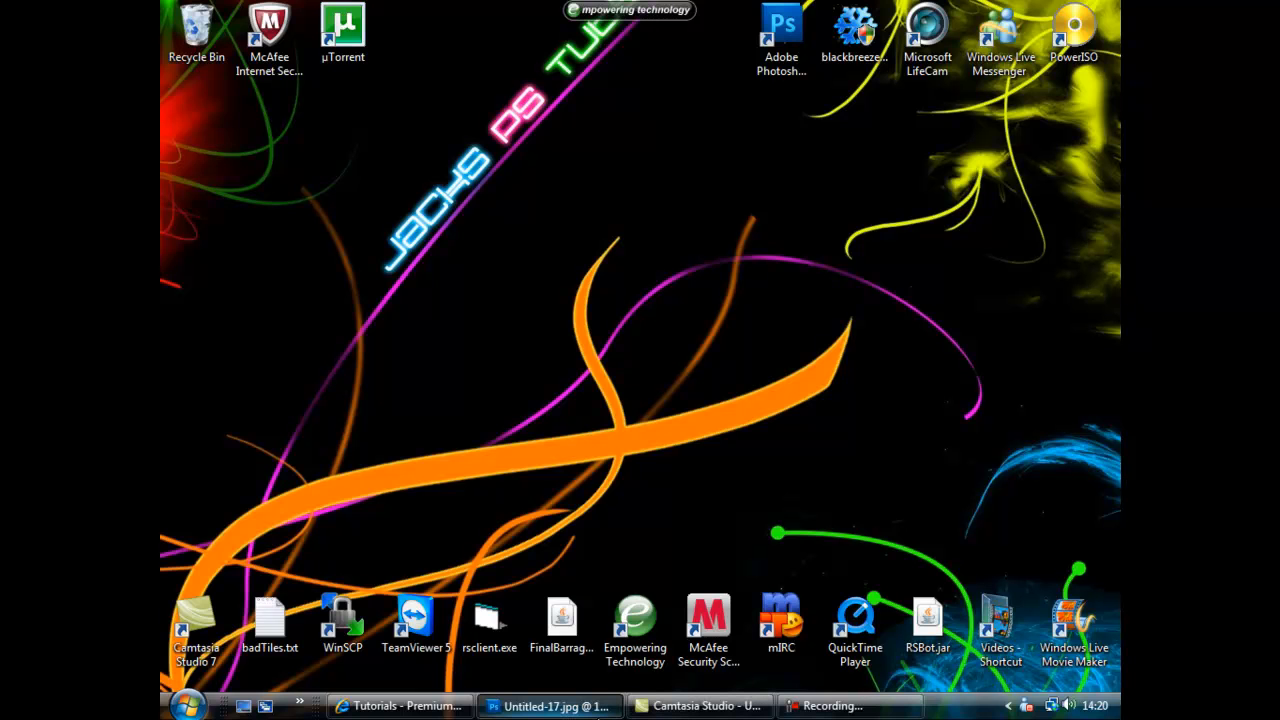
Bring the finished Untitled-17.jpg grunge artwork back to the front in Photoshop
left_click(550, 705)
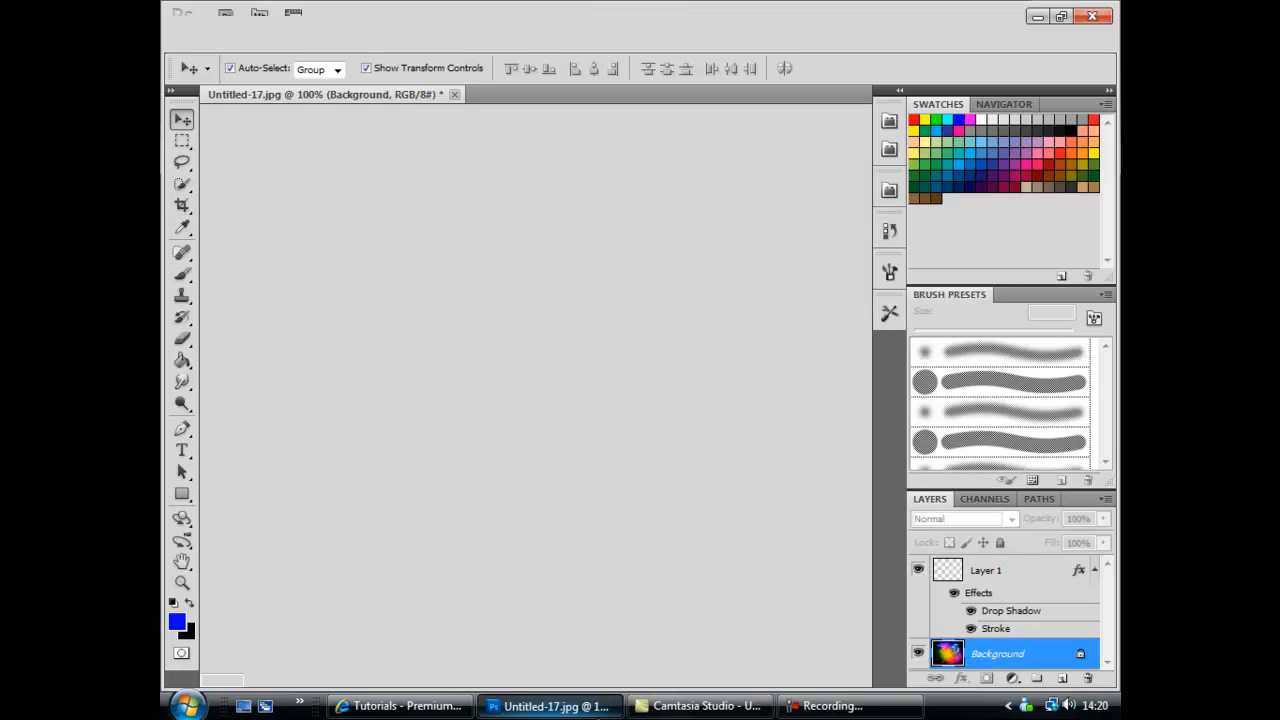
mouse_move(588, 540)
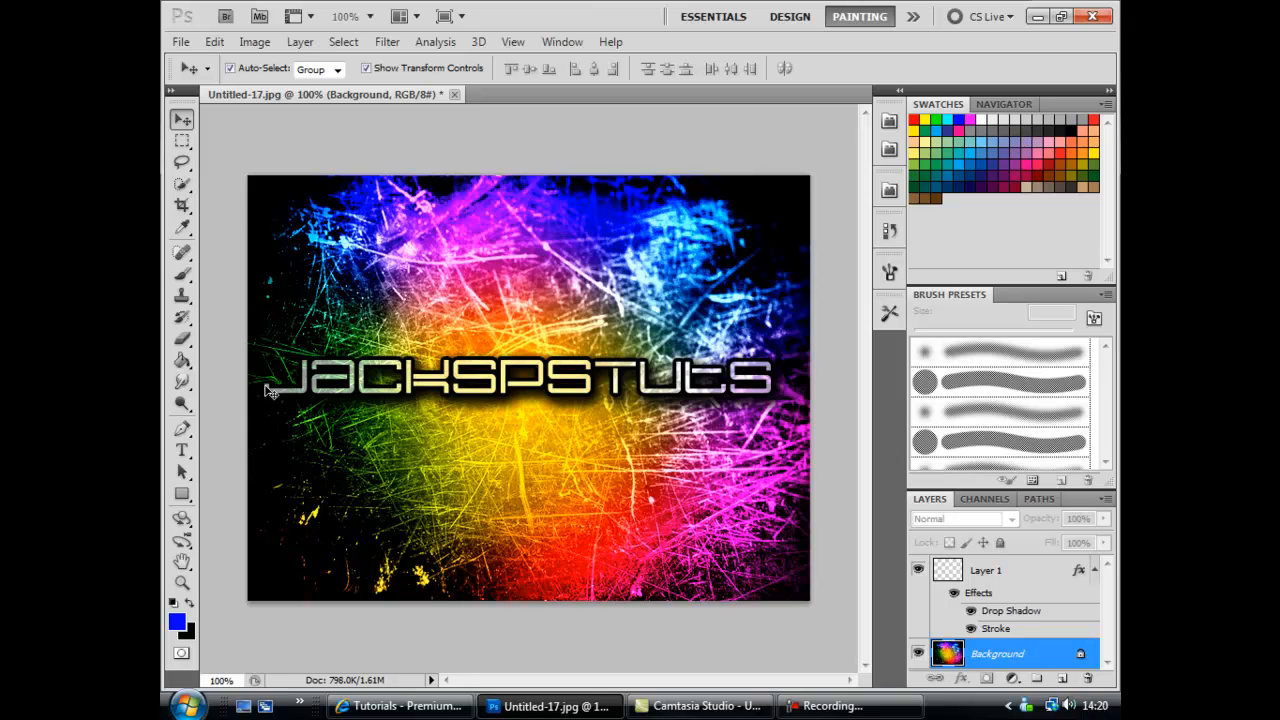
mouse_move(740, 360)
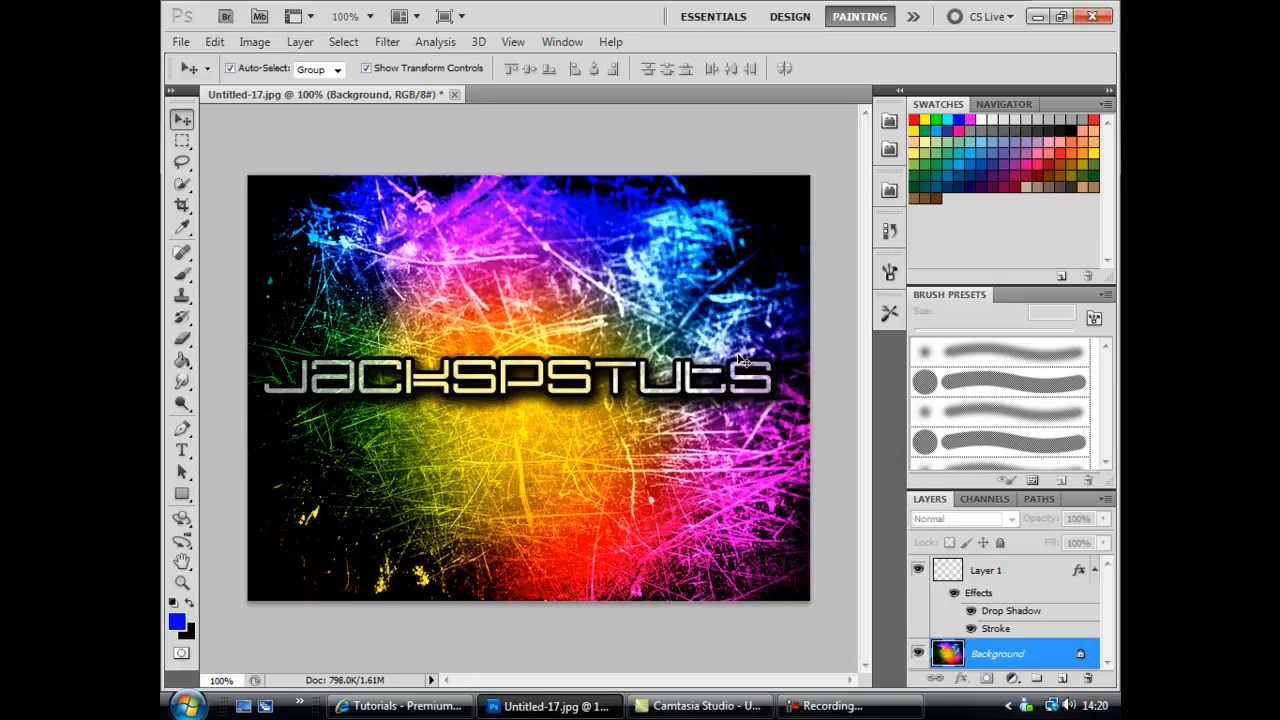
mouse_move(505, 410)
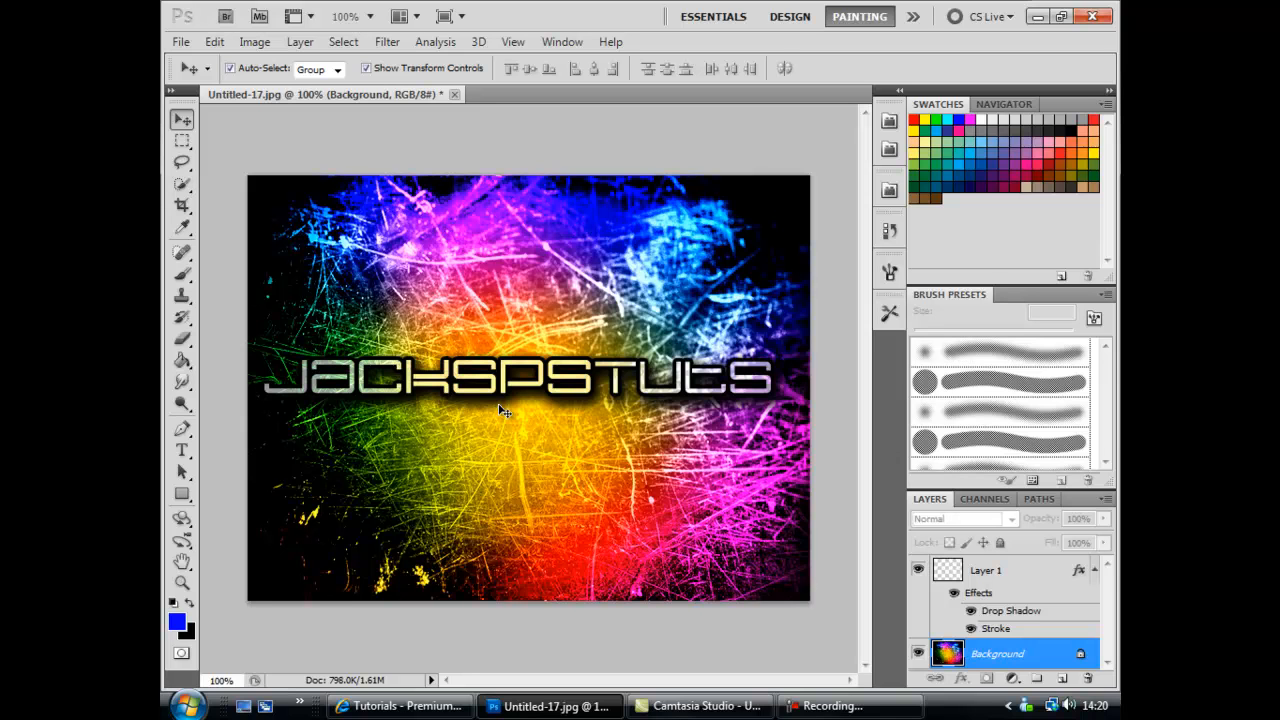
mouse_move(510, 390)
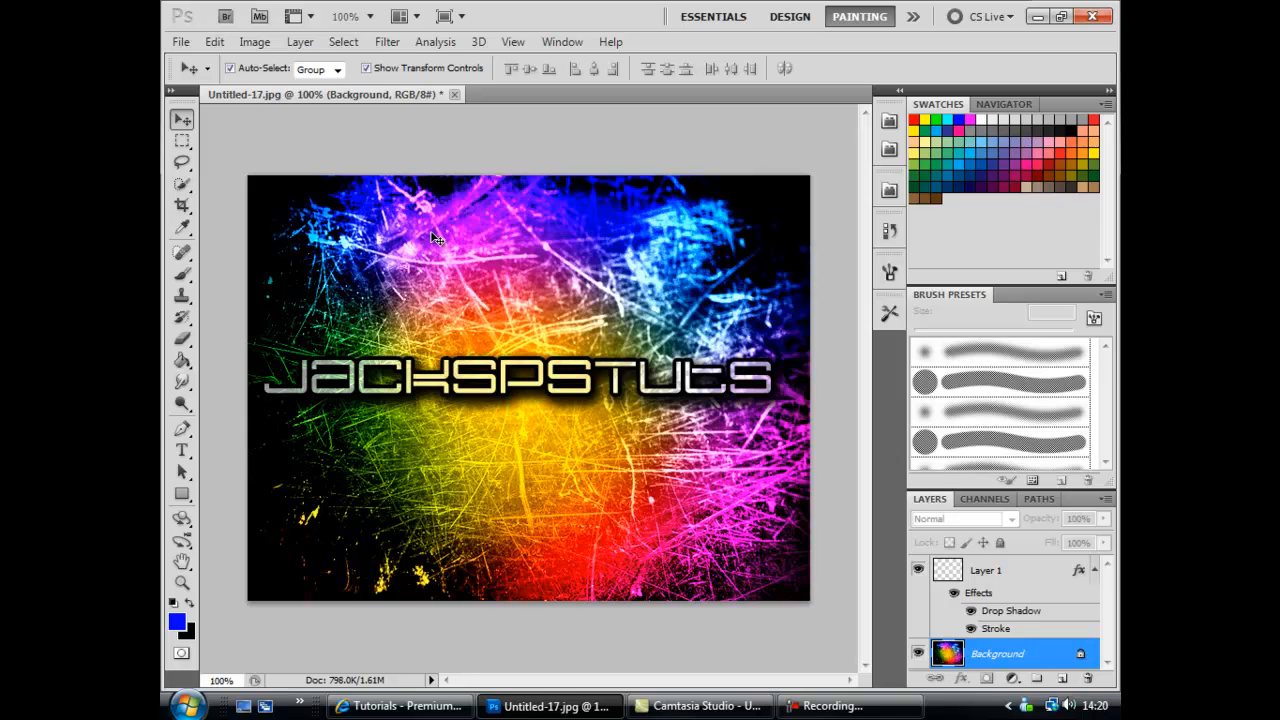
mouse_move(475, 378)
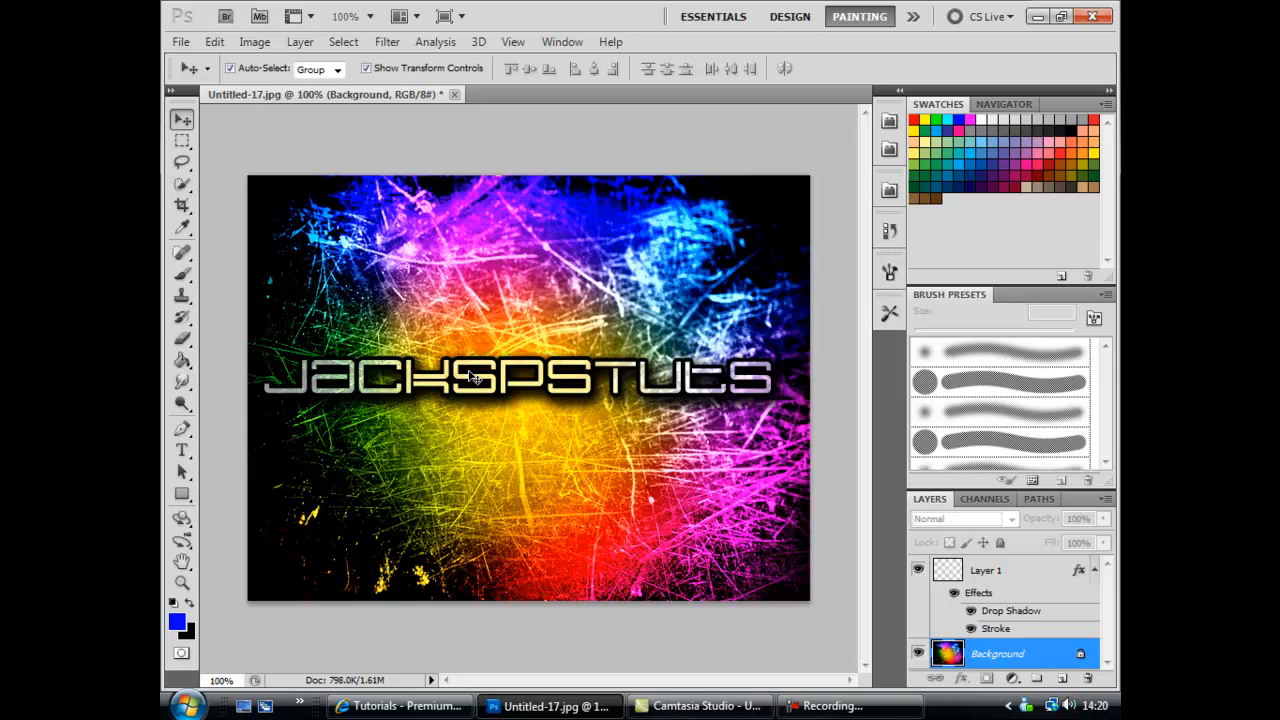
mouse_move(362, 197)
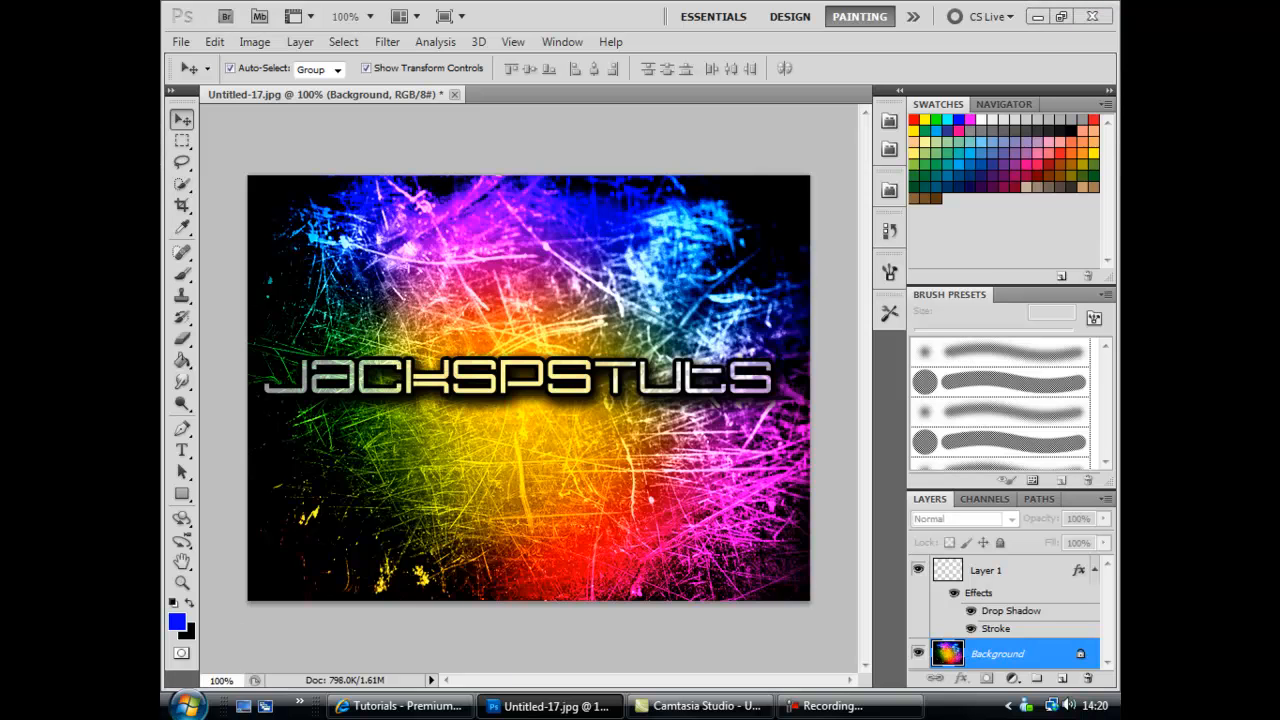
Browse to the Pictures folder in Explorer and select the orange grunge texture Untitled-17.jpg
left_click(186, 703)
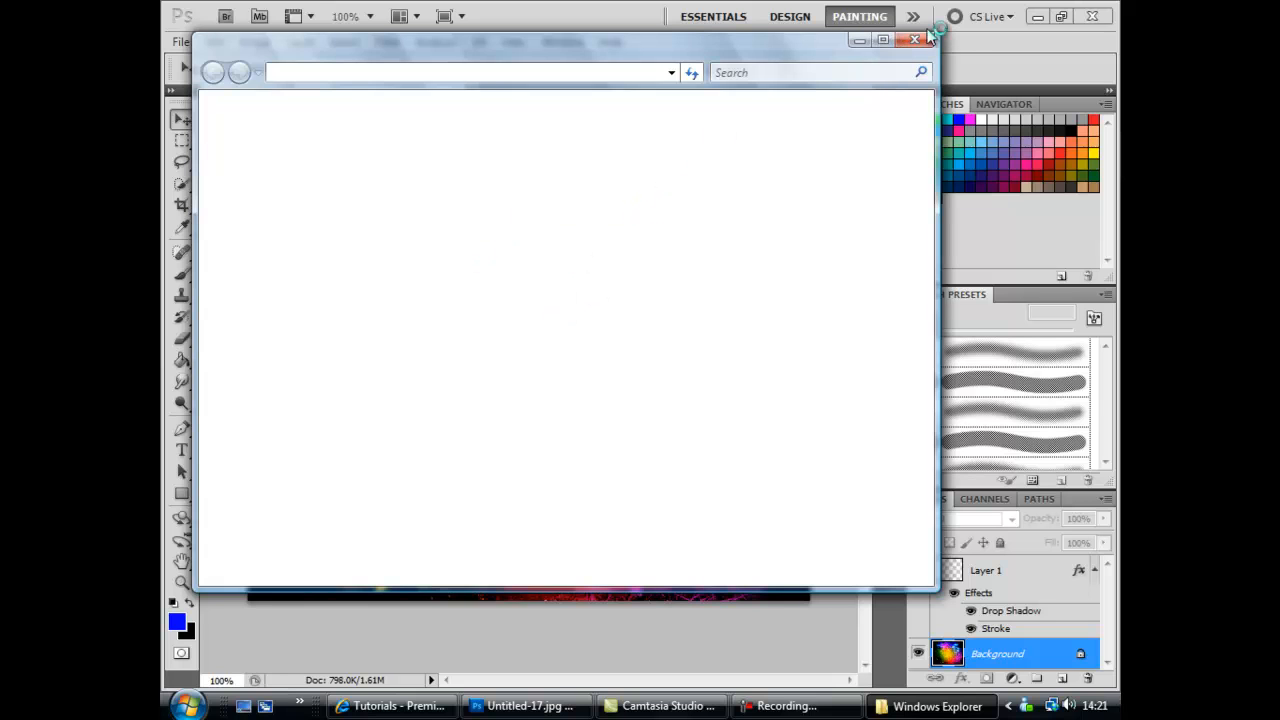
mouse_move(648, 530)
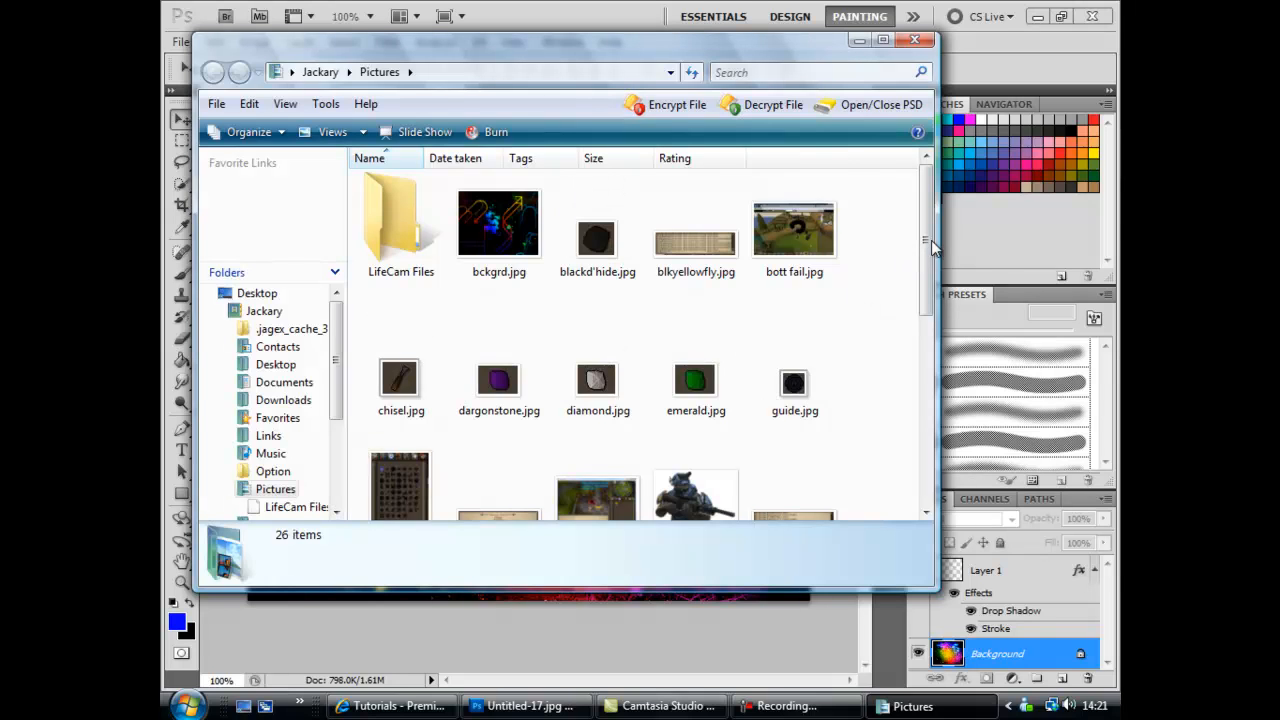
scroll("down", 3)
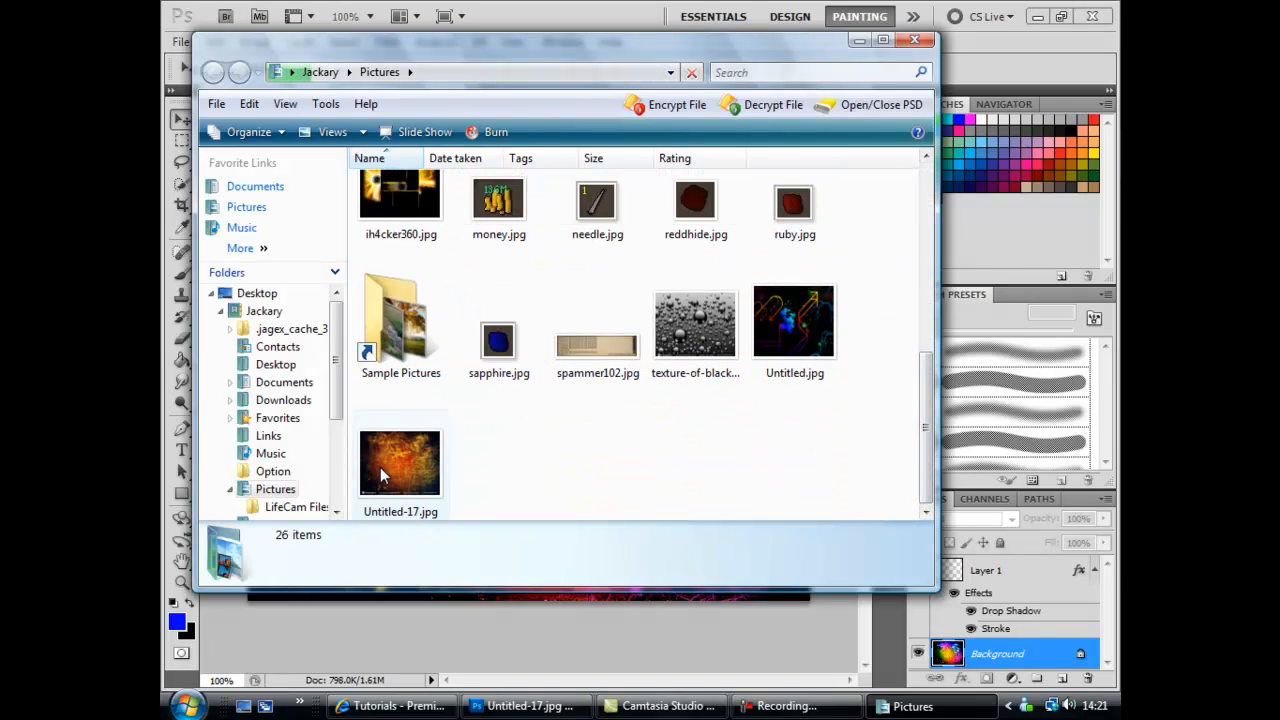
left_click(400, 461)
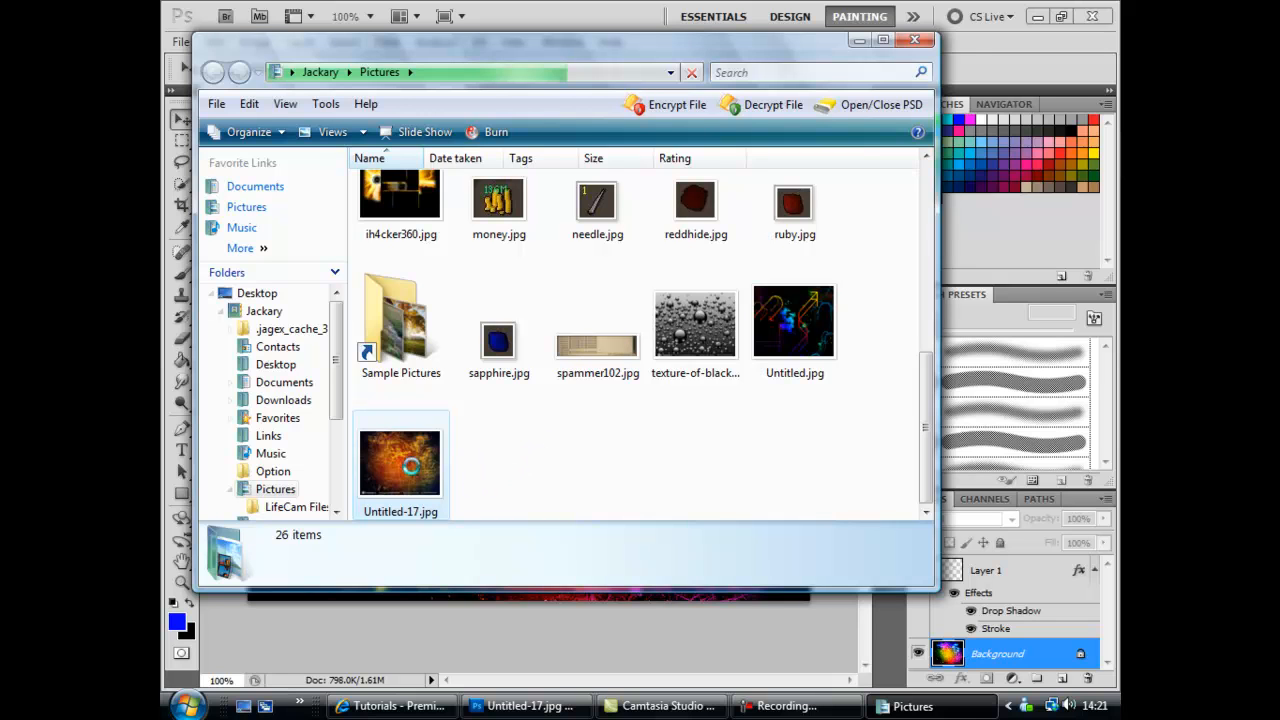
mouse_move(530, 463)
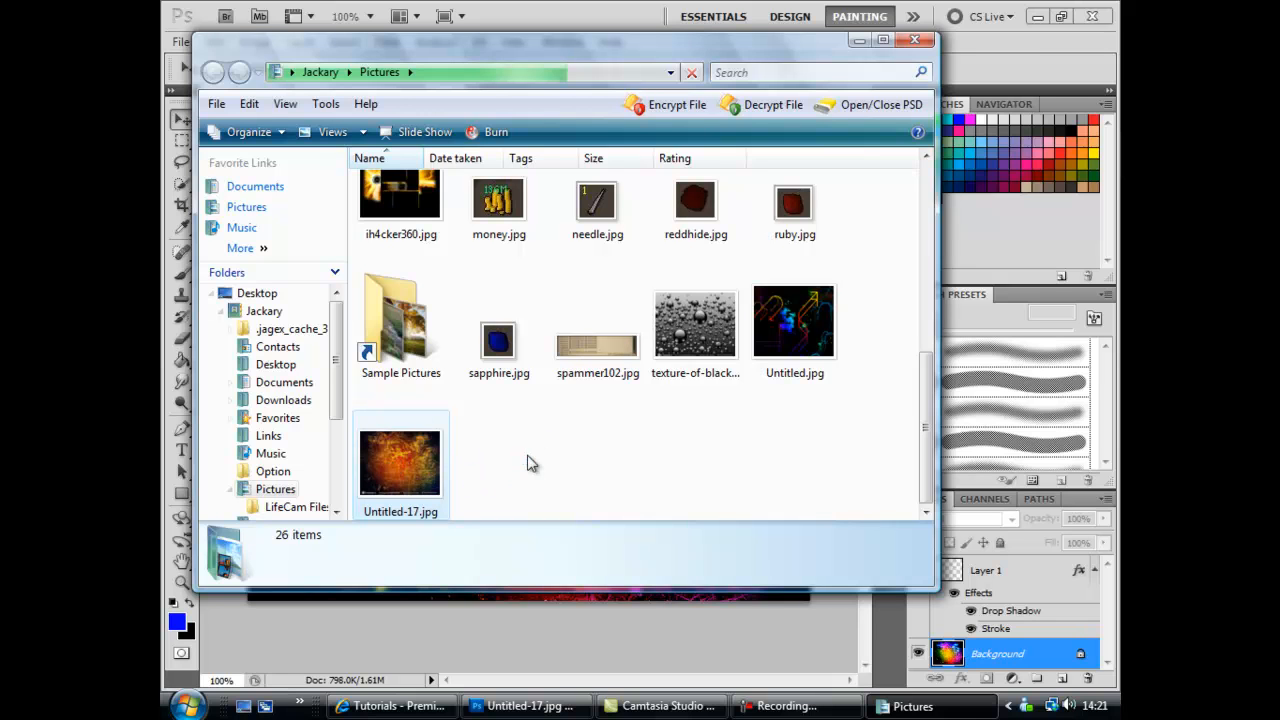
mouse_move(567, 425)
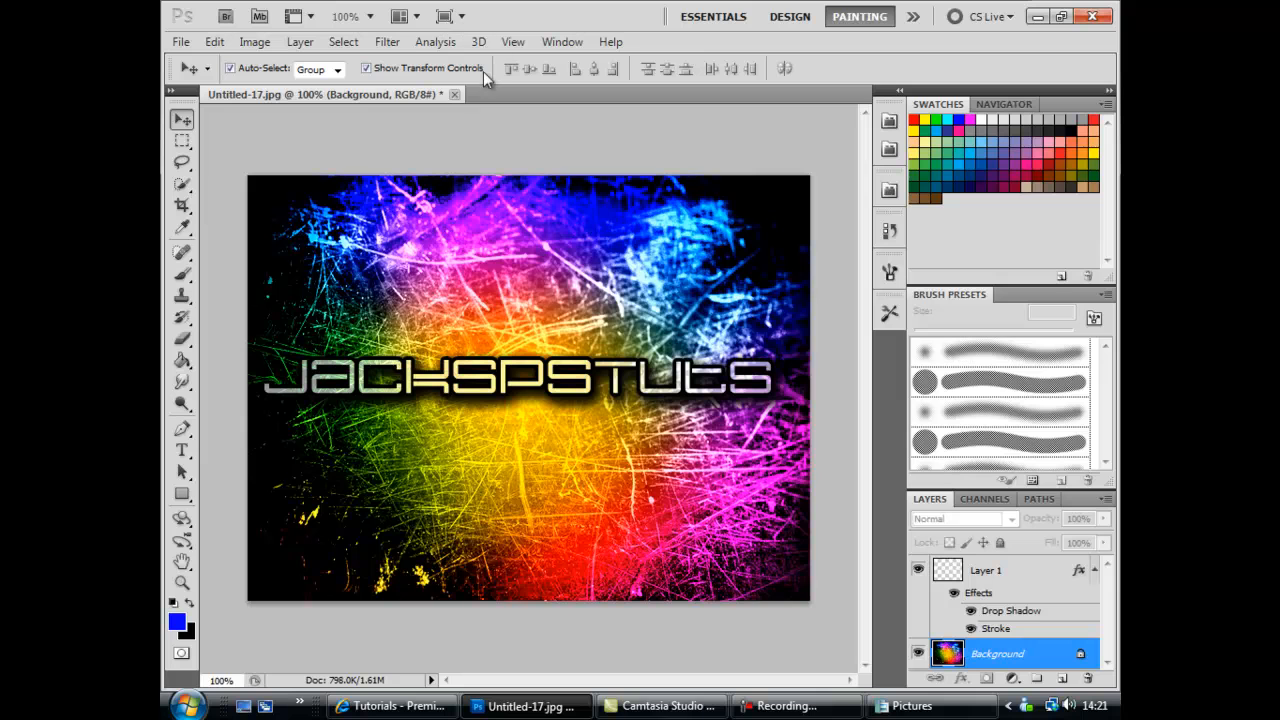
mouse_move(368, 125)
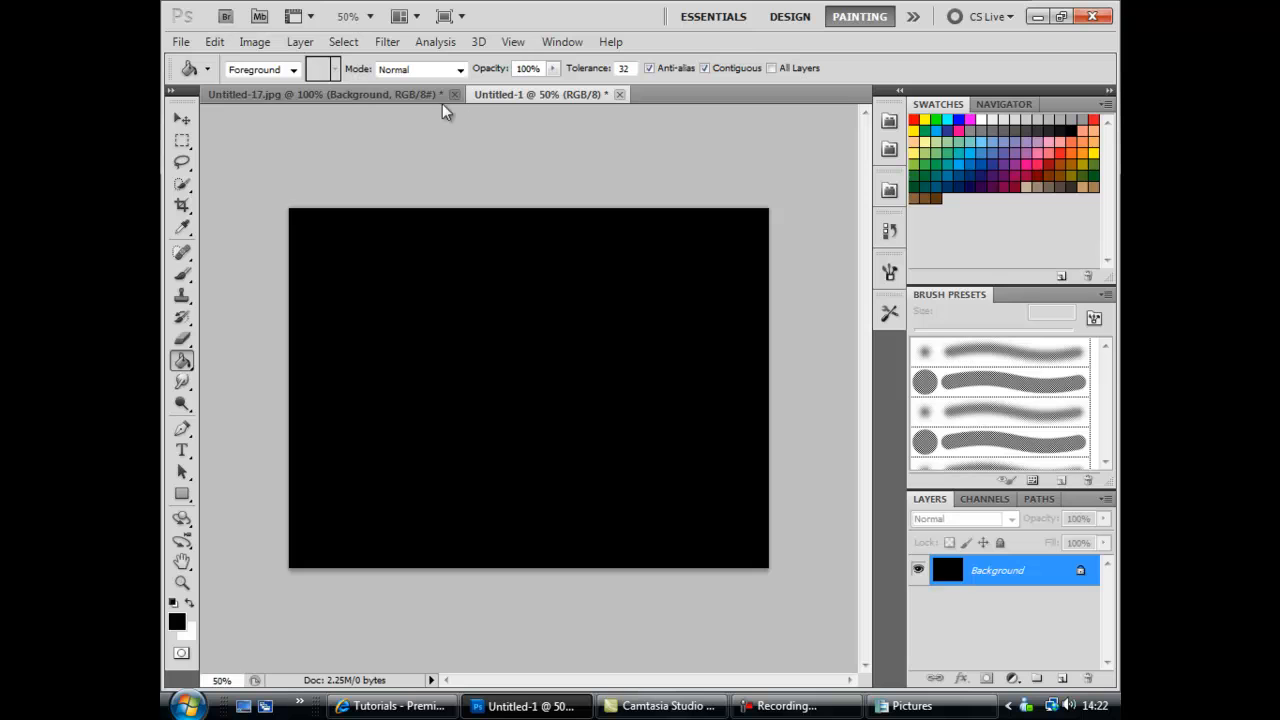
mouse_move(165, 177)
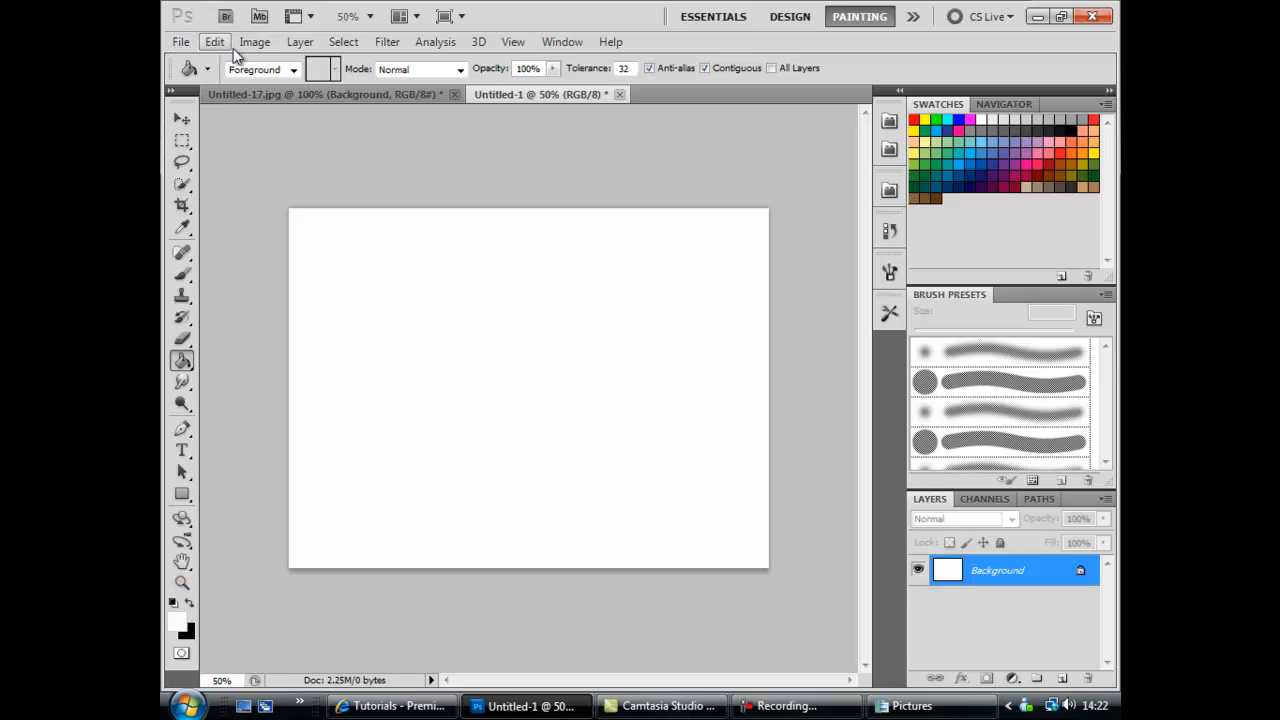
Create a new document Untitled-1 and fill its background with white
left_click(214, 41)
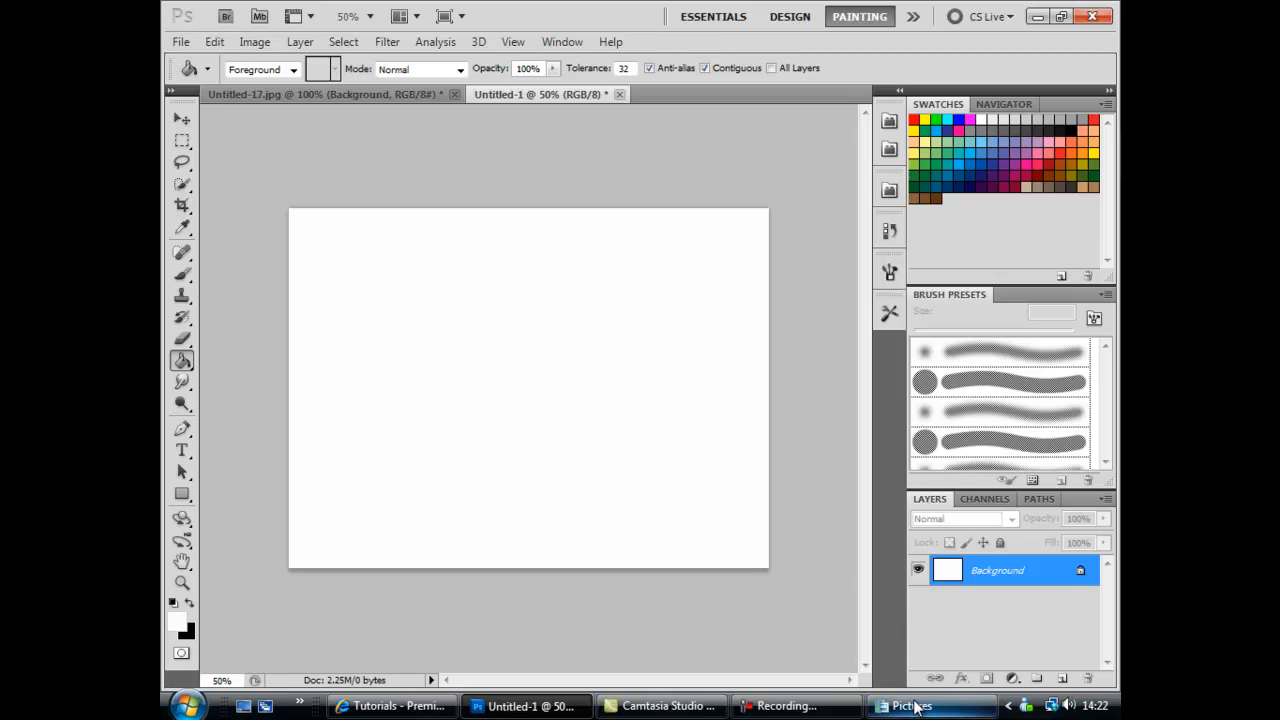
Open the orange grunge texture Untitled-17.jpg from Pictures as its own document
left_click(181, 41)
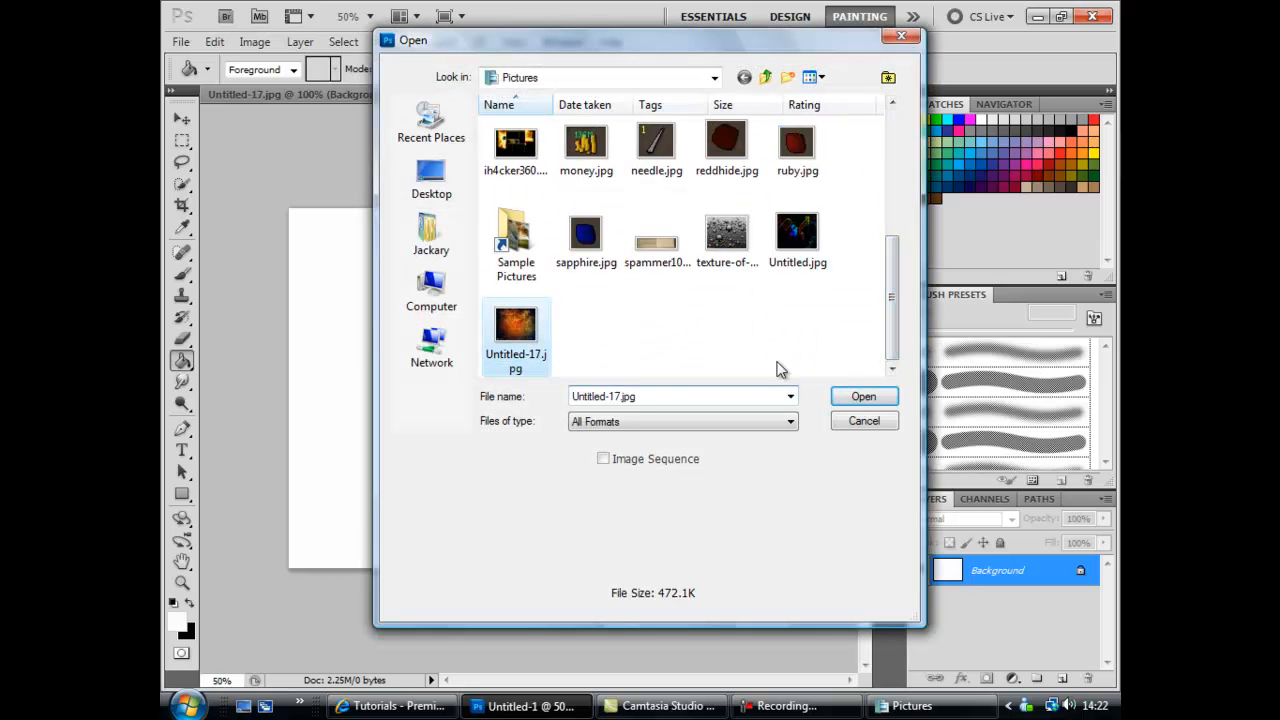
left_click(862, 396)
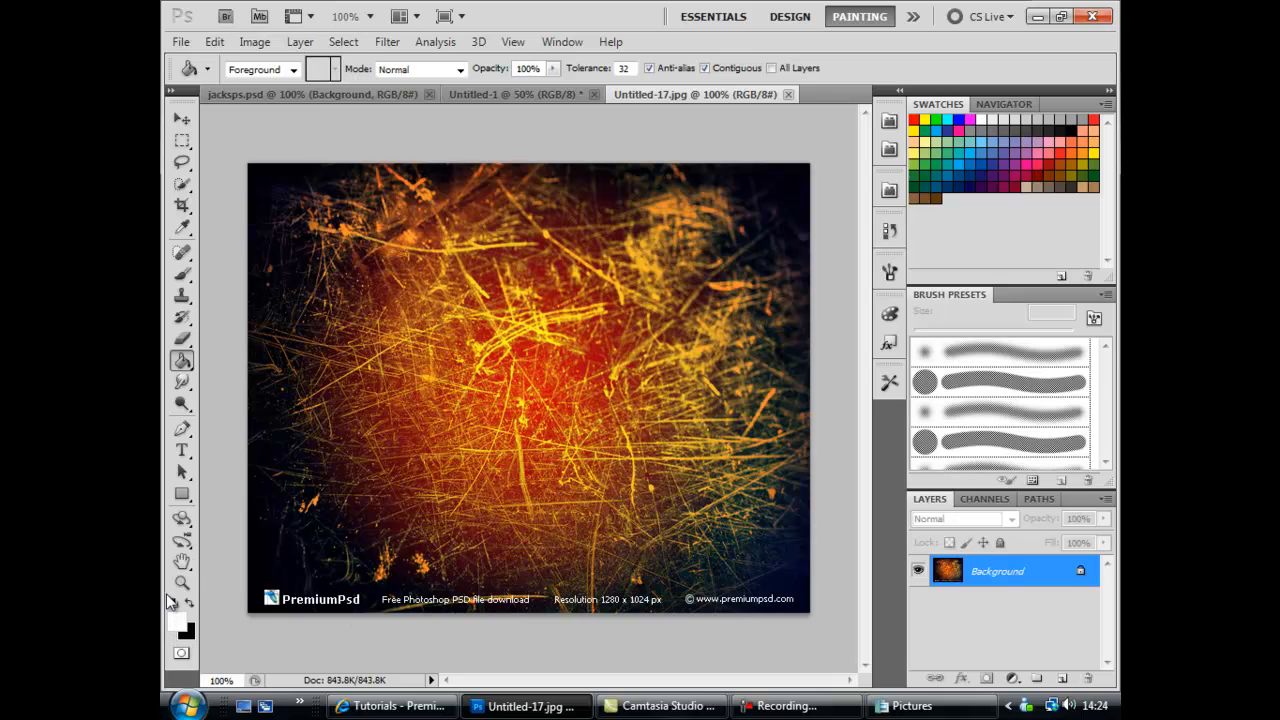
mouse_move(165, 405)
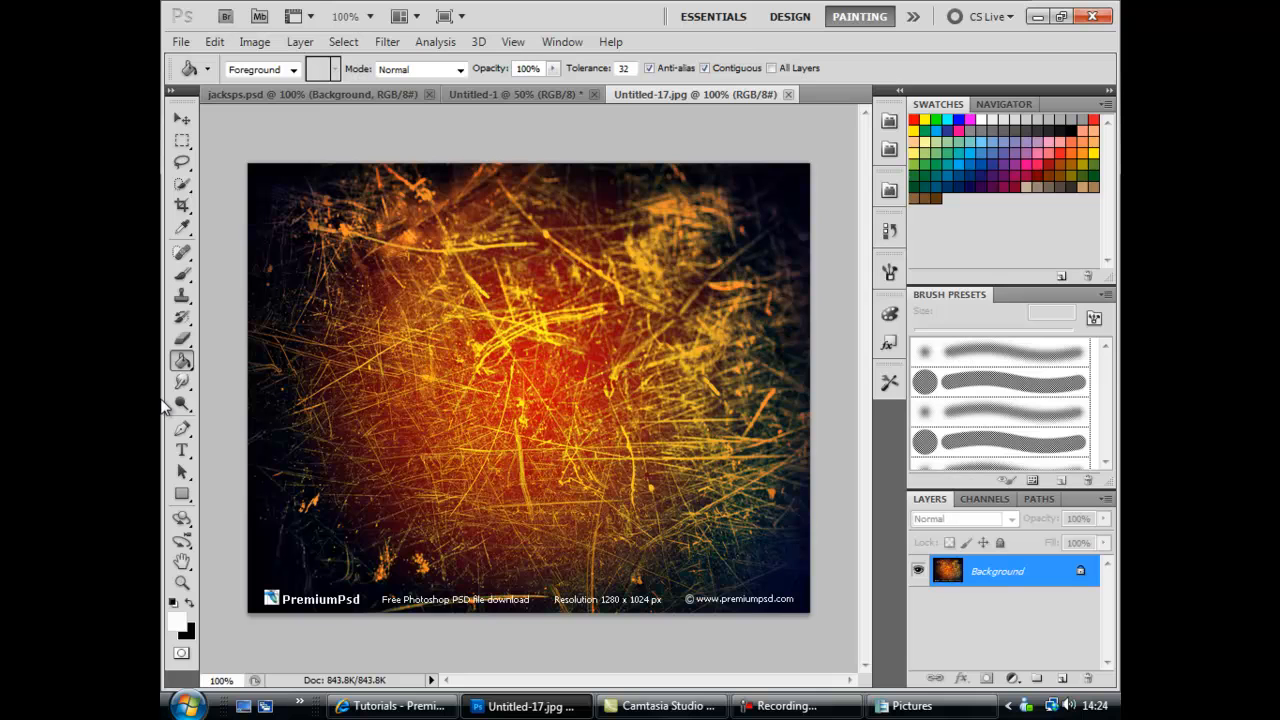
mouse_move(173, 200)
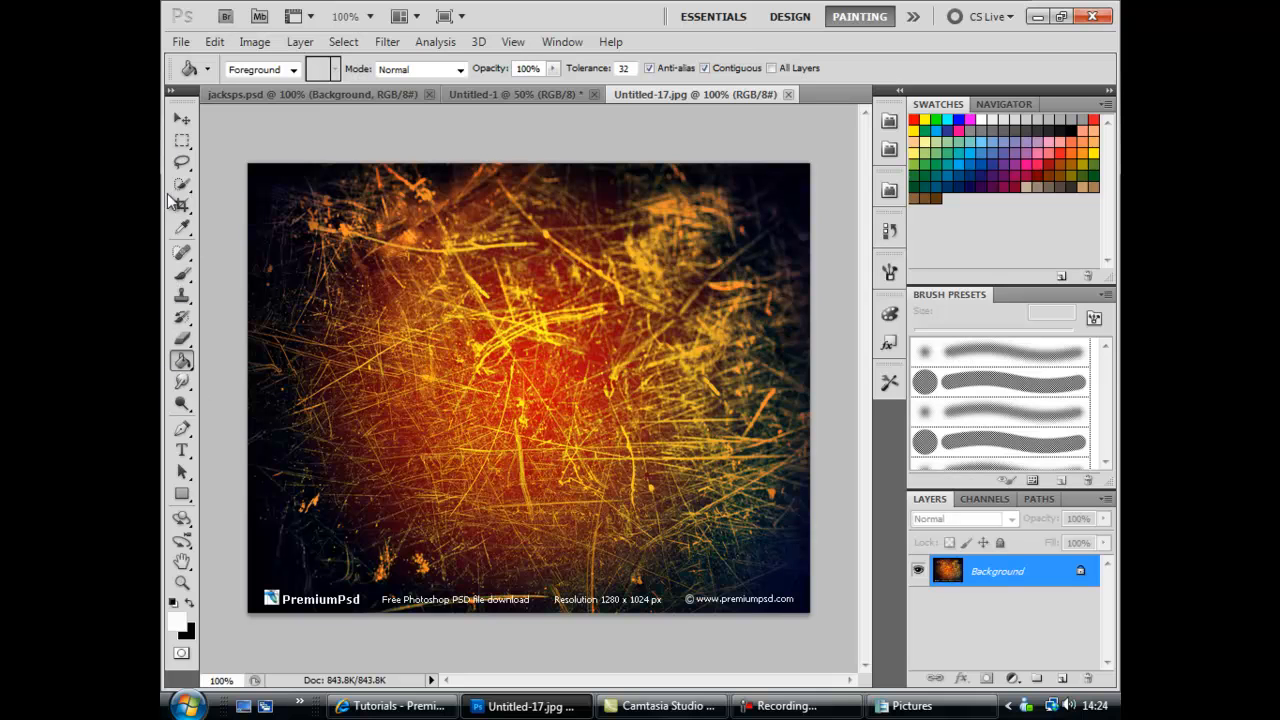
Crop the texture to remove the PremiumPsd watermark strip along its bottom edge
left_click(182, 205)
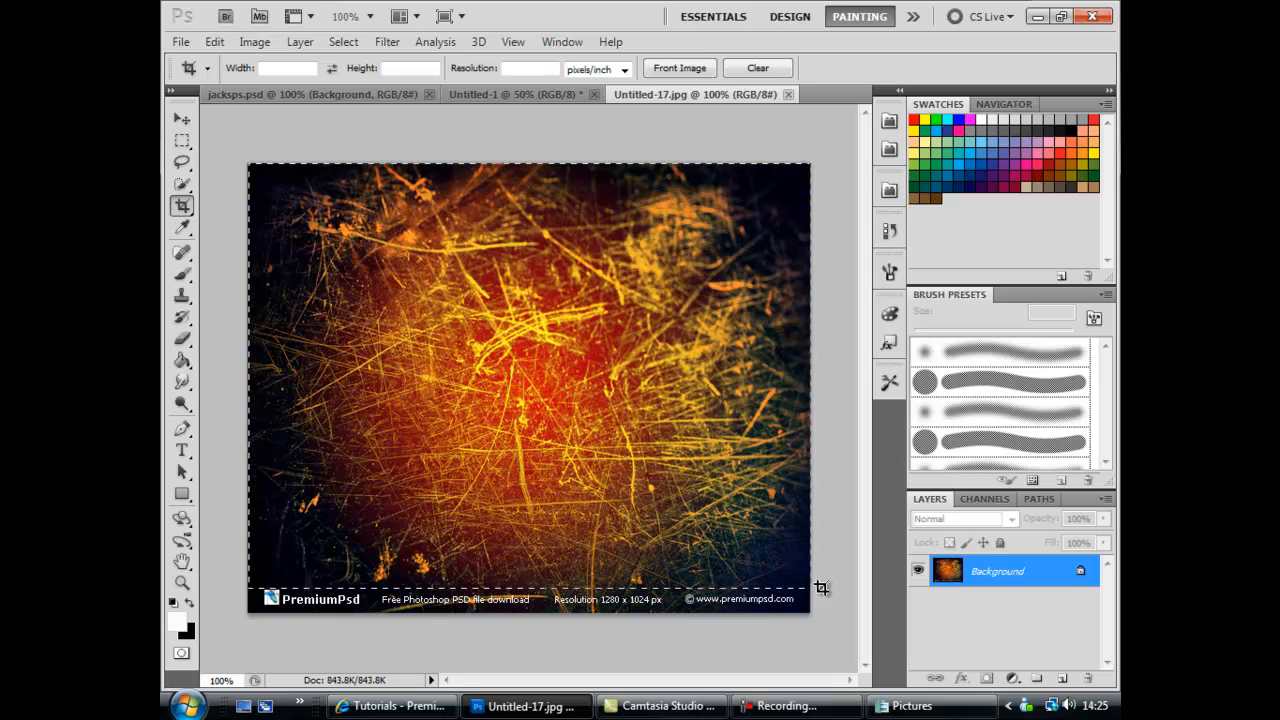
left_click(183, 205)
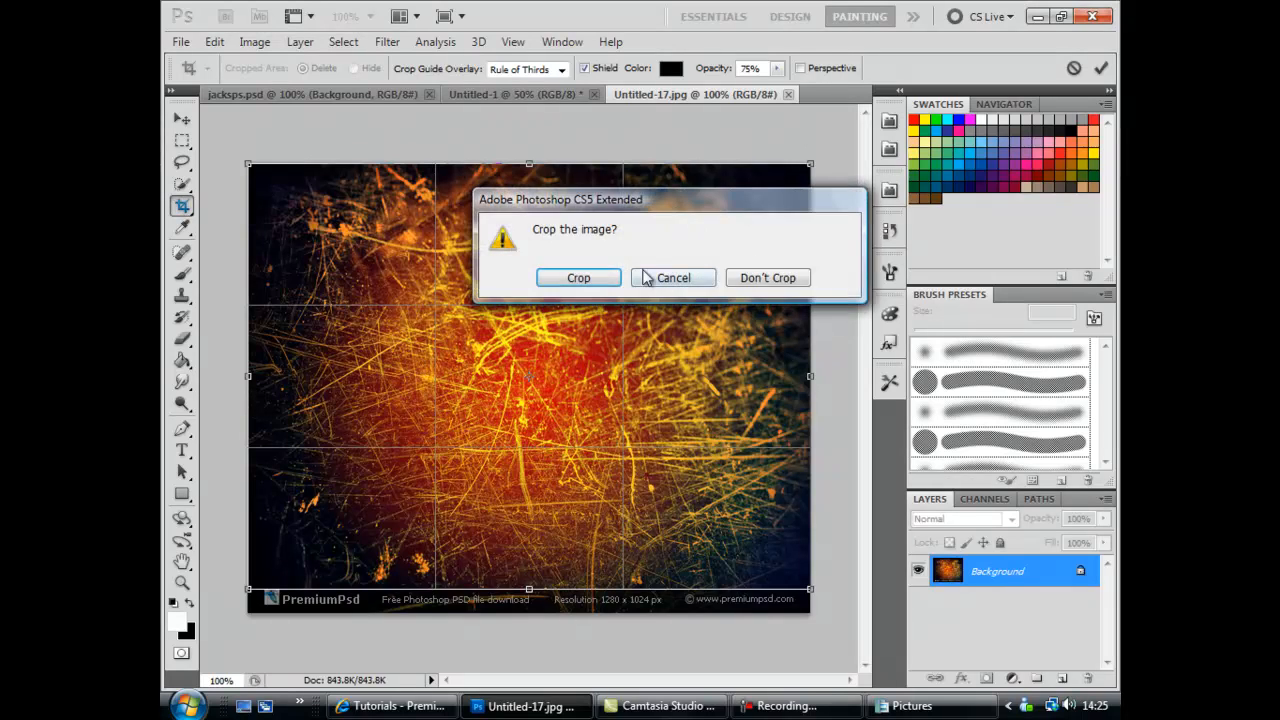
left_click(767, 277)
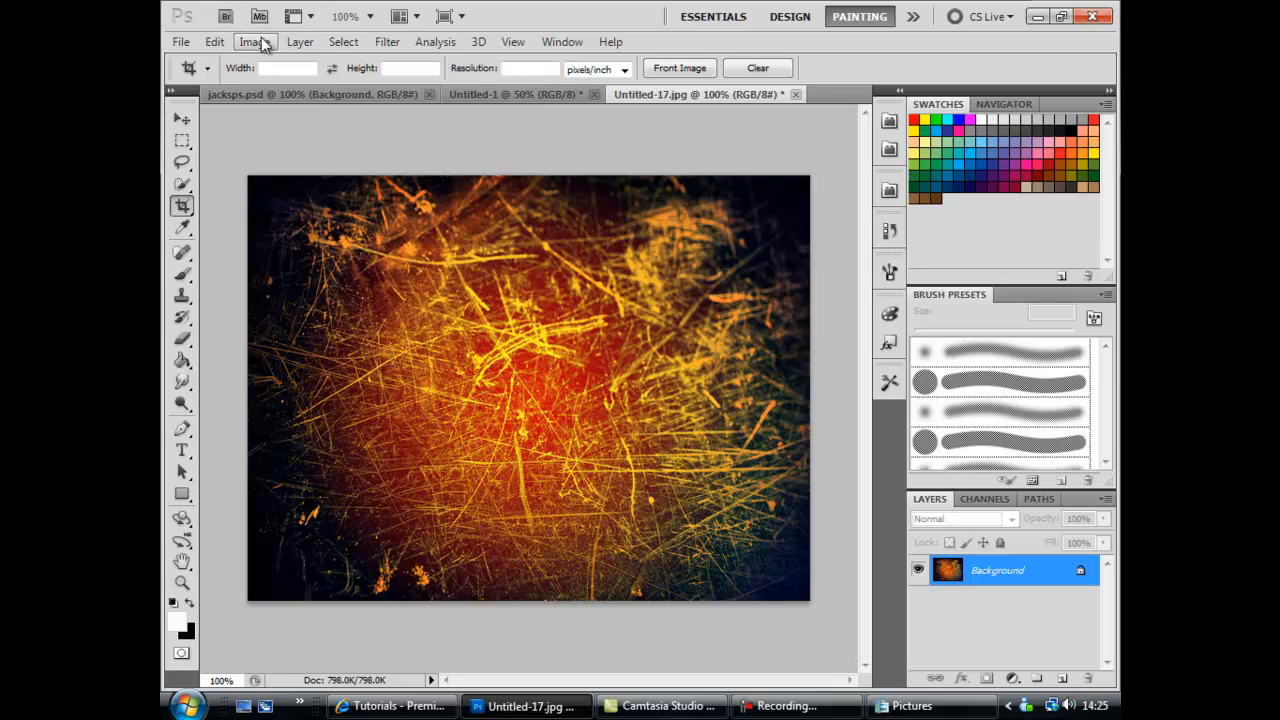
Desaturate the cropped texture to black and white via Image > Adjustments
left_click(254, 41)
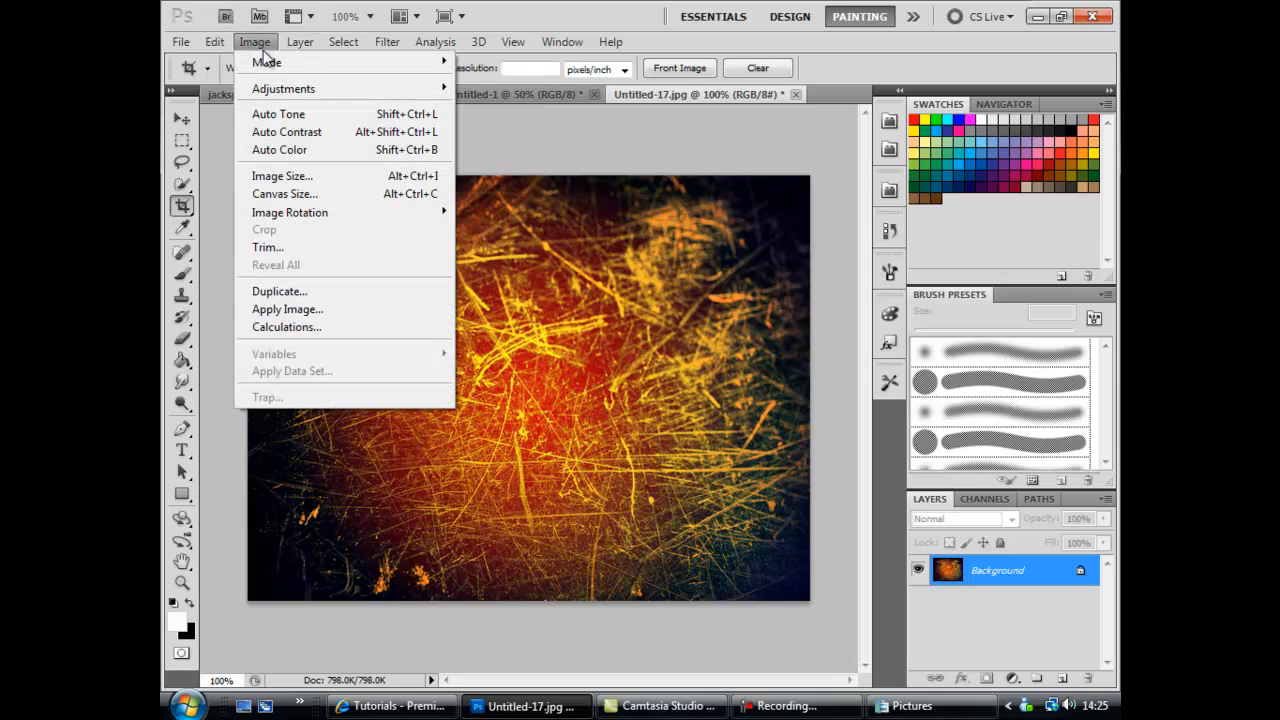
mouse_move(283, 88)
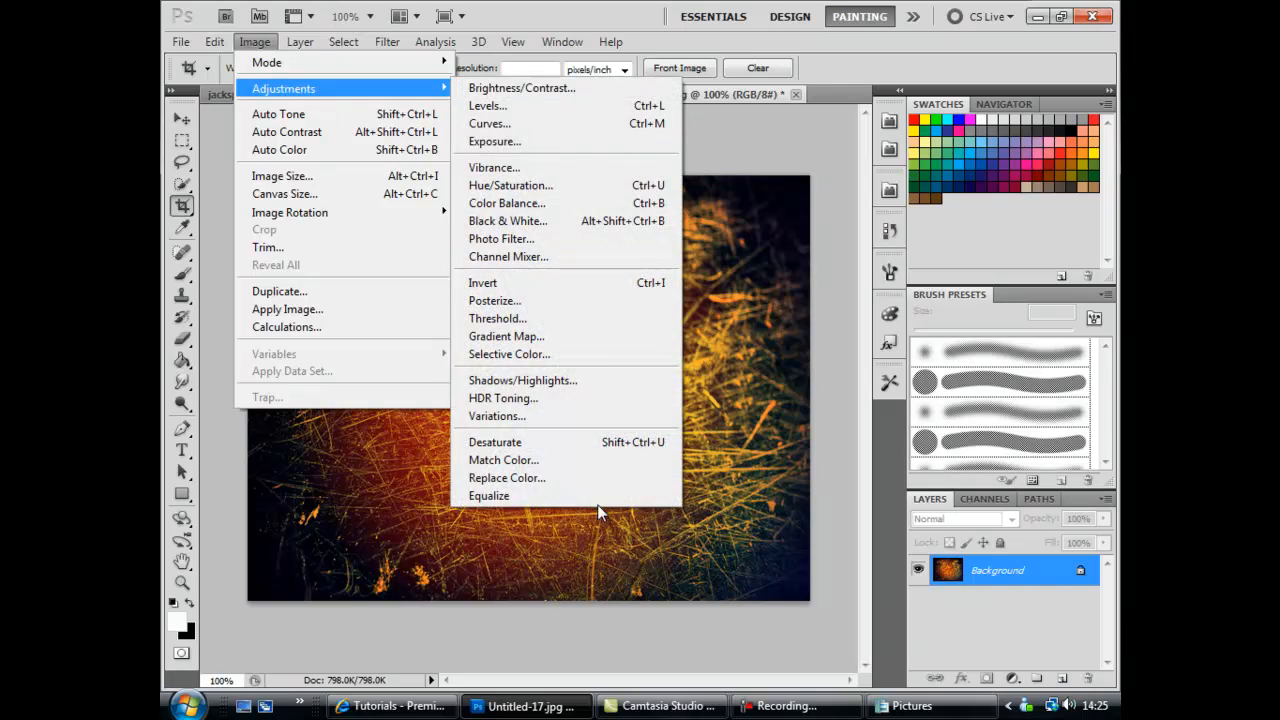
mouse_move(504, 459)
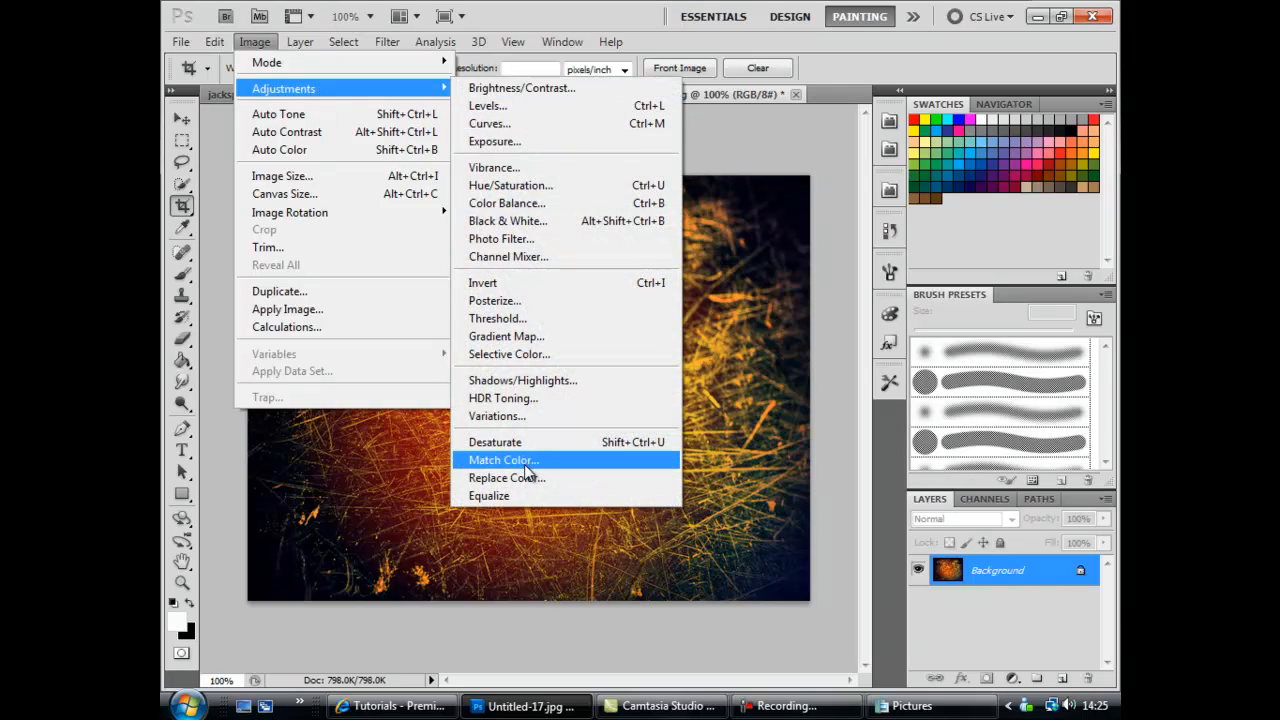
left_click(495, 442)
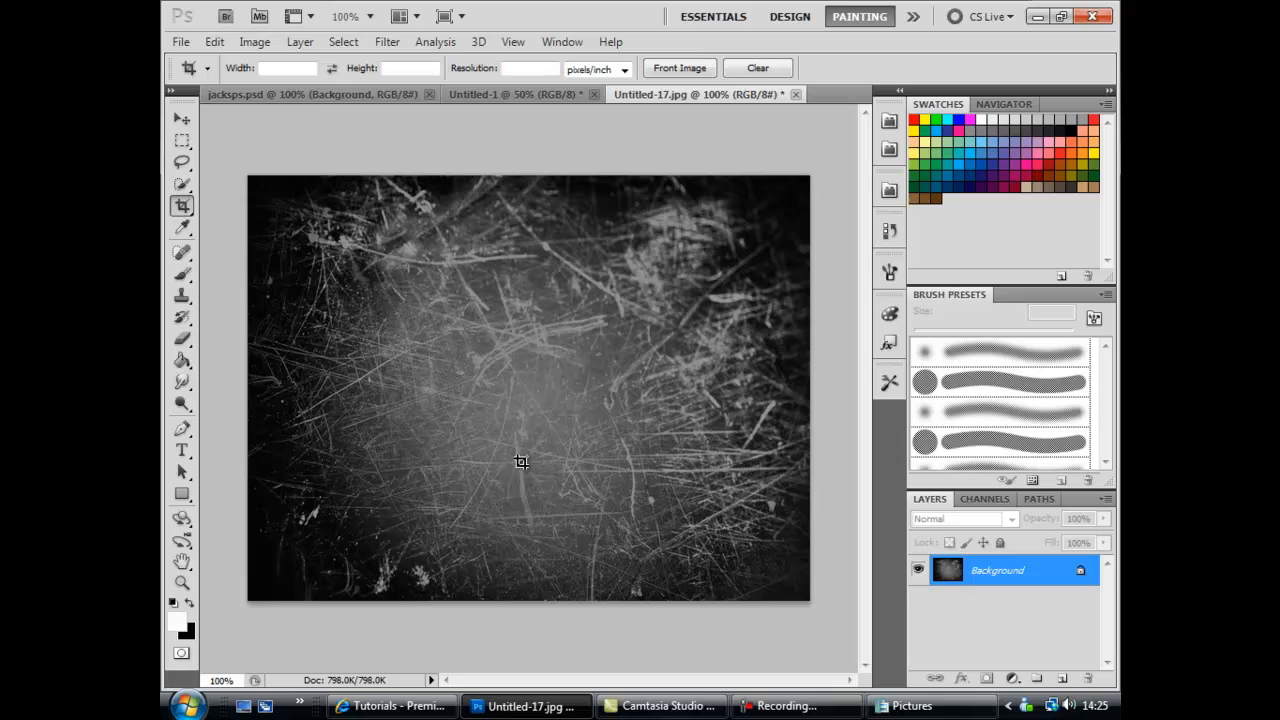
mouse_move(450, 367)
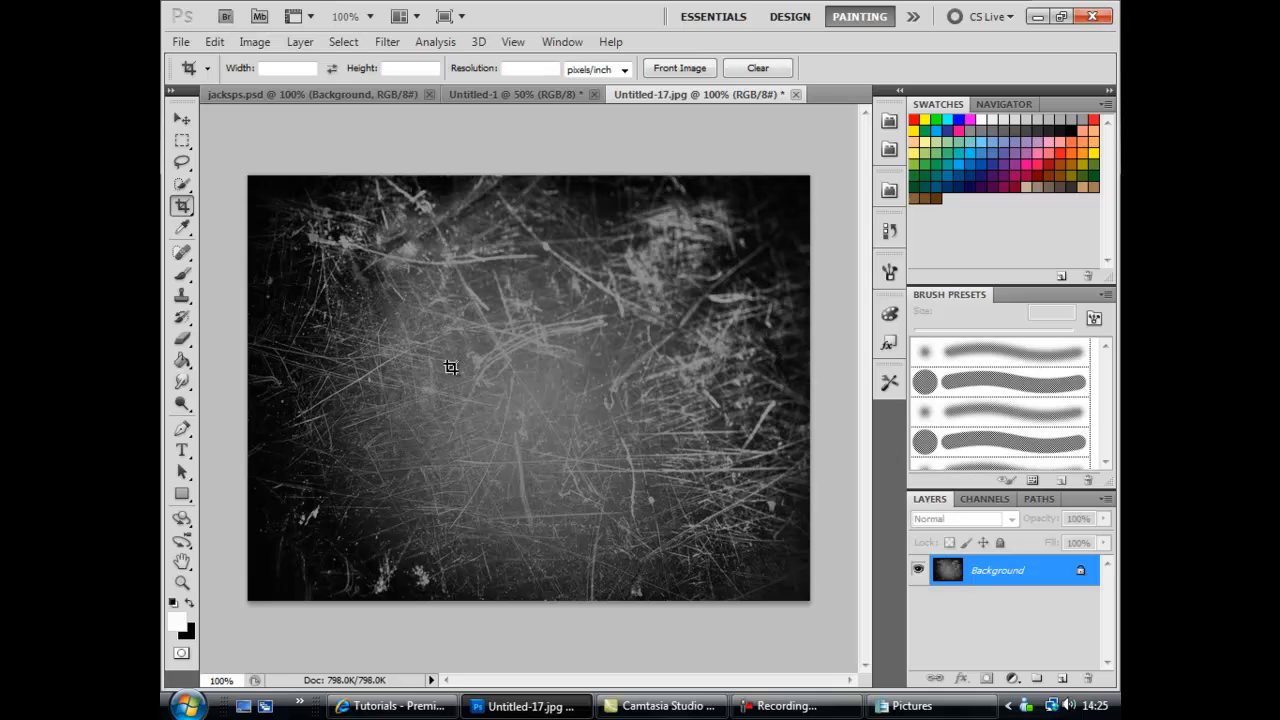
mouse_move(973, 592)
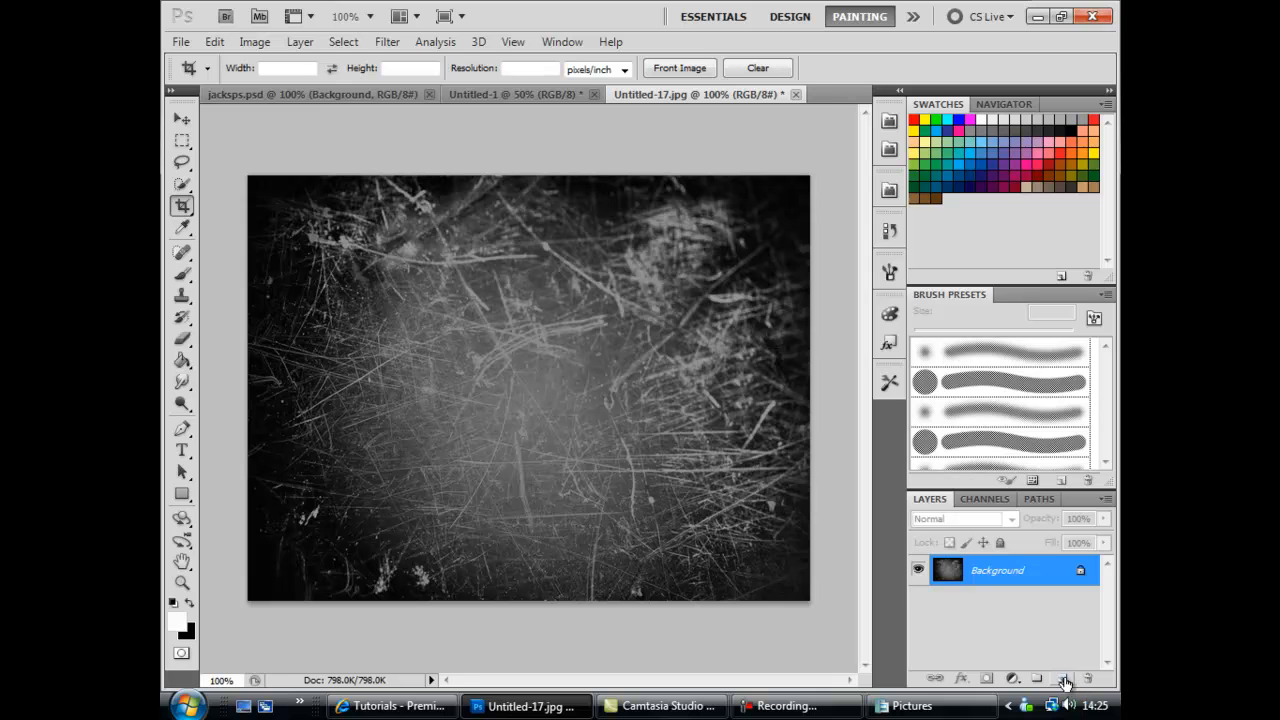
Add Layer 1 and paint soft multicolour blobs over the grey texture with a large soft brush
left_click(1063, 679)
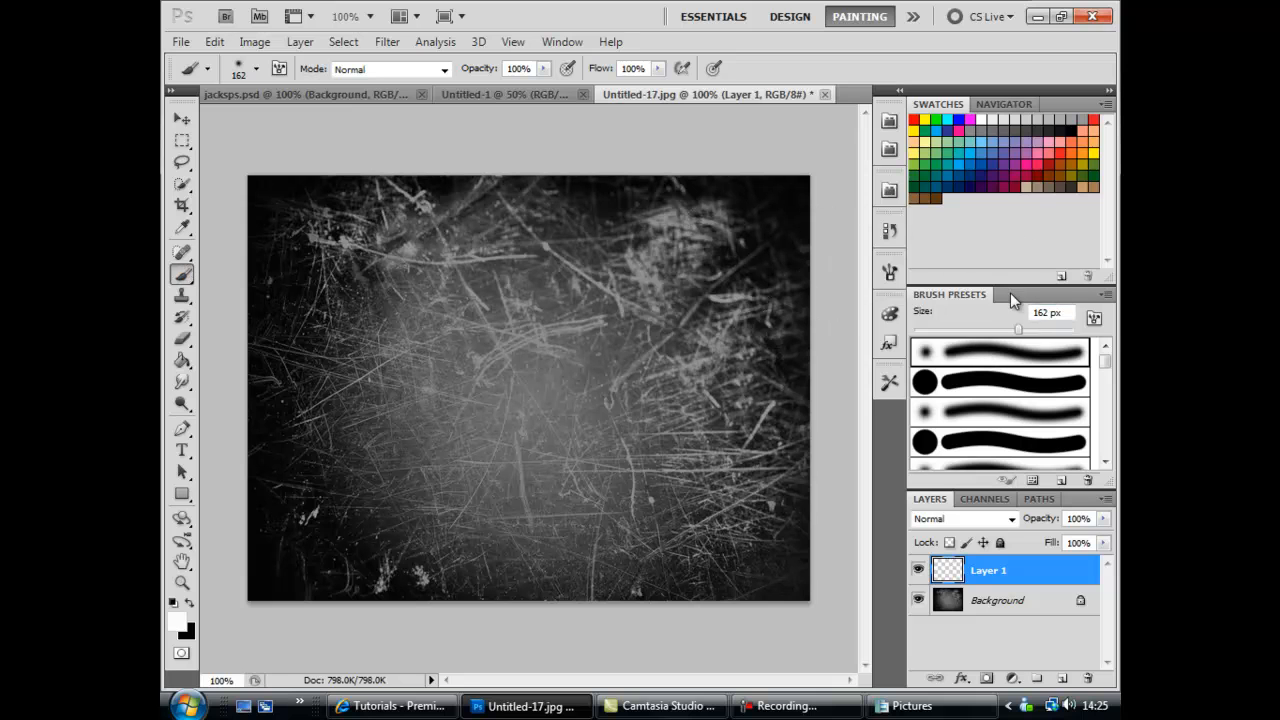
mouse_move(307, 181)
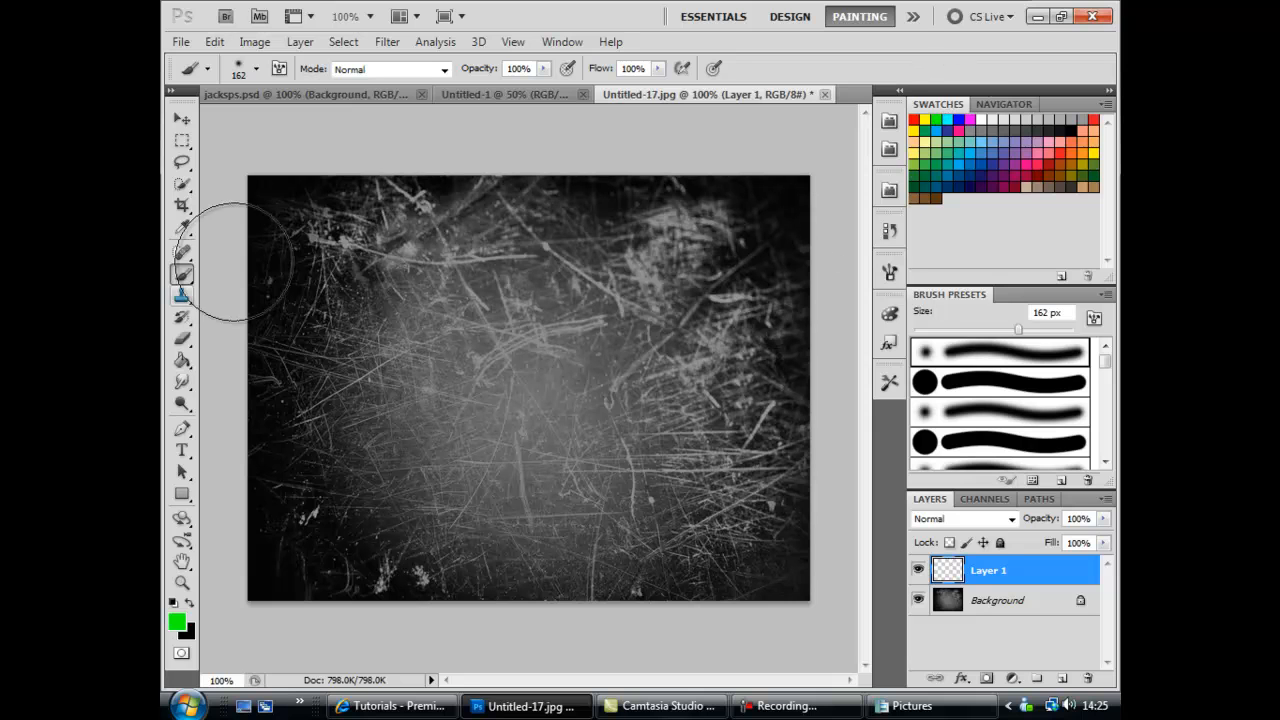
mouse_move(290, 193)
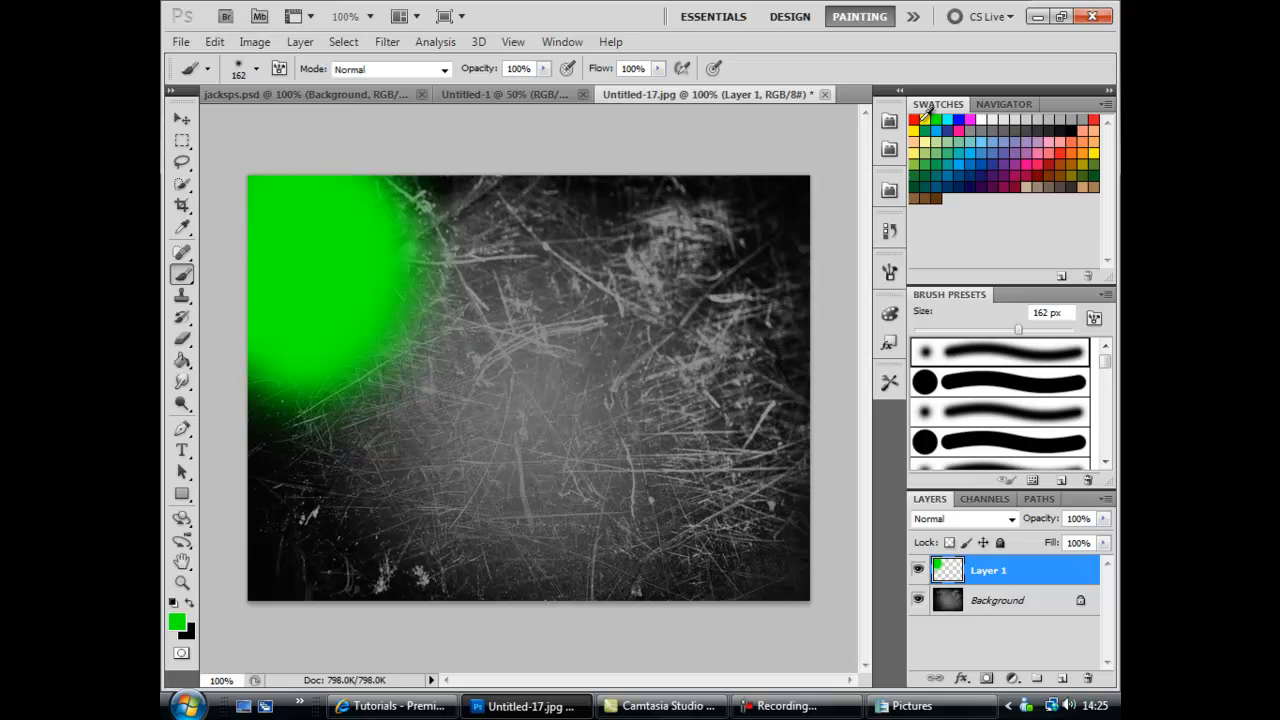
left_click(450, 230)
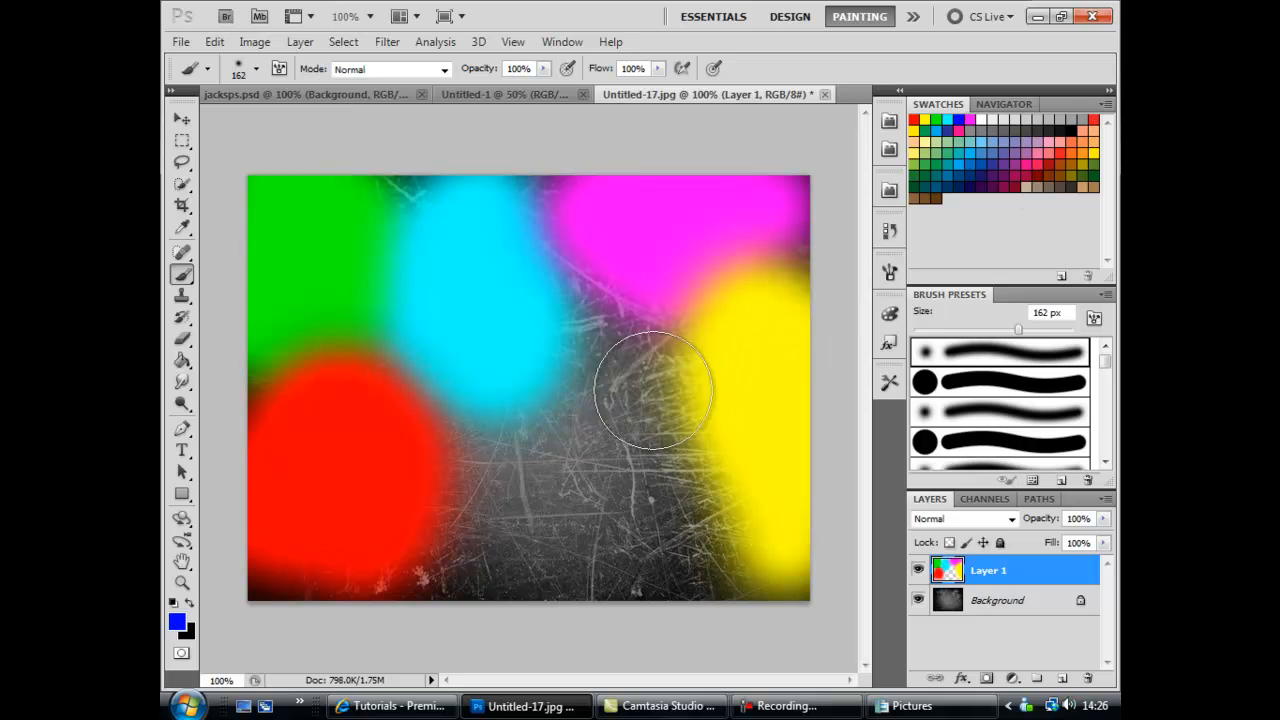
left_click_drag(650, 390, 525, 453)
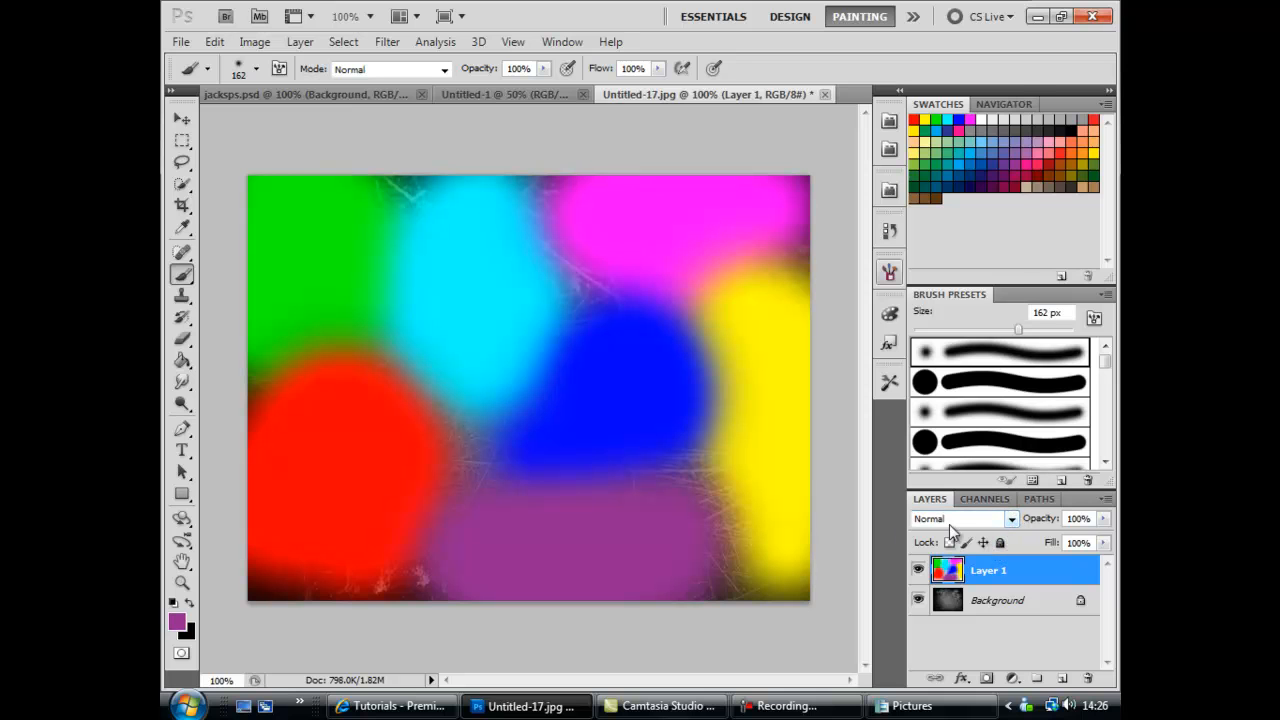
Set Layer 1's blend mode to Color so the blobs tint the scratched texture
left_click(960, 518)
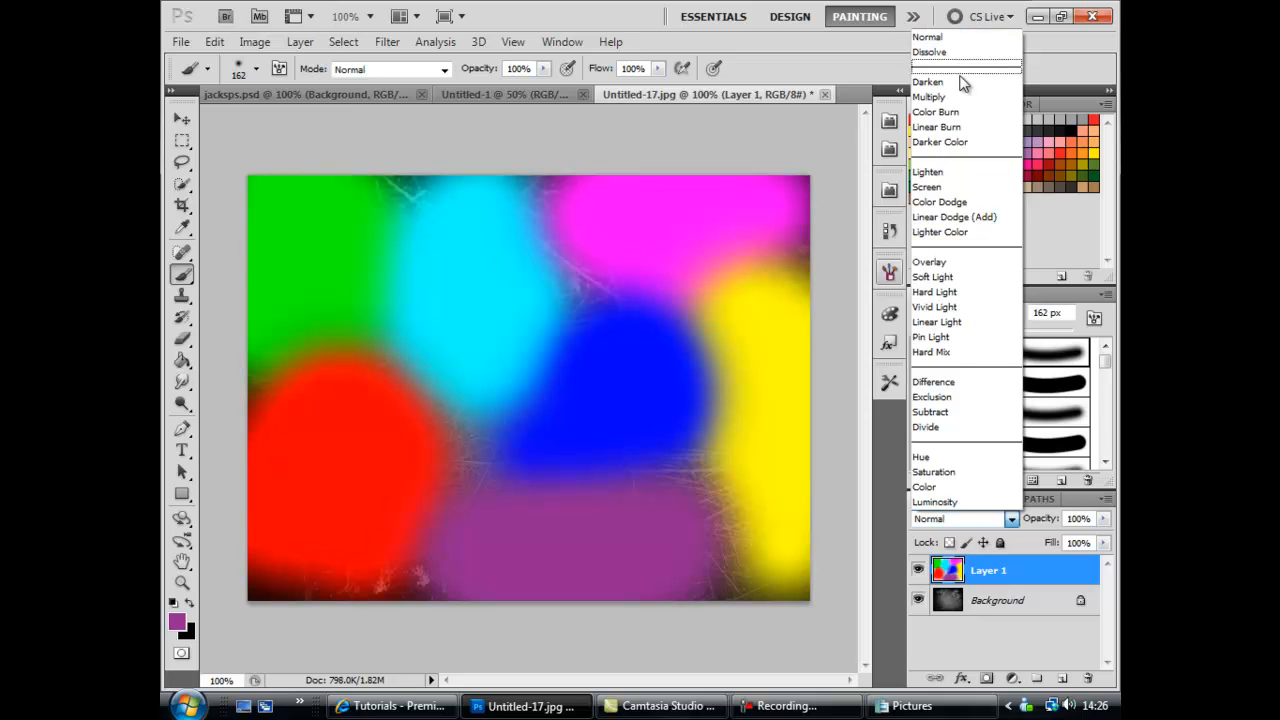
mouse_move(924, 487)
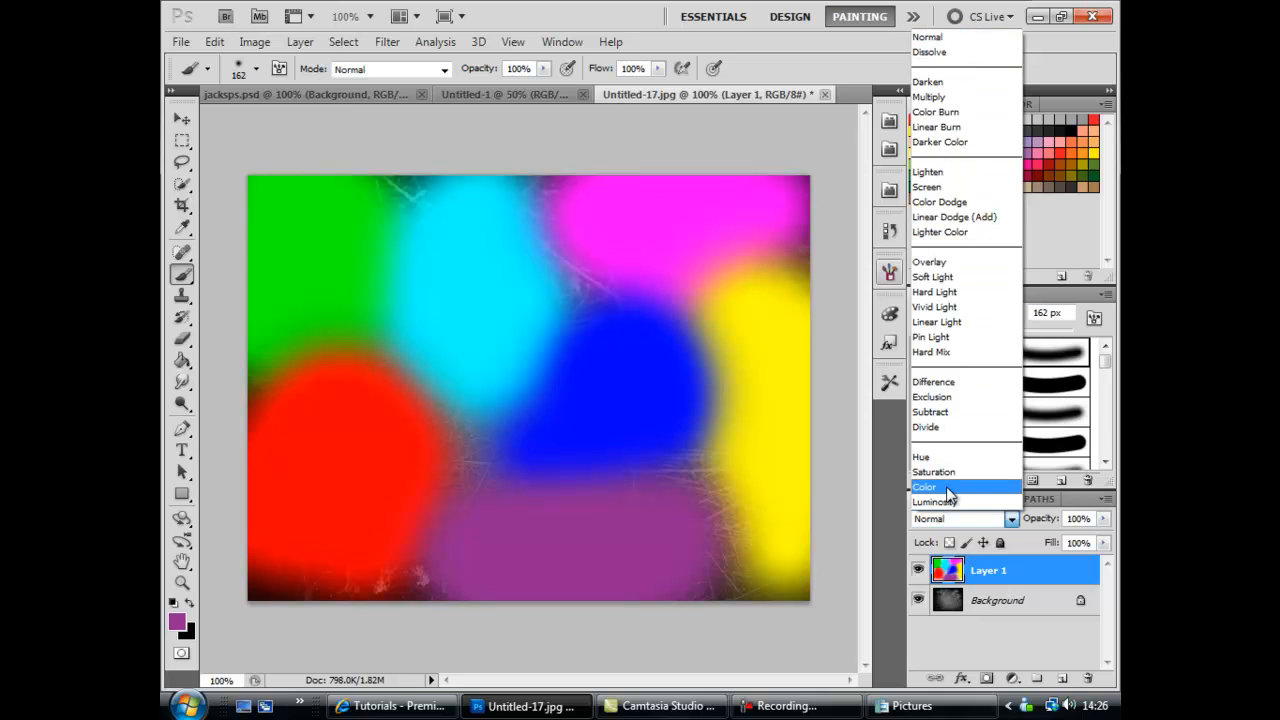
left_click(924, 487)
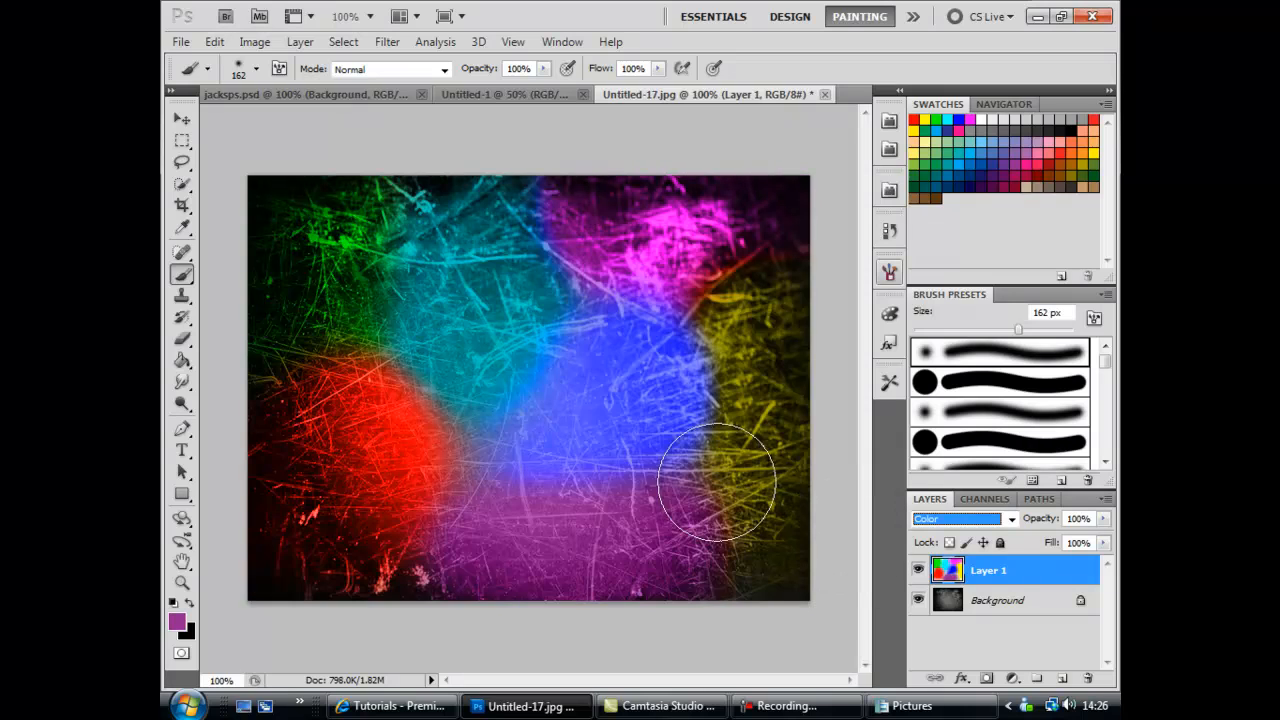
mouse_move(680, 340)
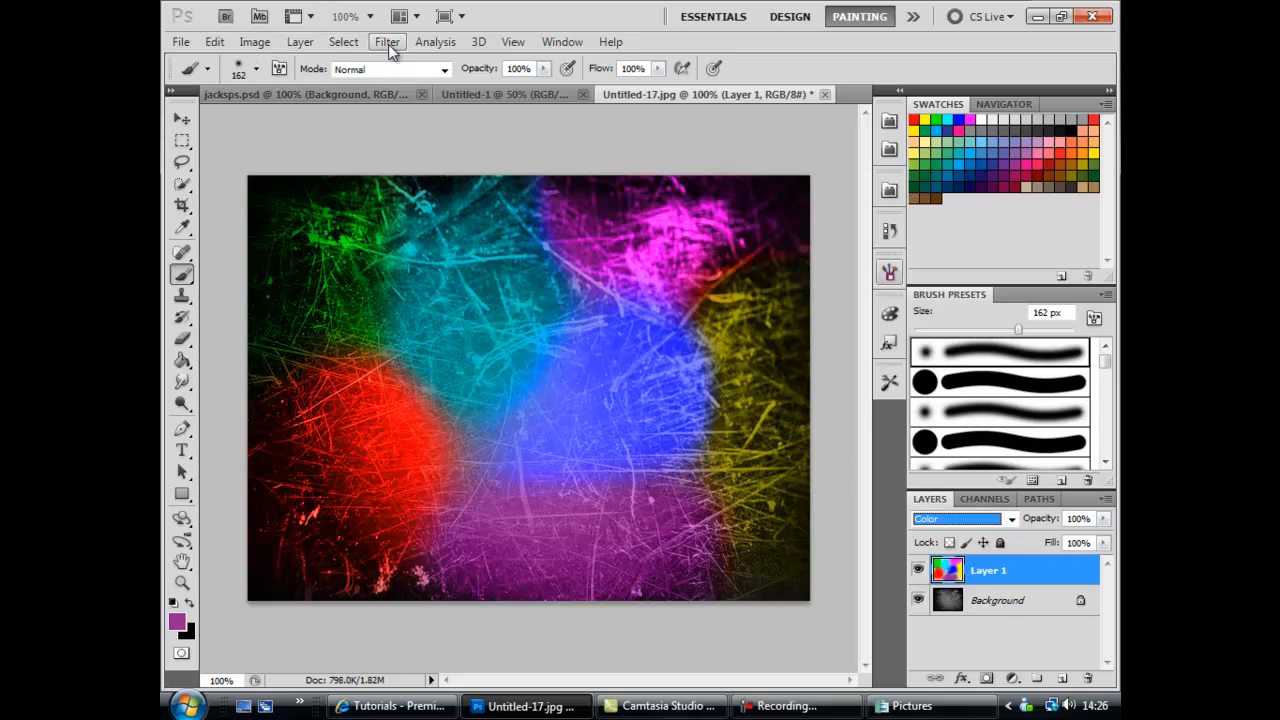
Start a Gaussian Blur on the colour layer, zooming out the preview and toggling it to compare
left_click(387, 41)
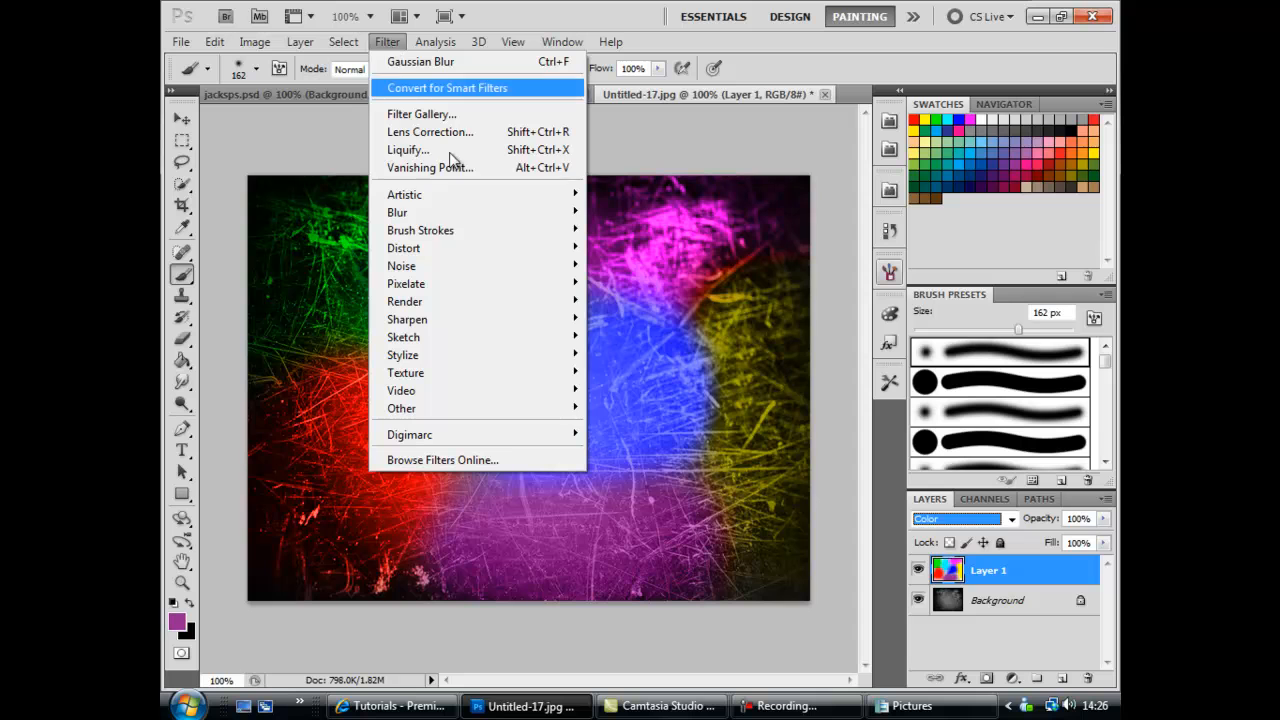
mouse_move(397, 212)
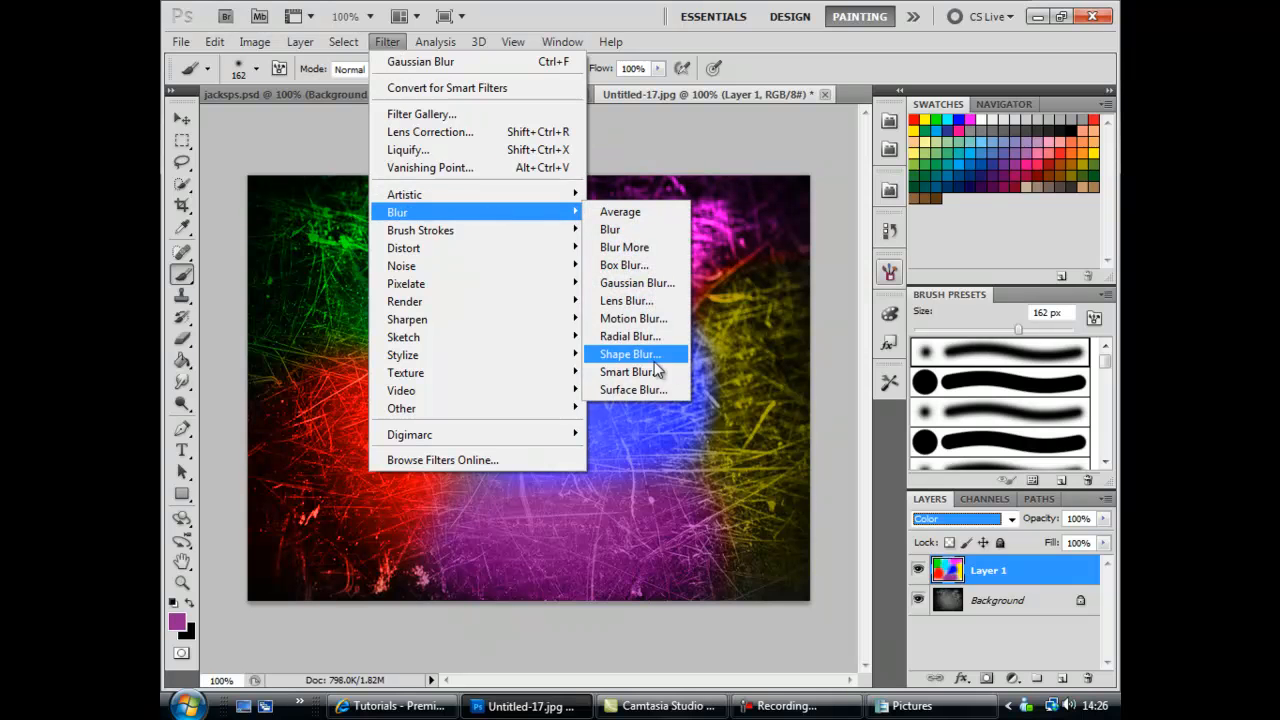
left_click(637, 282)
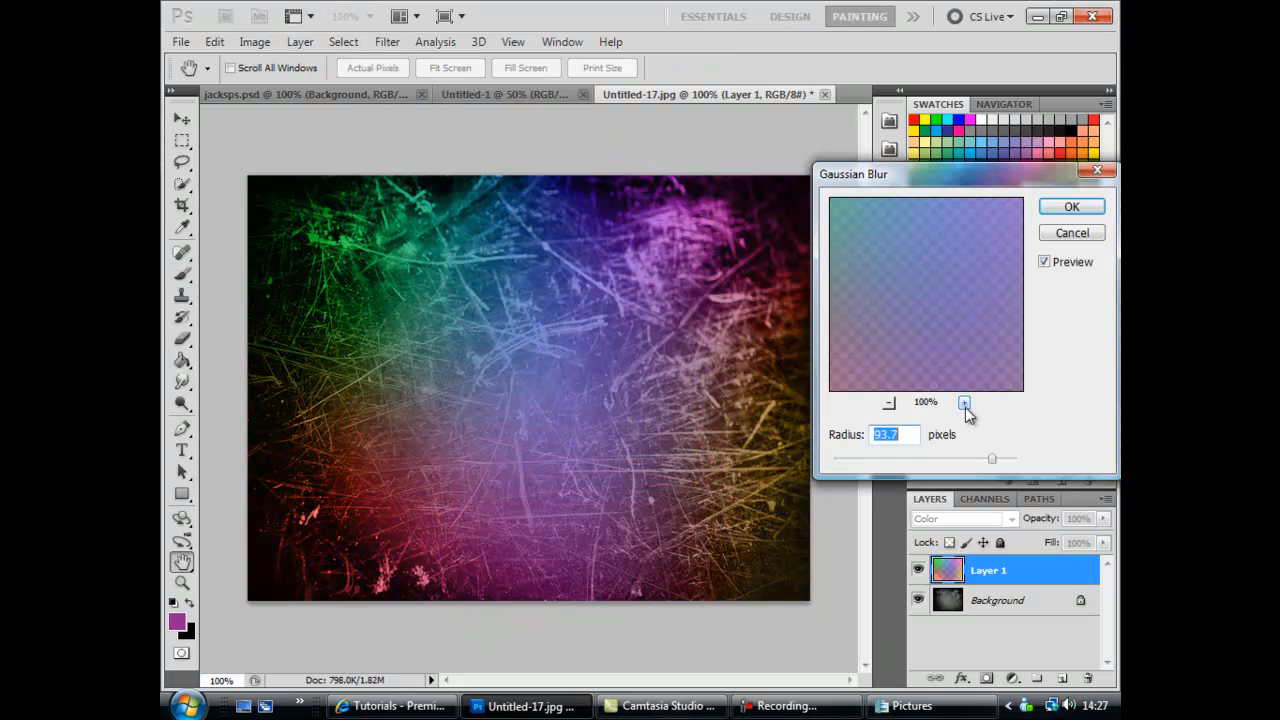
left_click(889, 402)
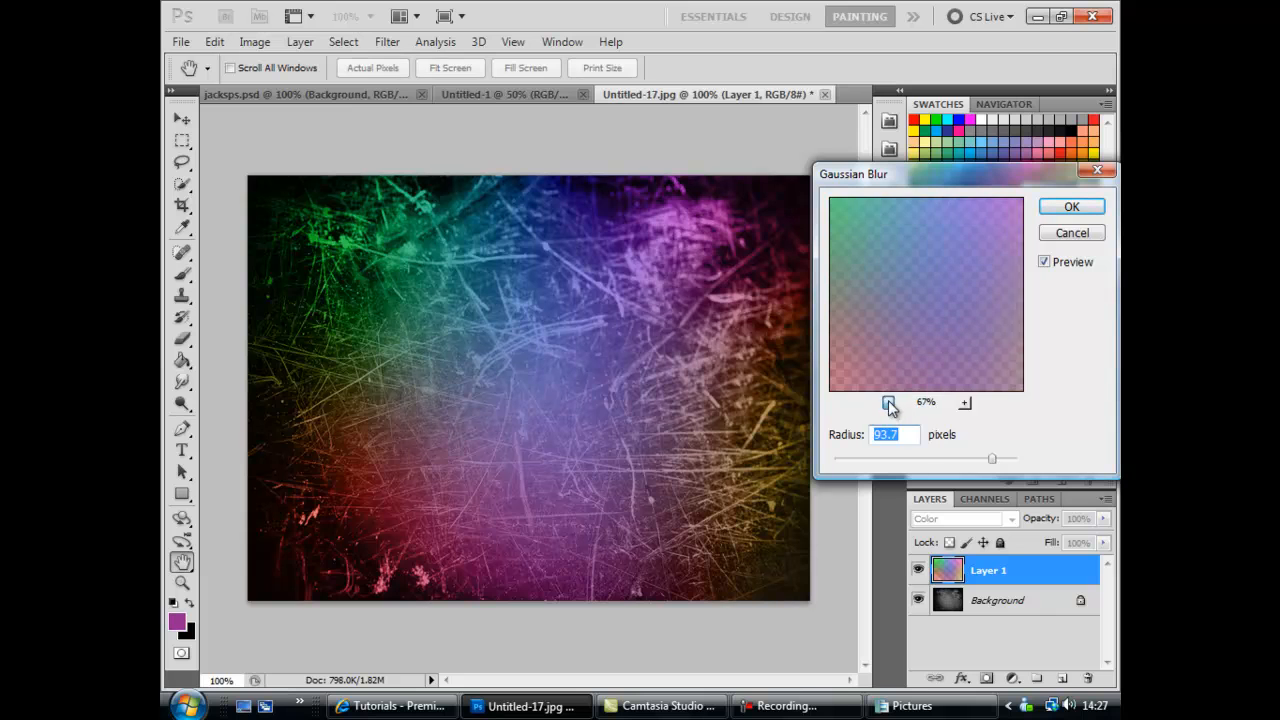
left_click(888, 402)
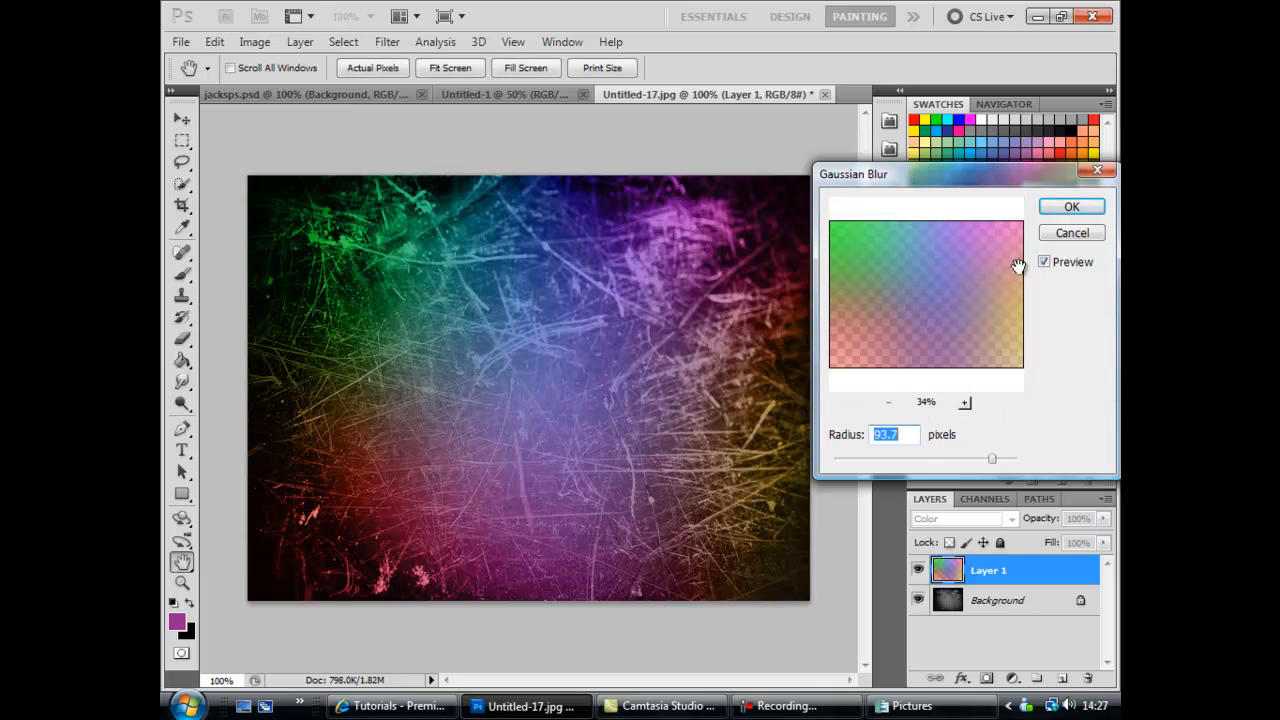
left_click(1044, 261)
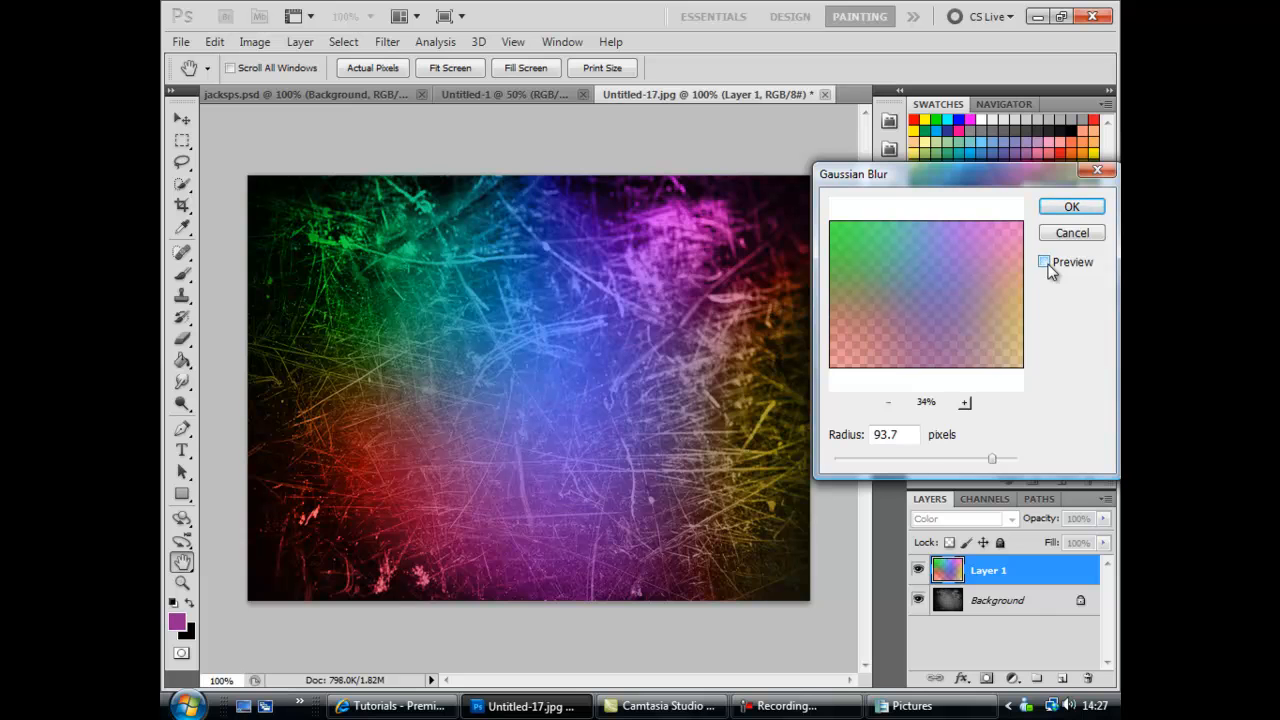
left_click(1044, 261)
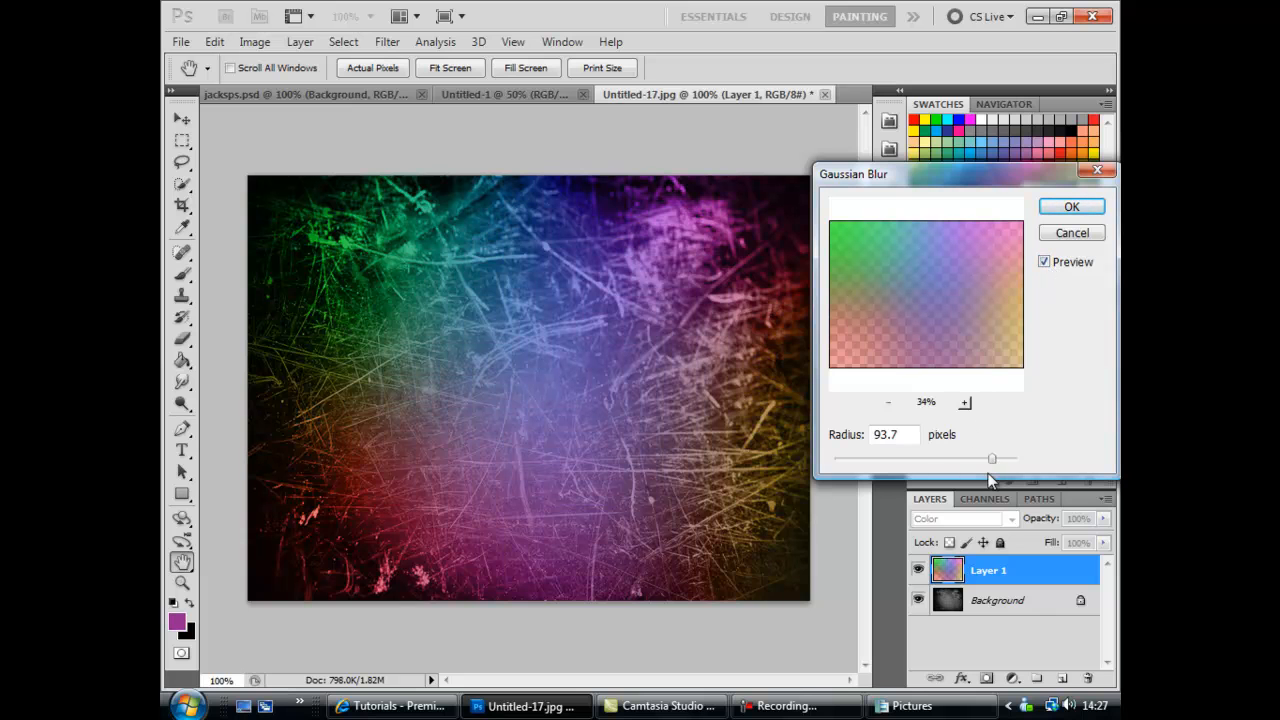
Try radii from 9.7 to 250 pixels, settle on a heavy blur and apply it
left_click_drag(990, 457, 950, 457)
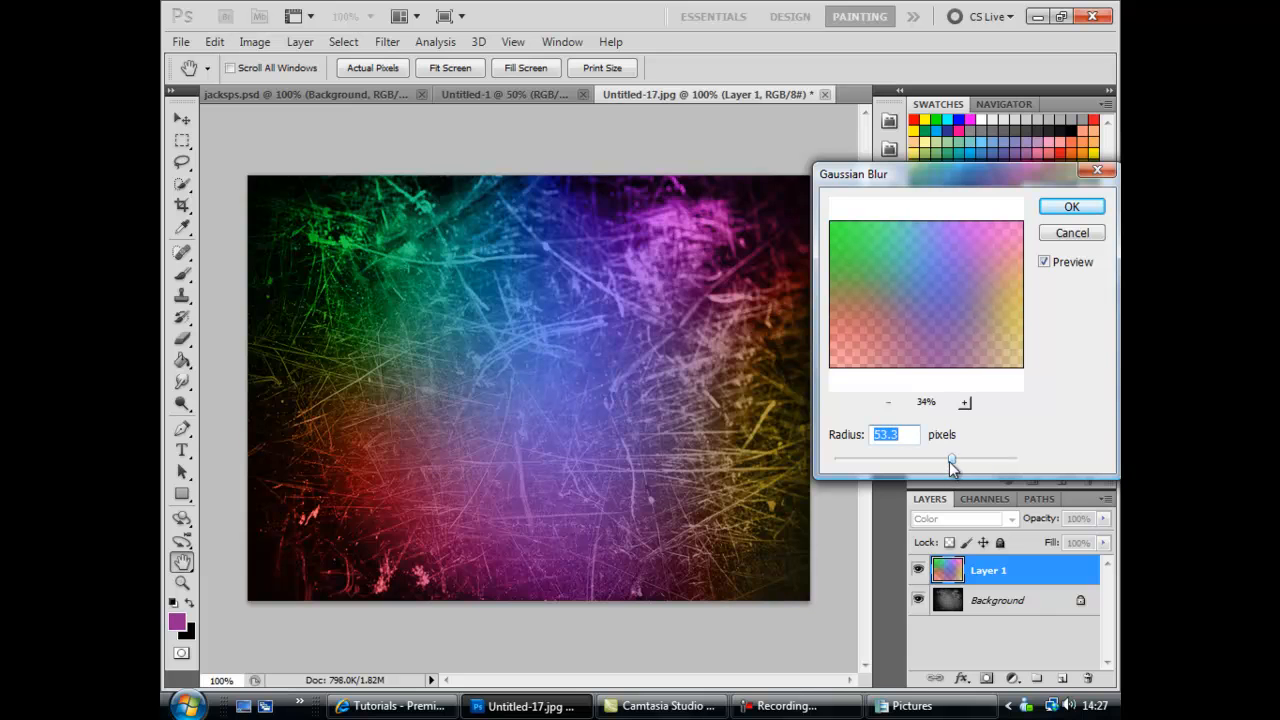
left_click_drag(950, 458, 835, 458)
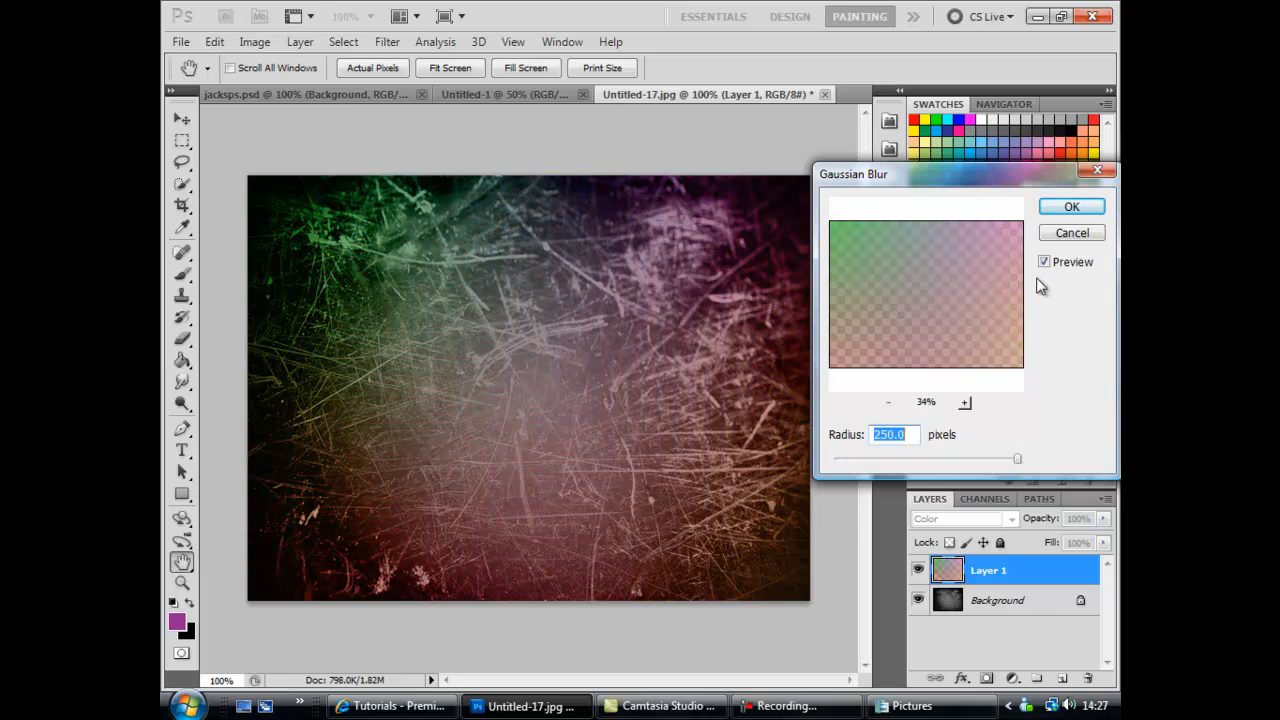
left_click_drag(1017, 458, 976, 458)
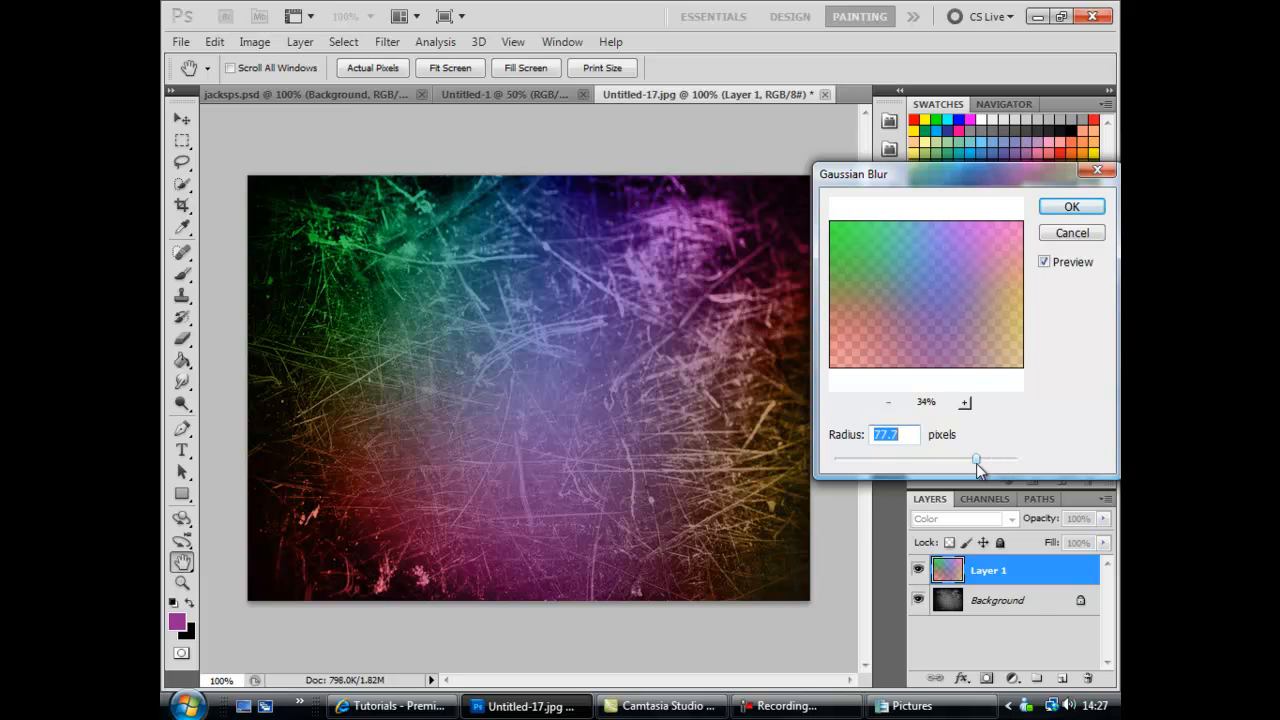
left_click_drag(976, 458, 928, 458)
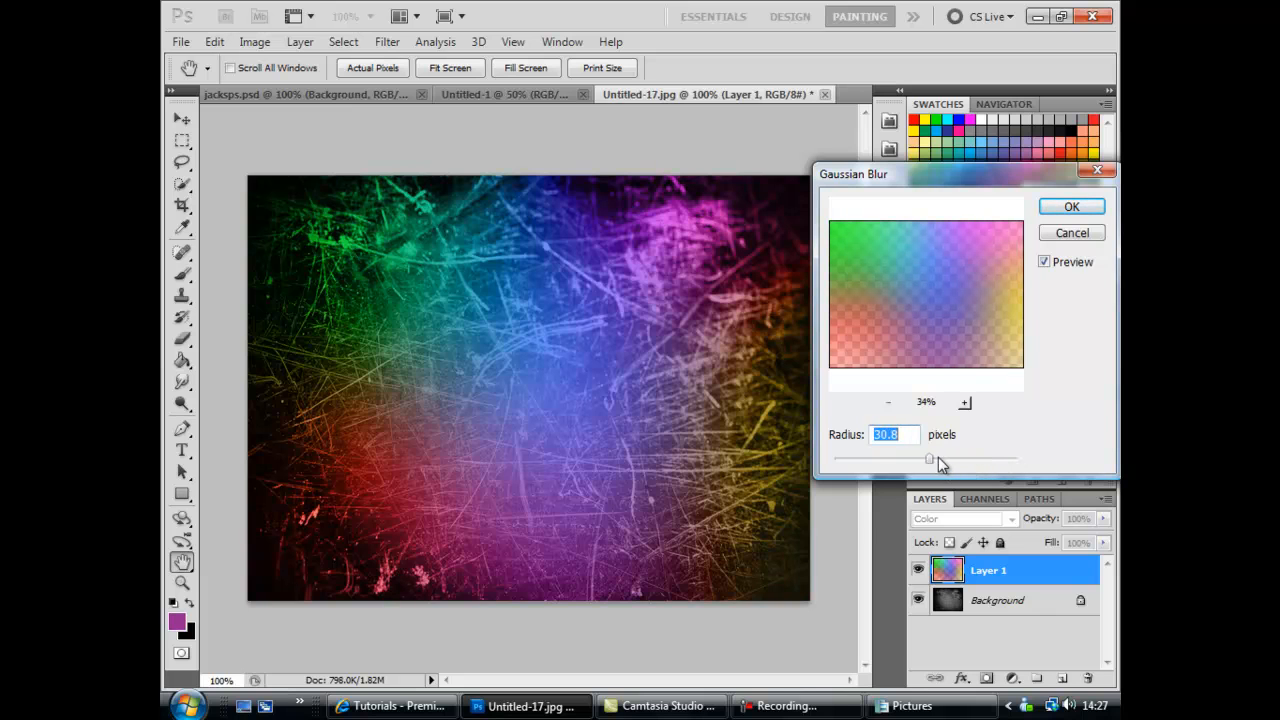
left_click_drag(928, 458, 905, 458)
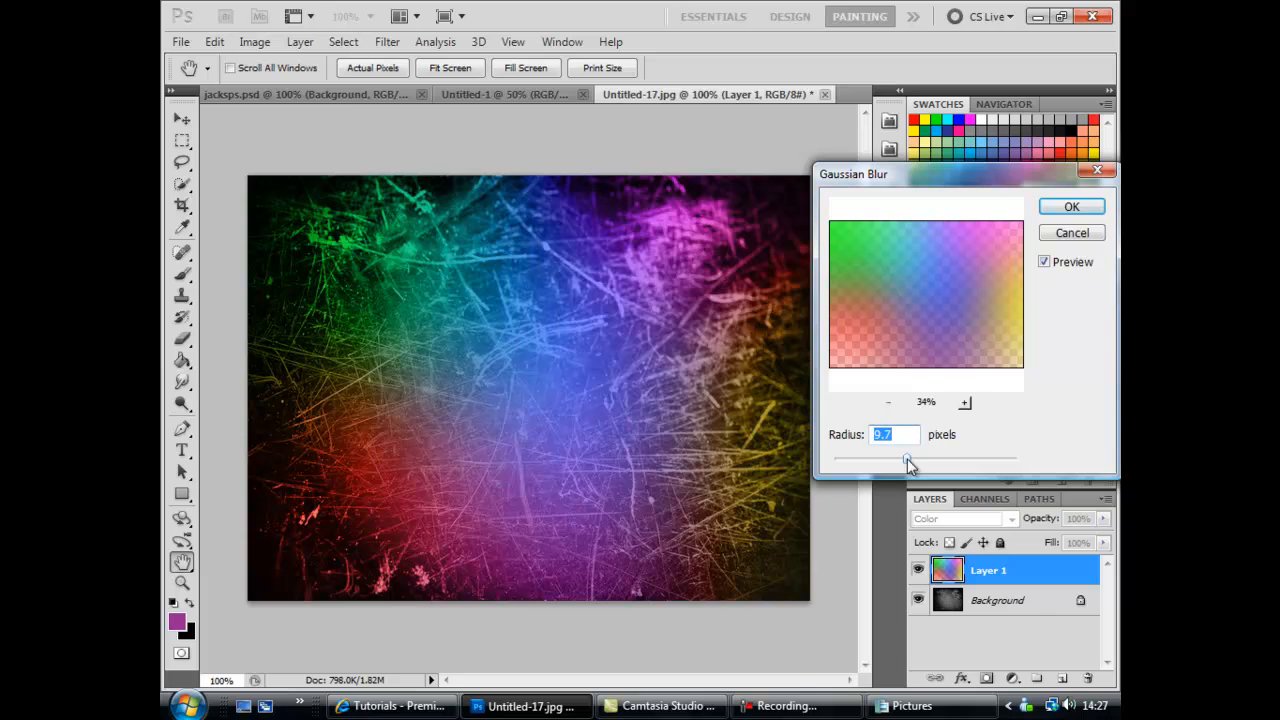
left_click_drag(908, 459, 937, 459)
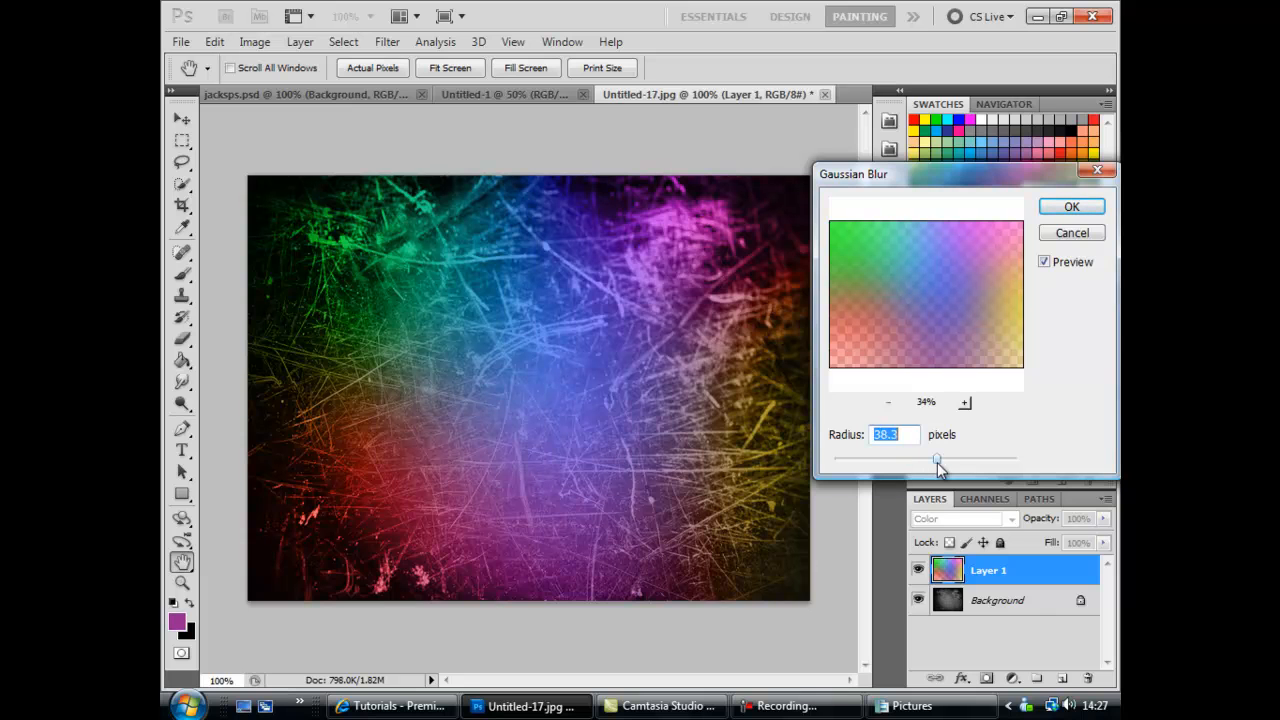
mouse_move(922, 476)
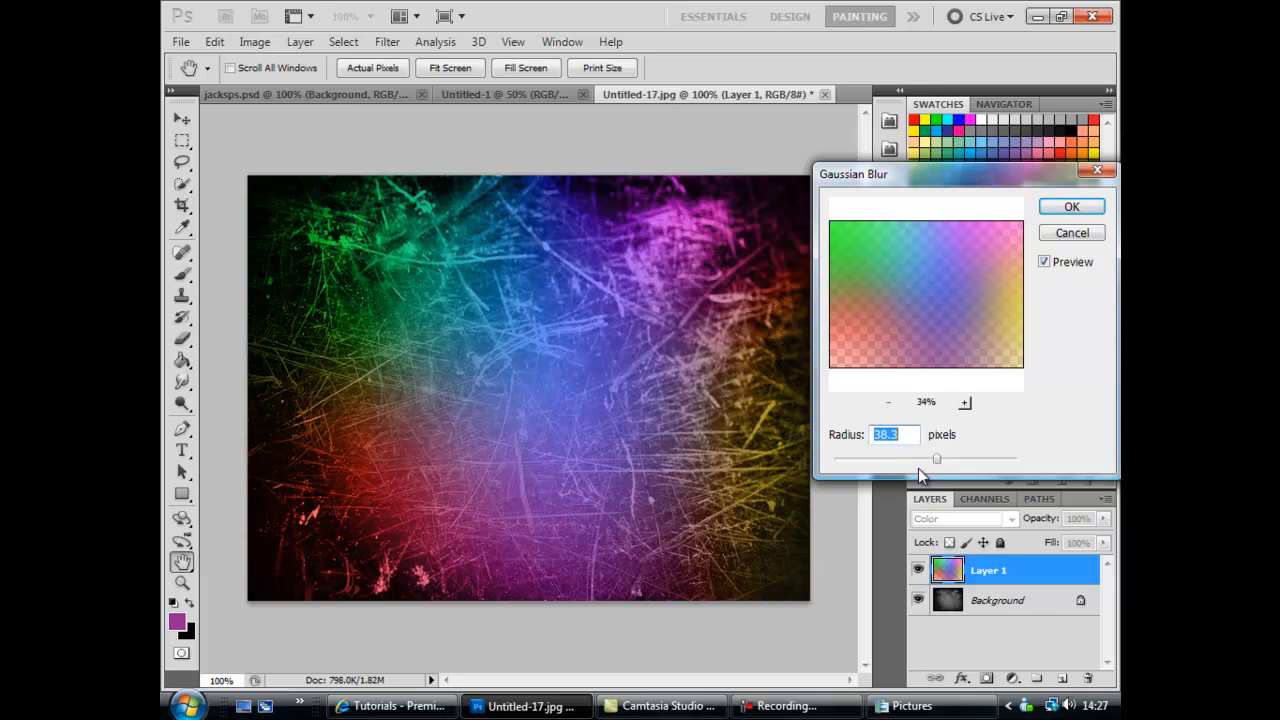
left_click_drag(936, 458, 949, 458)
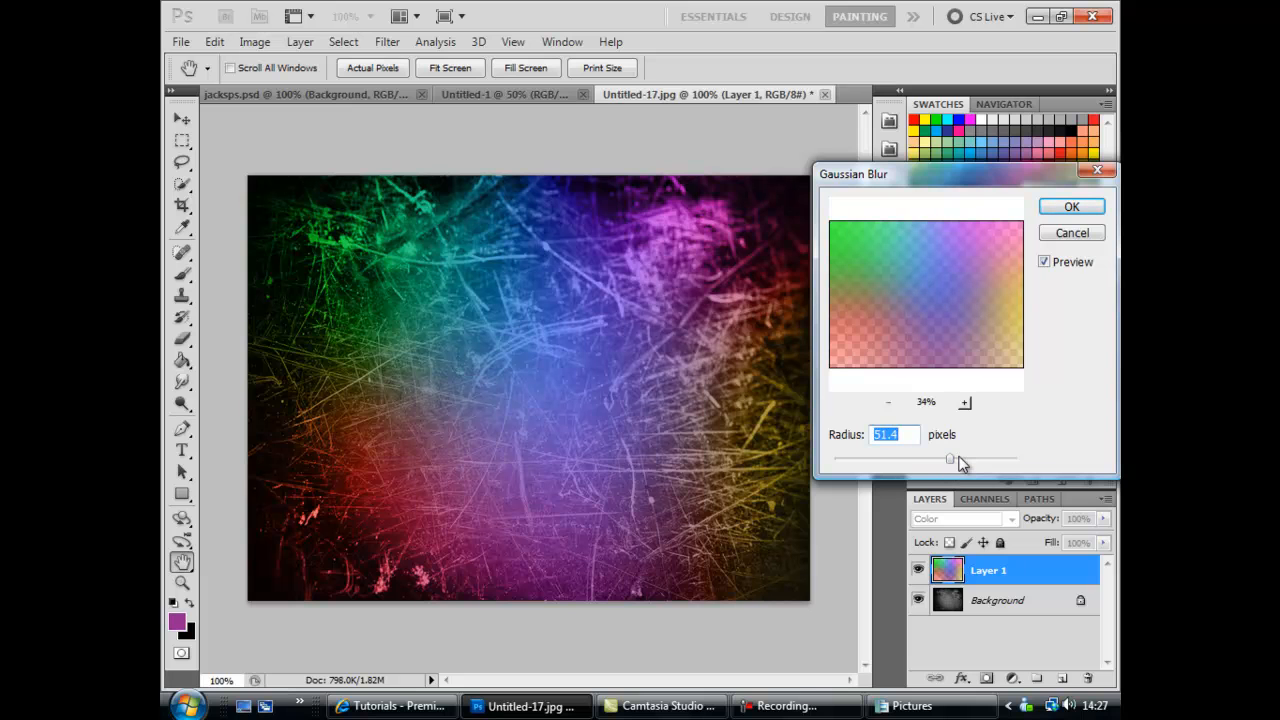
left_click_drag(949, 458, 982, 458)
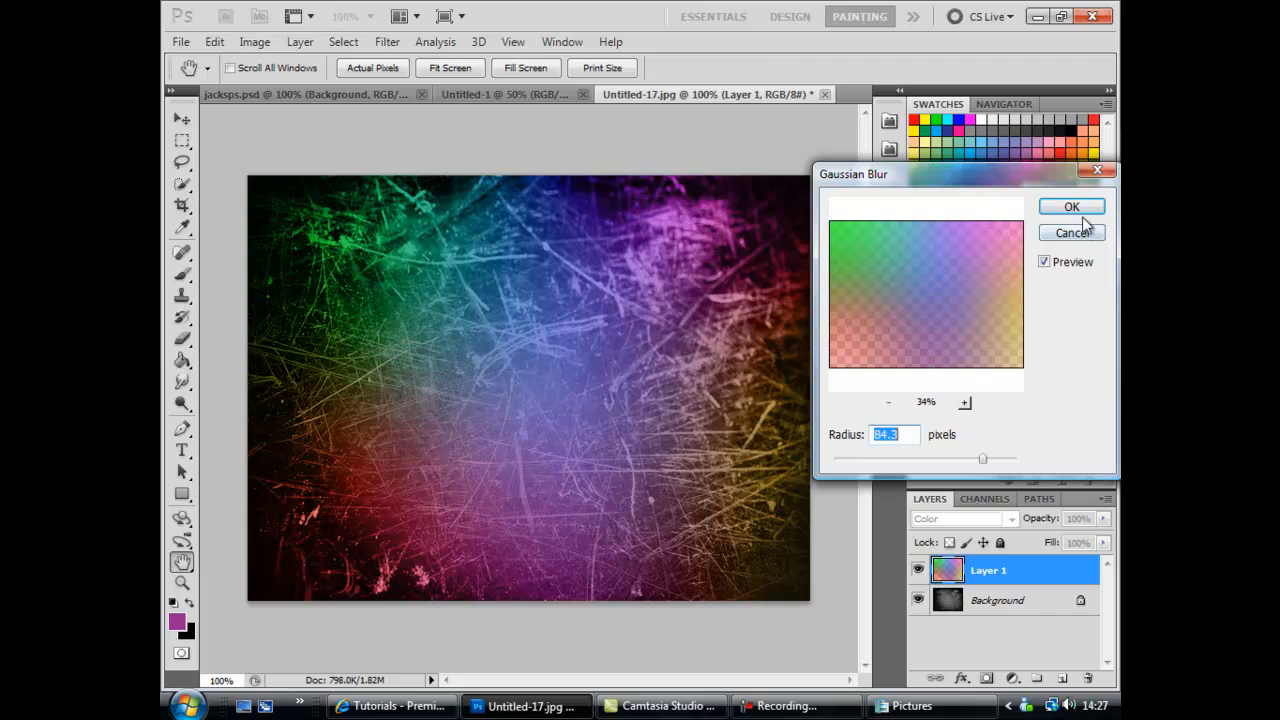
left_click(1071, 206)
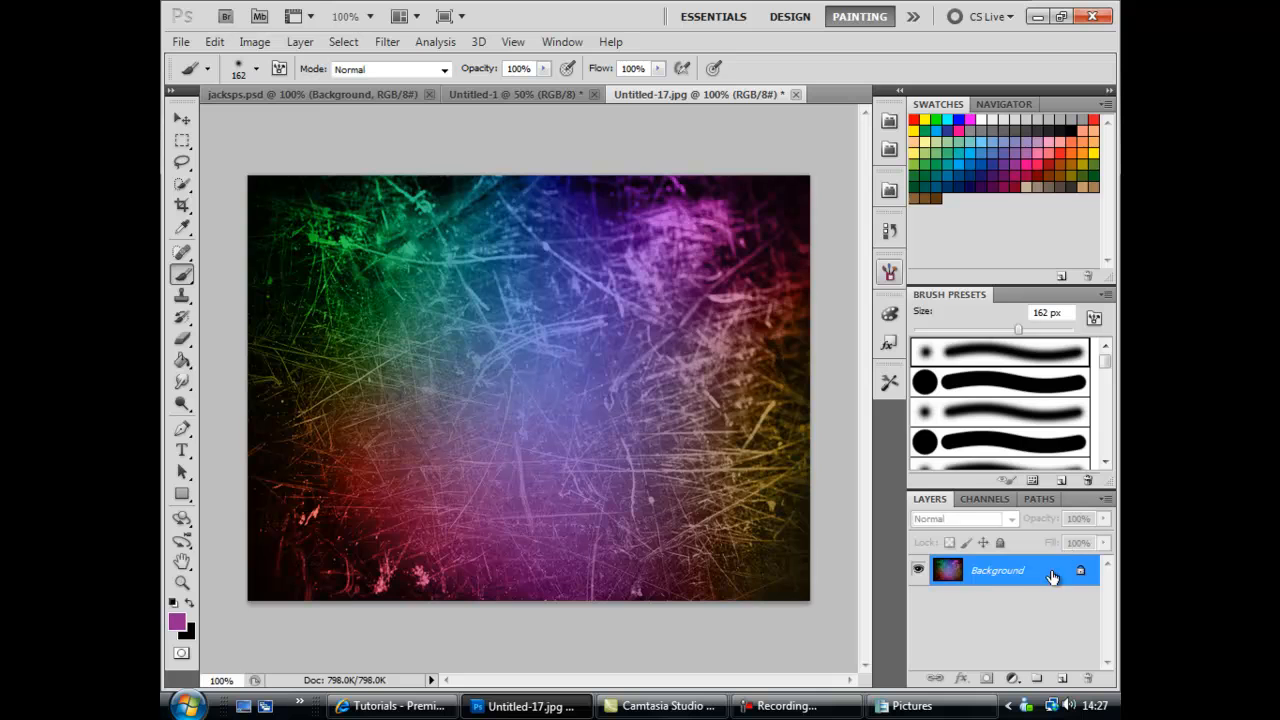
mouse_move(455, 50)
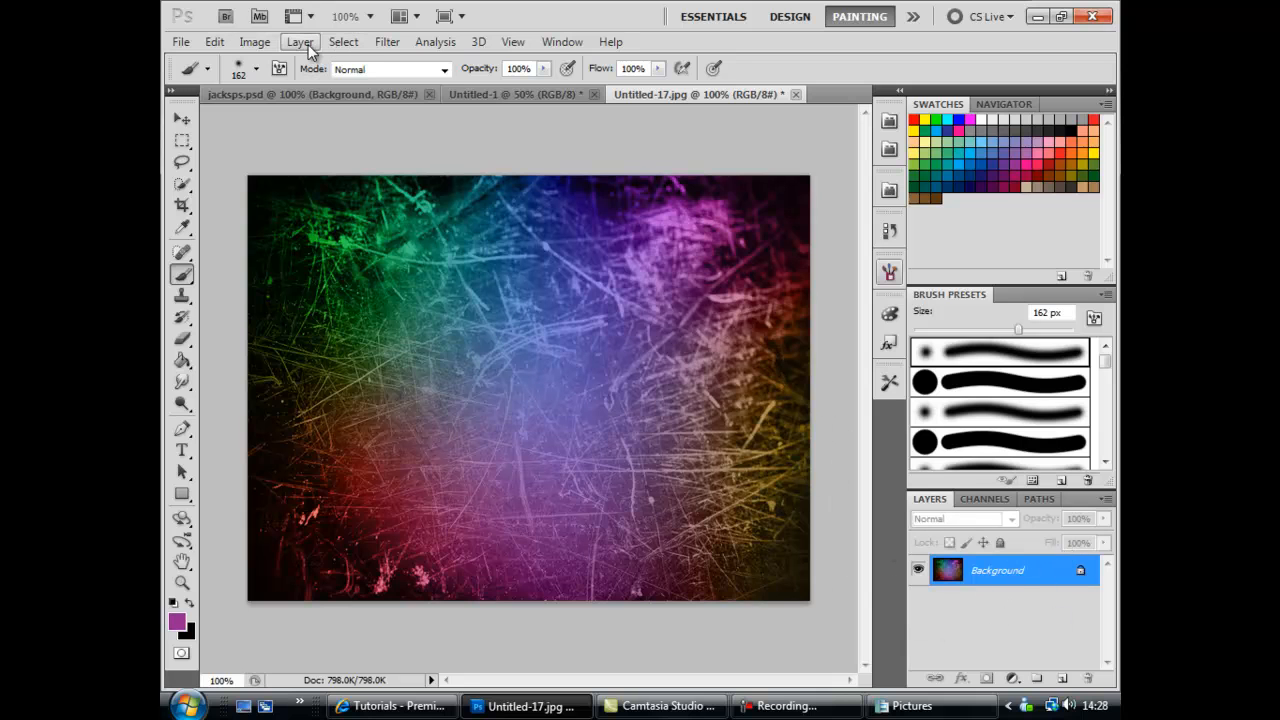
Browse the Layer, Edit and Image menus after merging Layer 1 into the Background
left_click(300, 41)
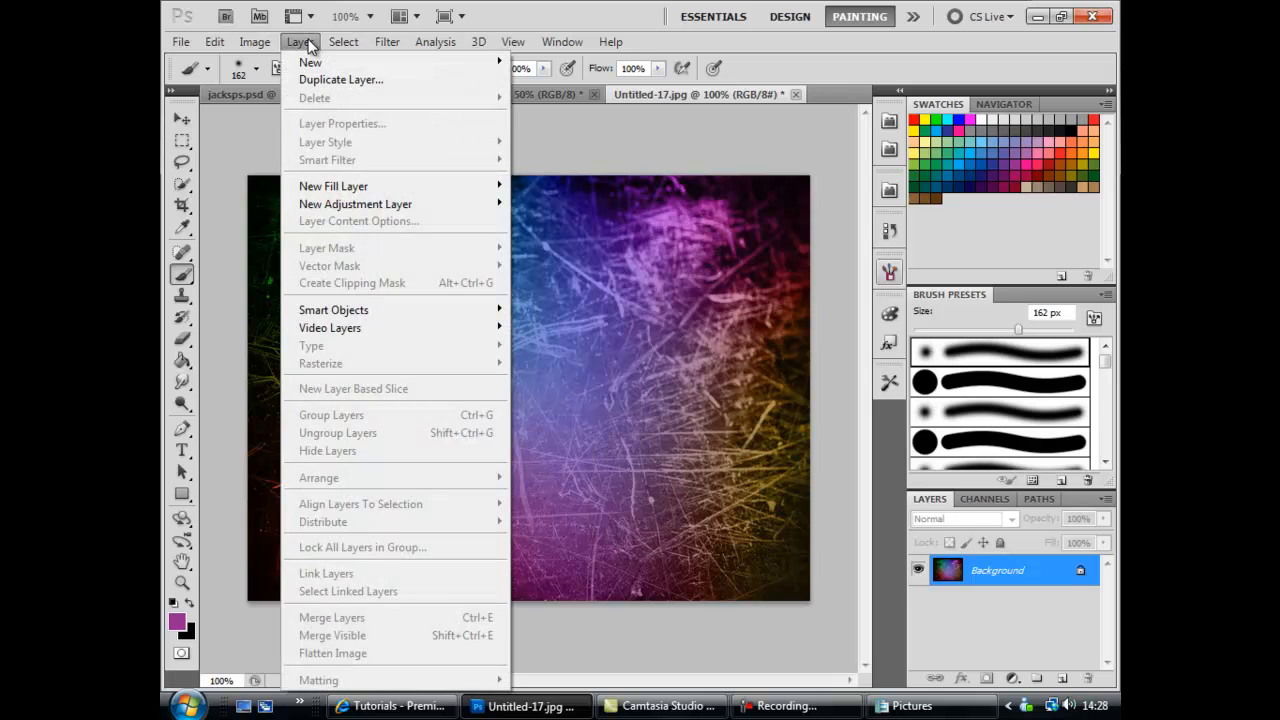
left_click(387, 41)
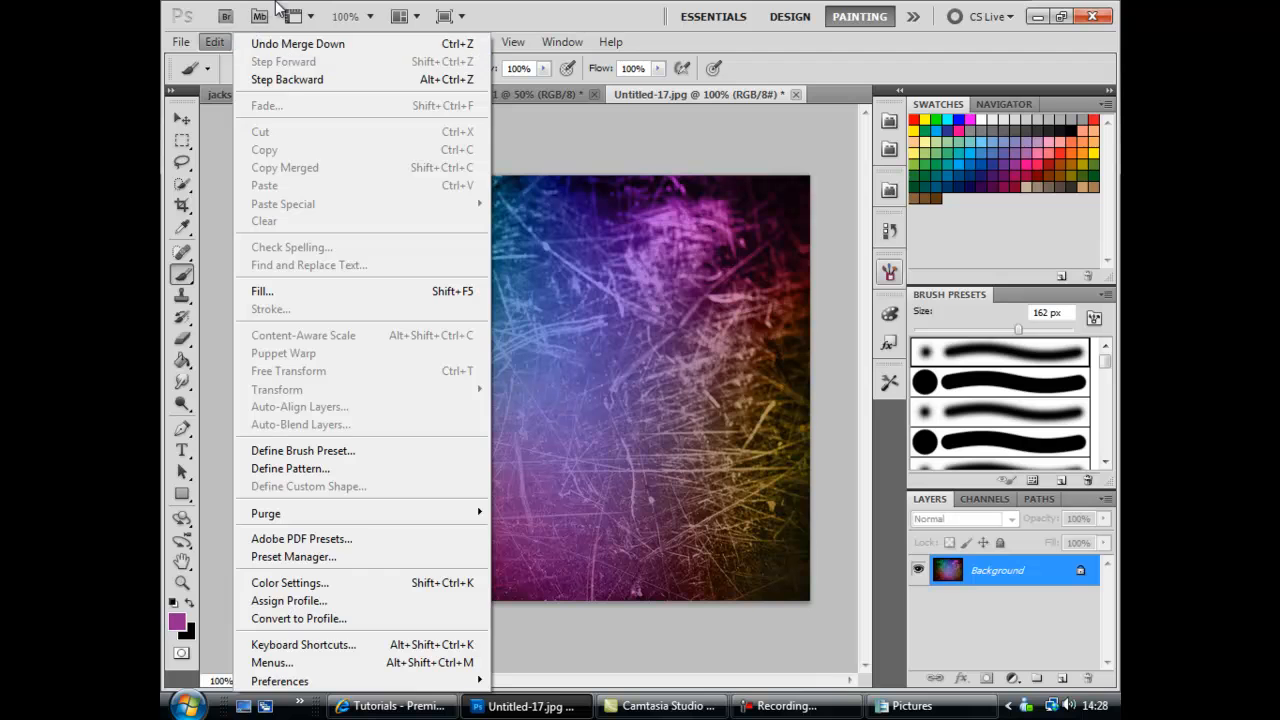
left_click(254, 41)
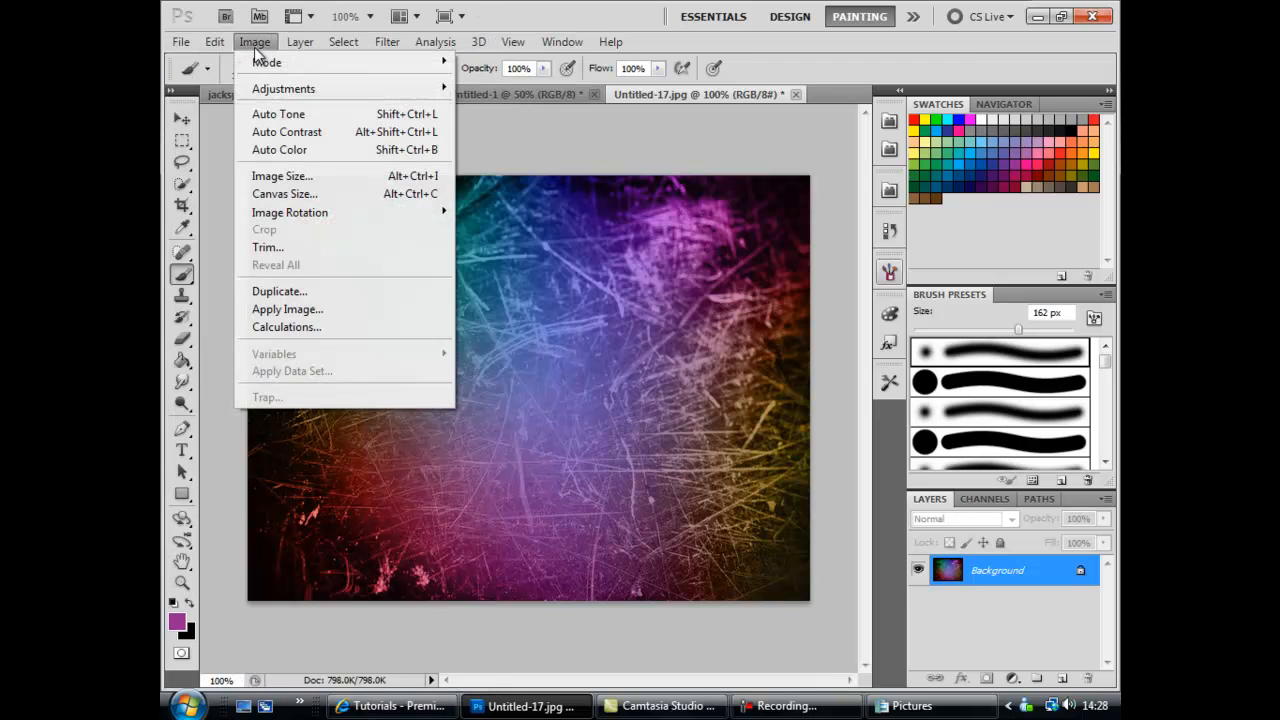
mouse_move(283, 88)
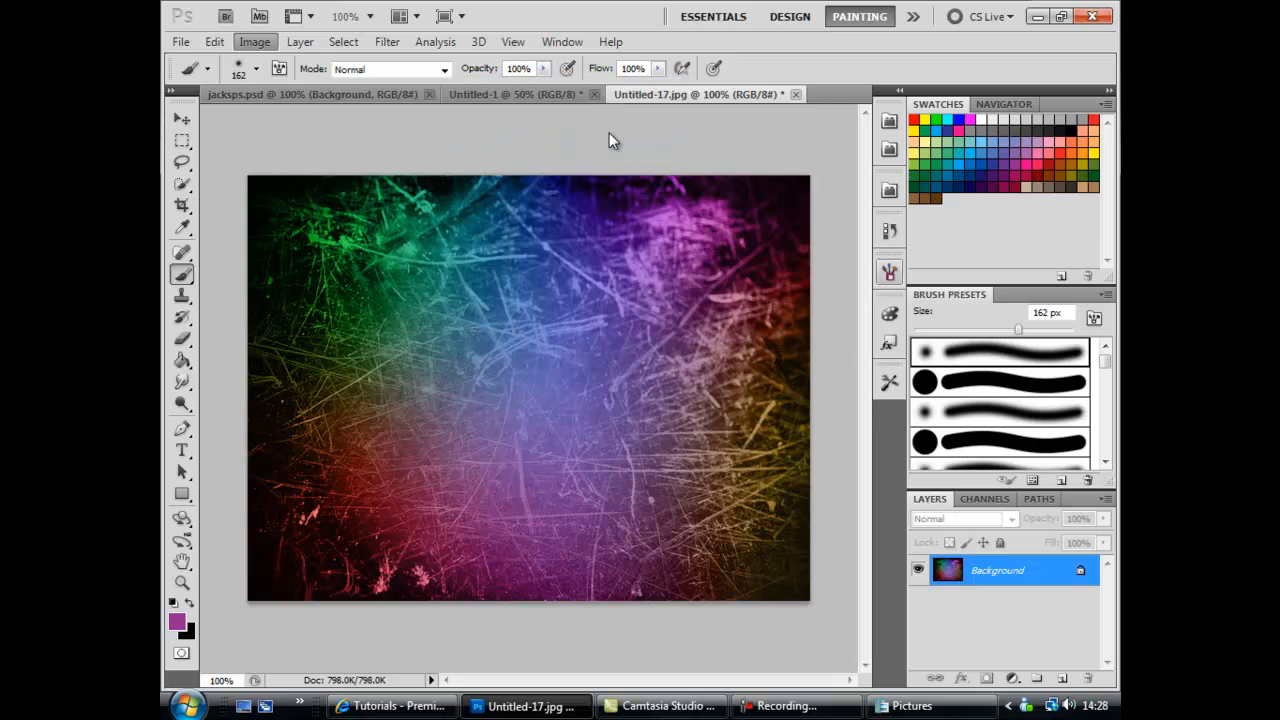
left_click(254, 41)
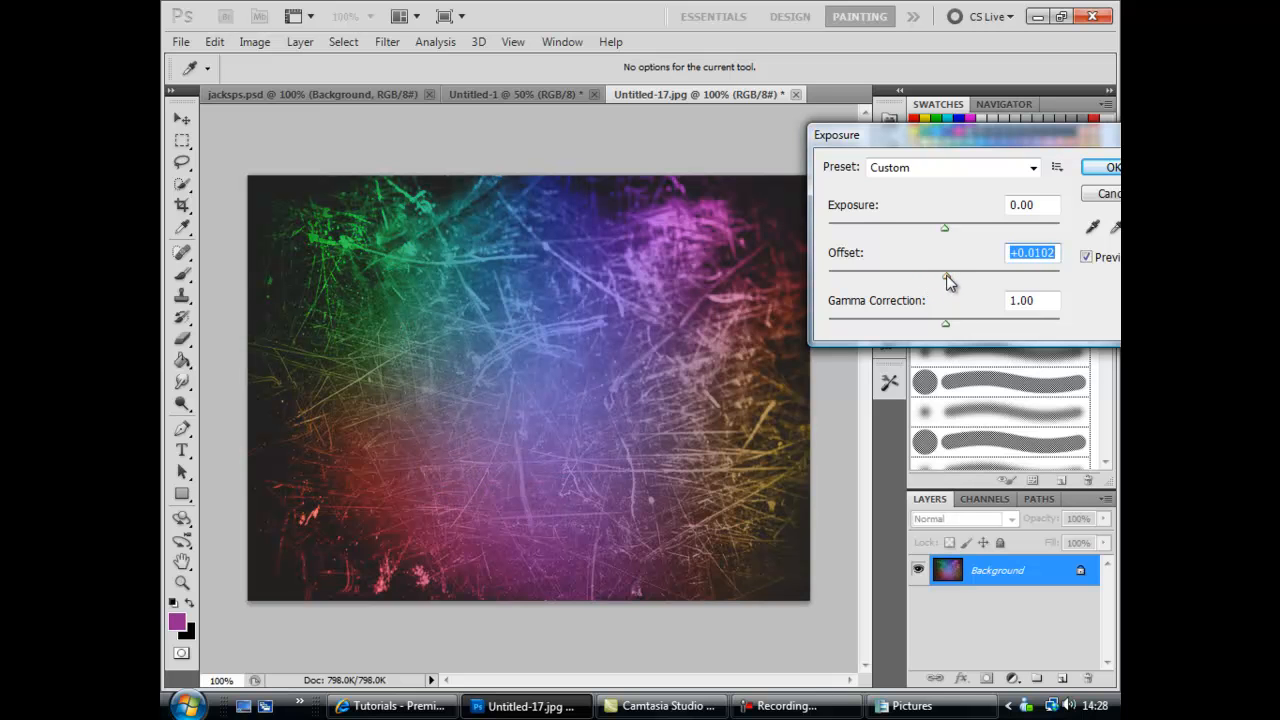
Apply Exposure +0.95, Offset -0.0184 and Gamma 0.82 to the texture
left_click(1043, 252)
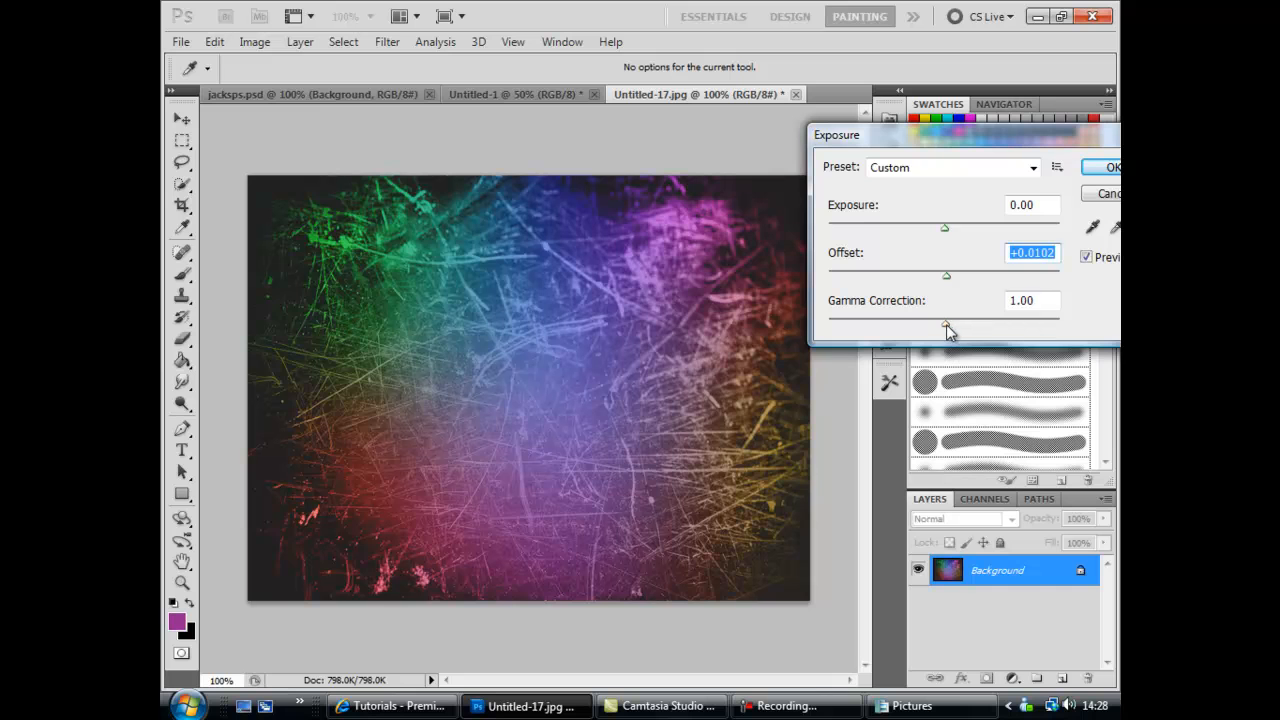
left_click_drag(945, 324, 918, 324)
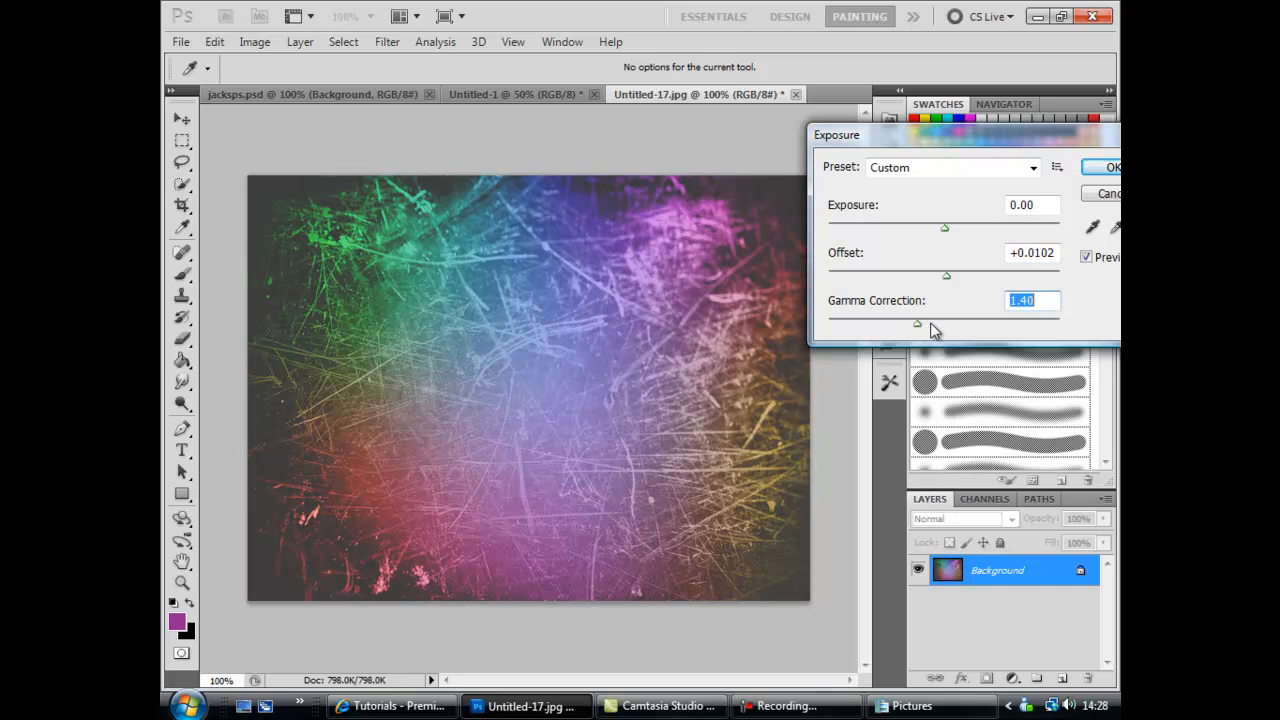
left_click_drag(917, 323, 958, 323)
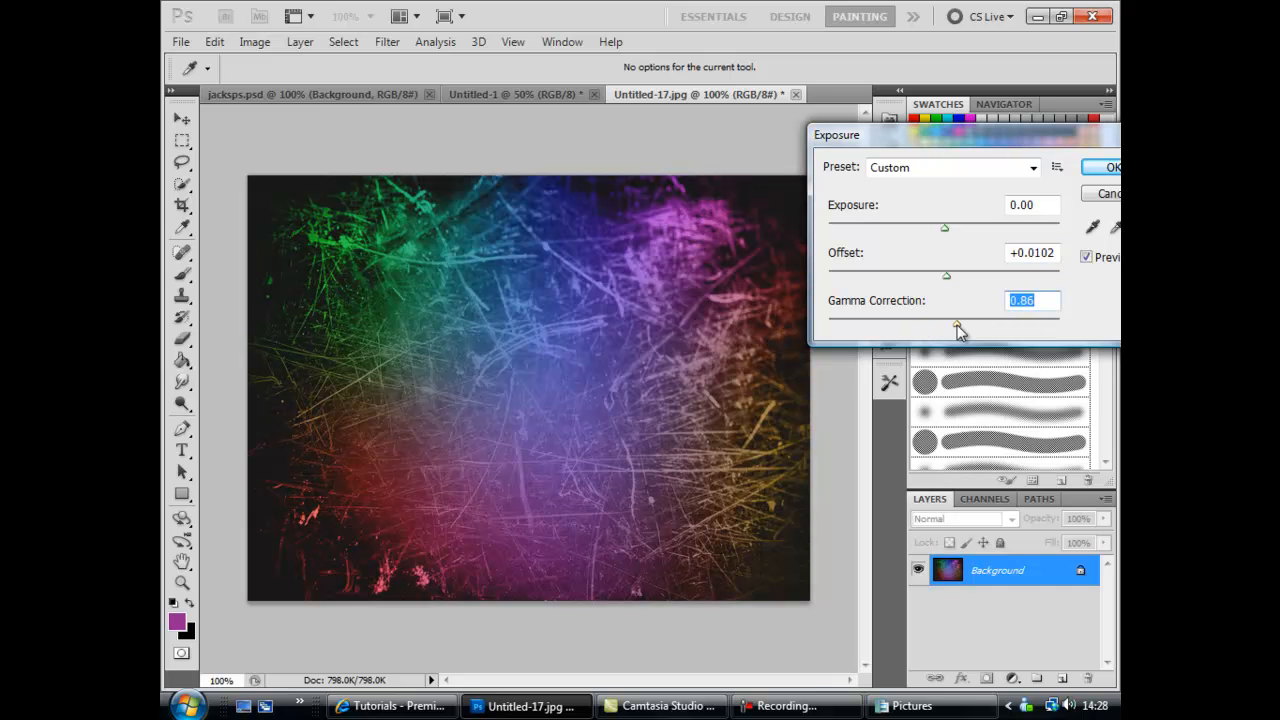
left_click_drag(945, 328, 965, 330)
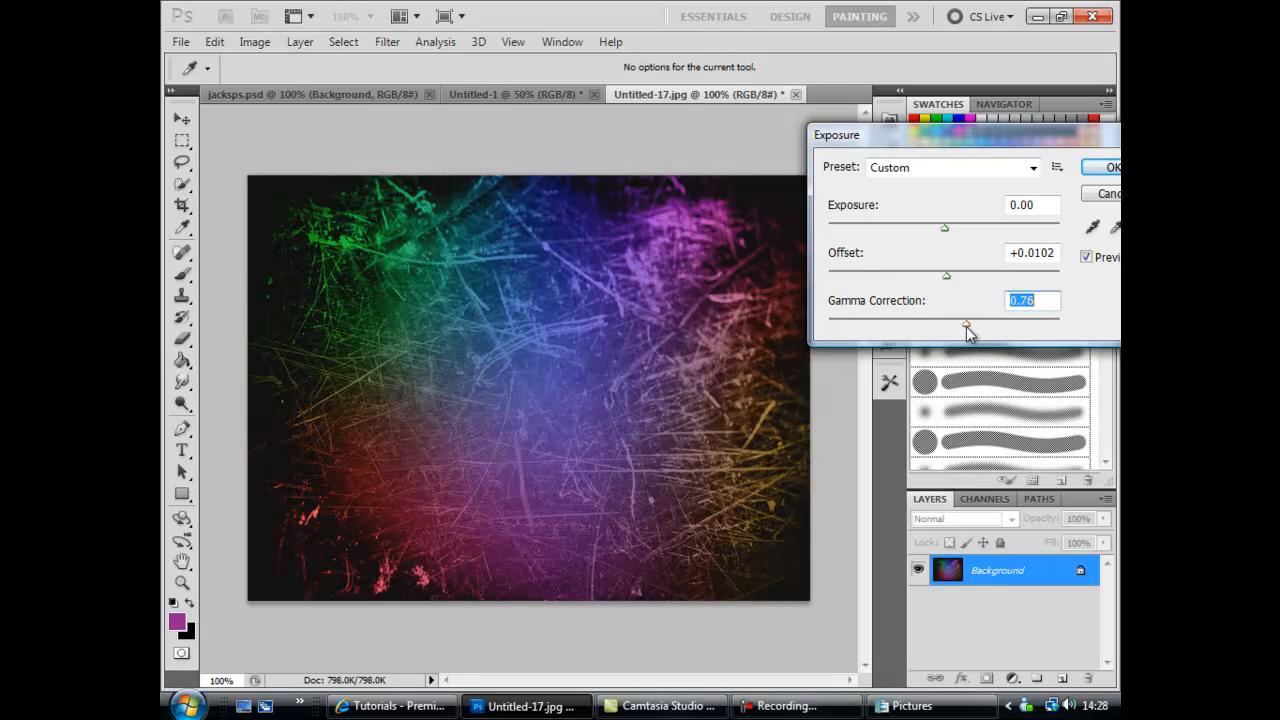
left_click_drag(967, 326, 960, 323)
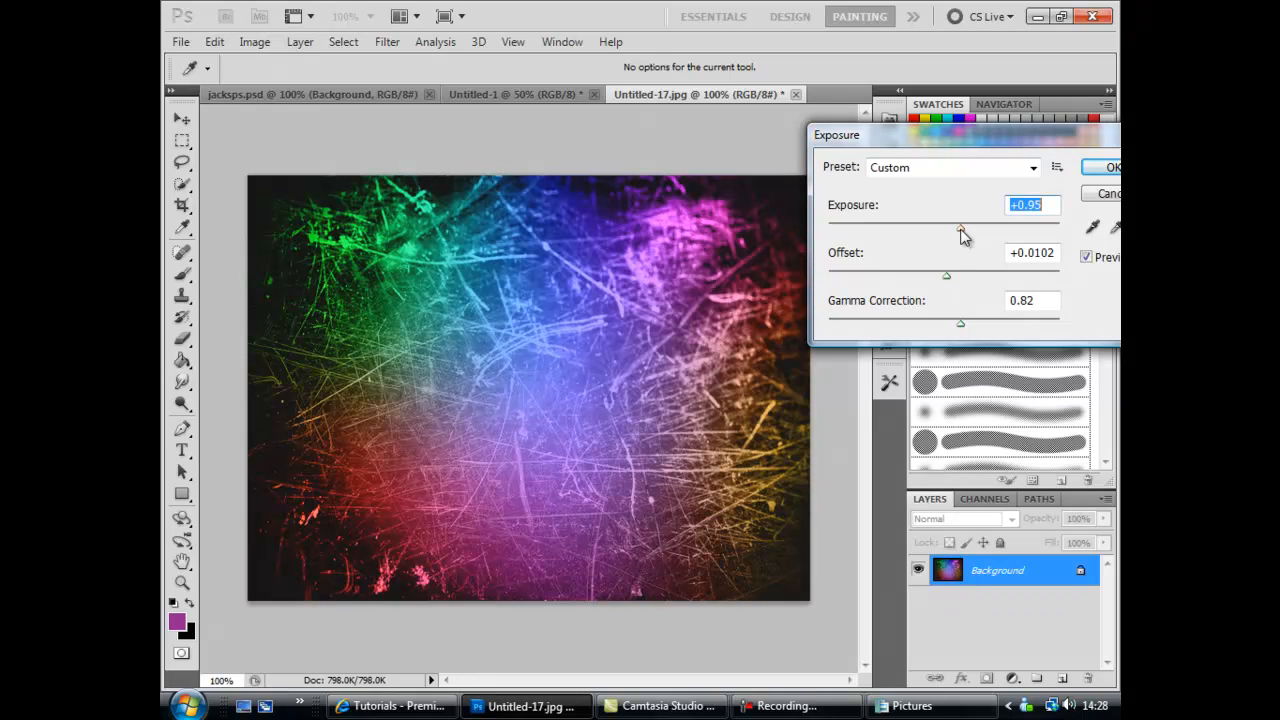
left_click_drag(945, 275, 940, 278)
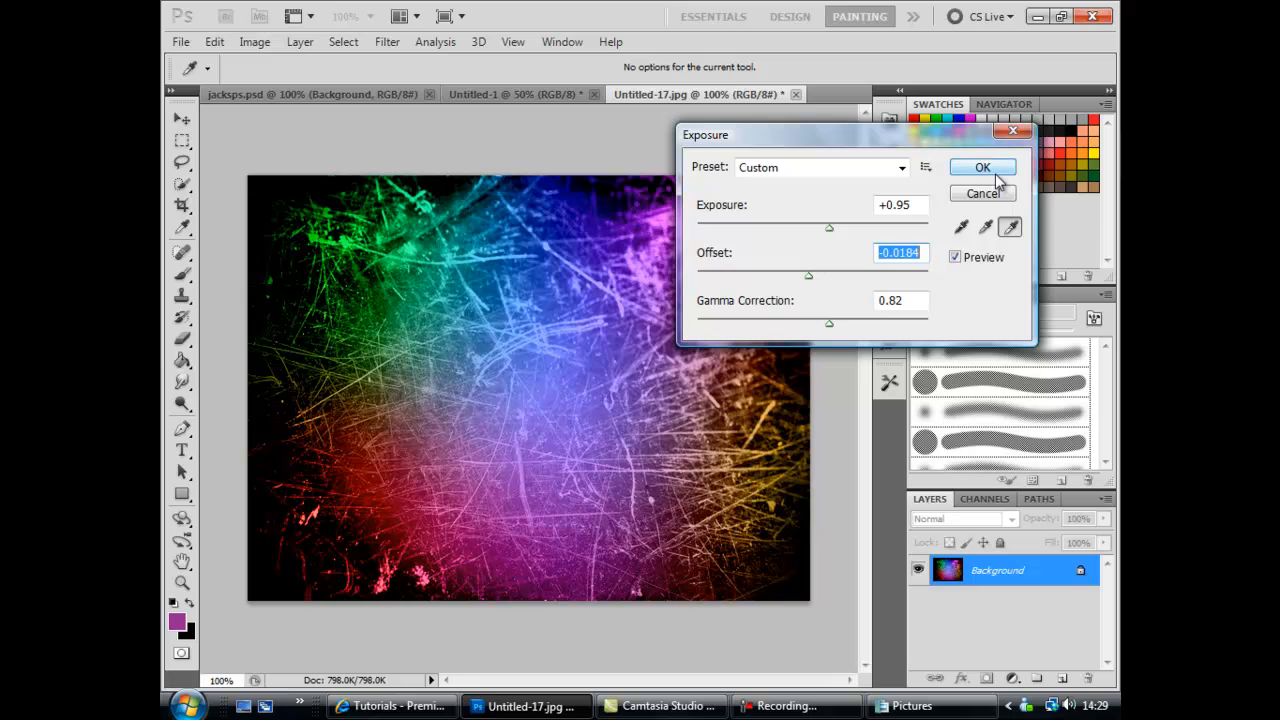
mouse_move(475, 357)
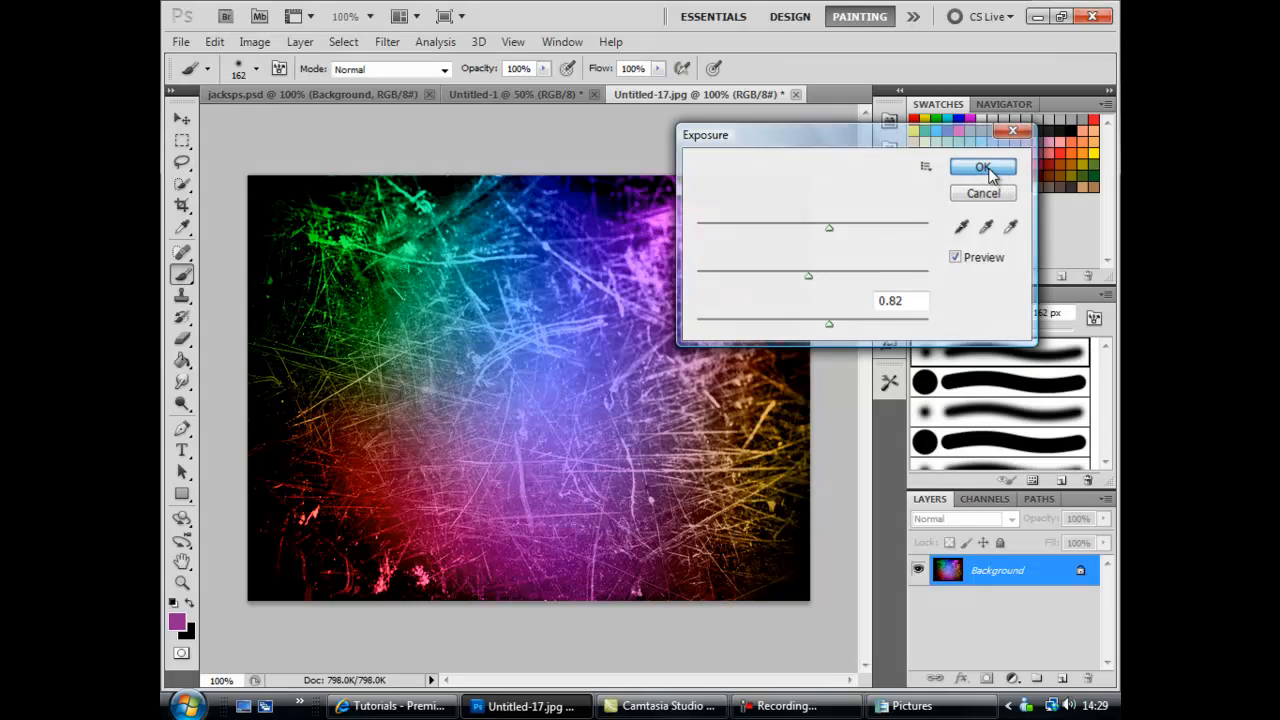
left_click(982, 166)
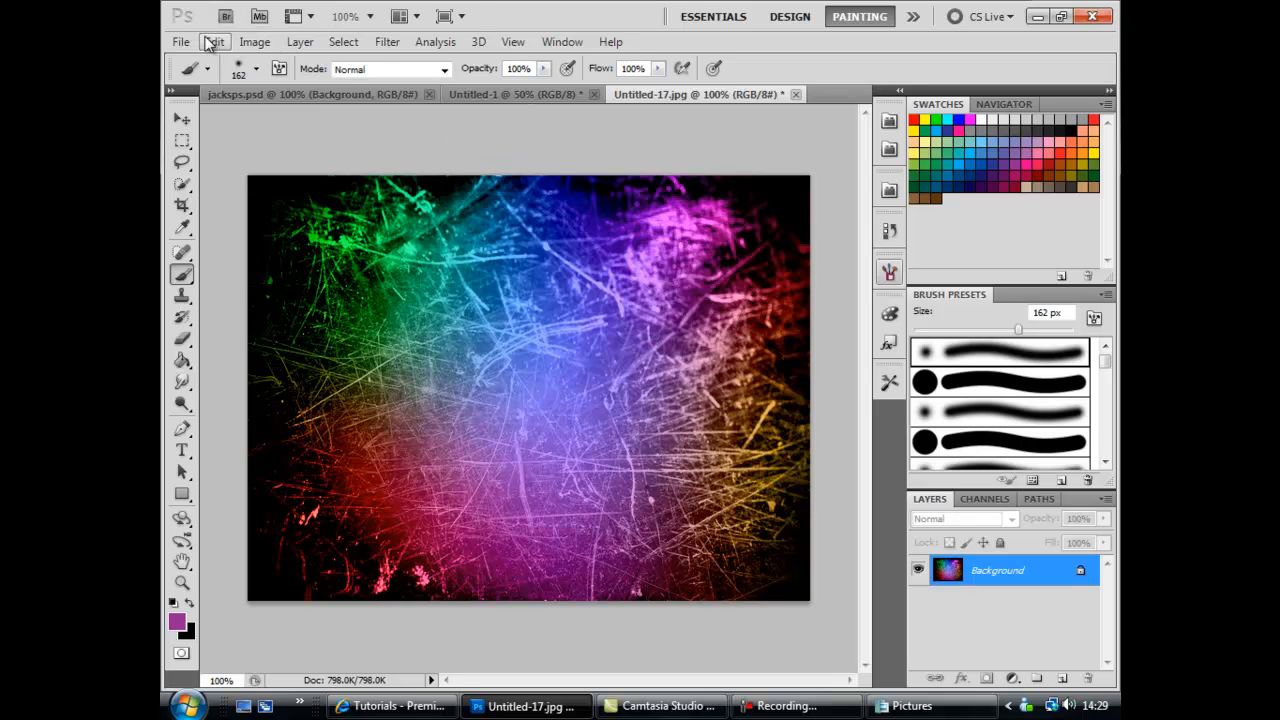
Apply a Levels adjustment with input levels 23, 1.53 and 218 for higher contrast
left_click(387, 41)
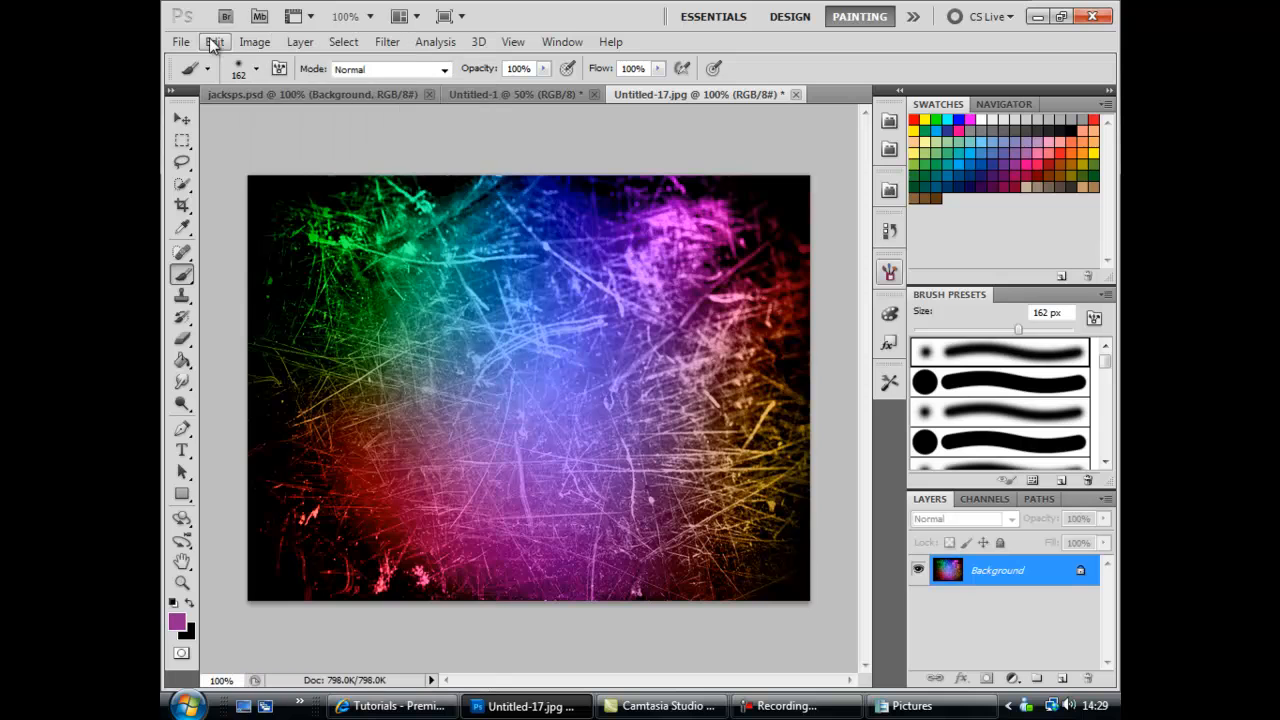
left_click(254, 41)
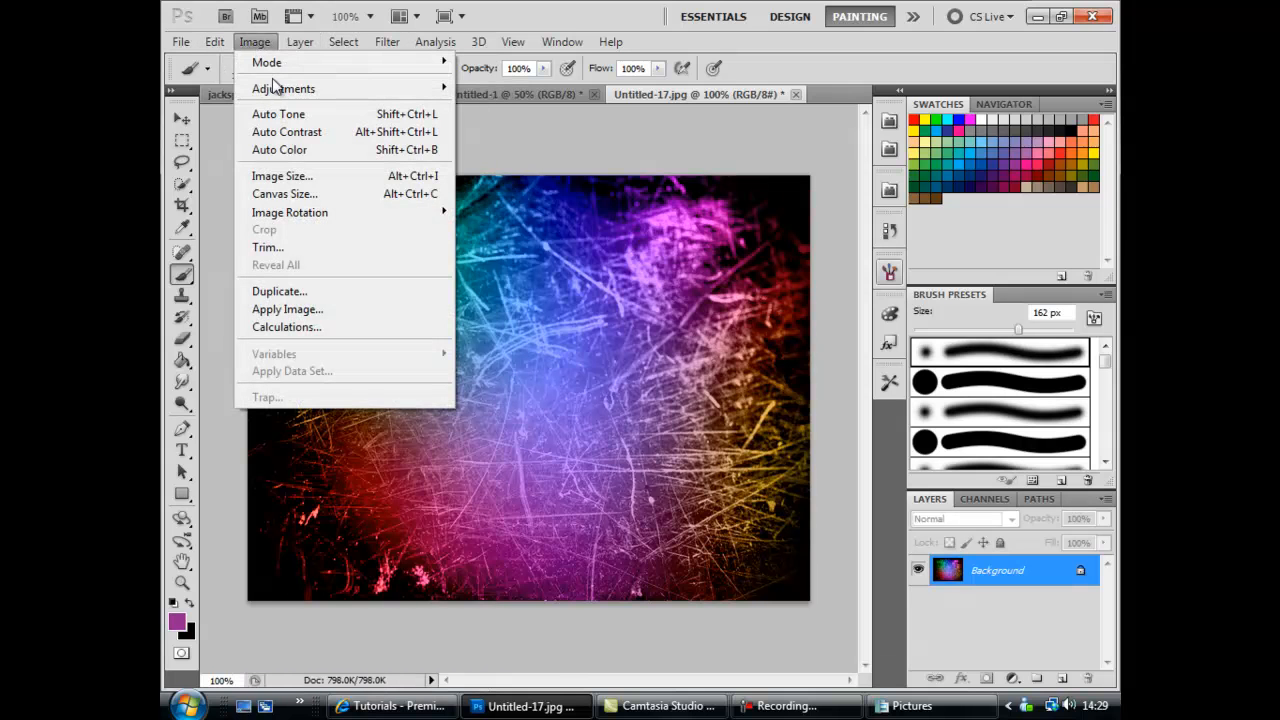
mouse_move(283, 88)
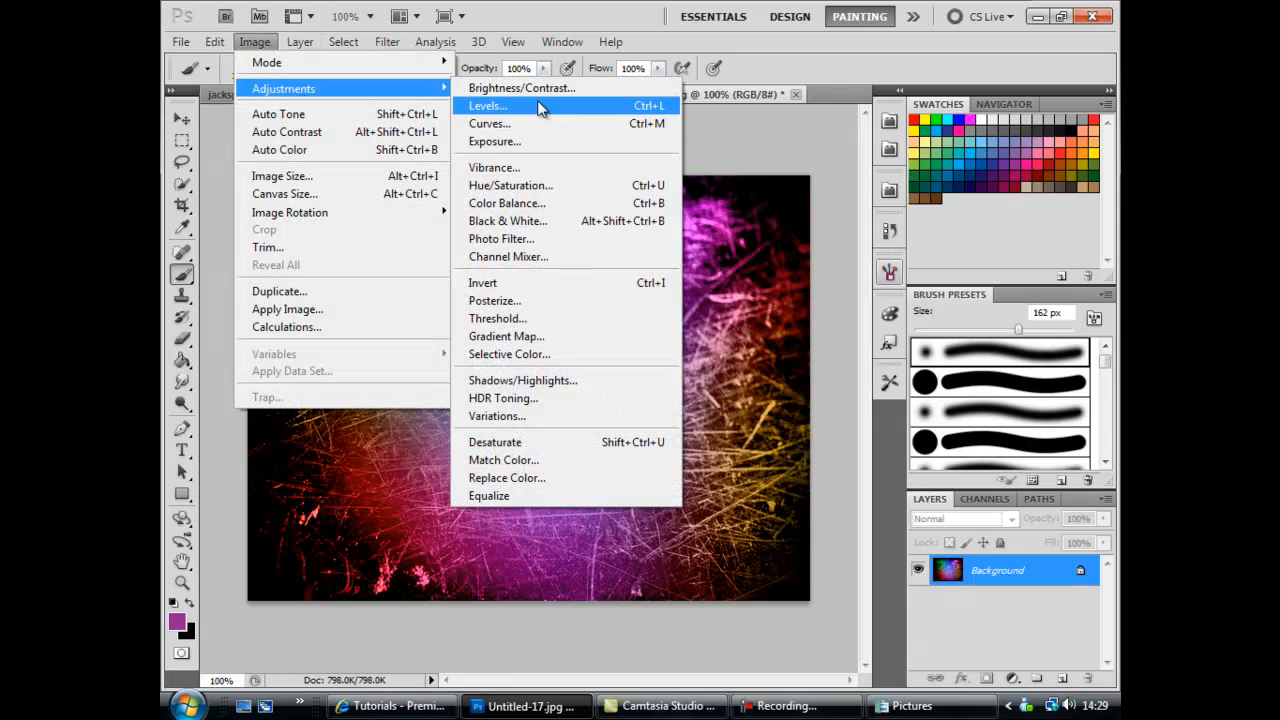
left_click(485, 105)
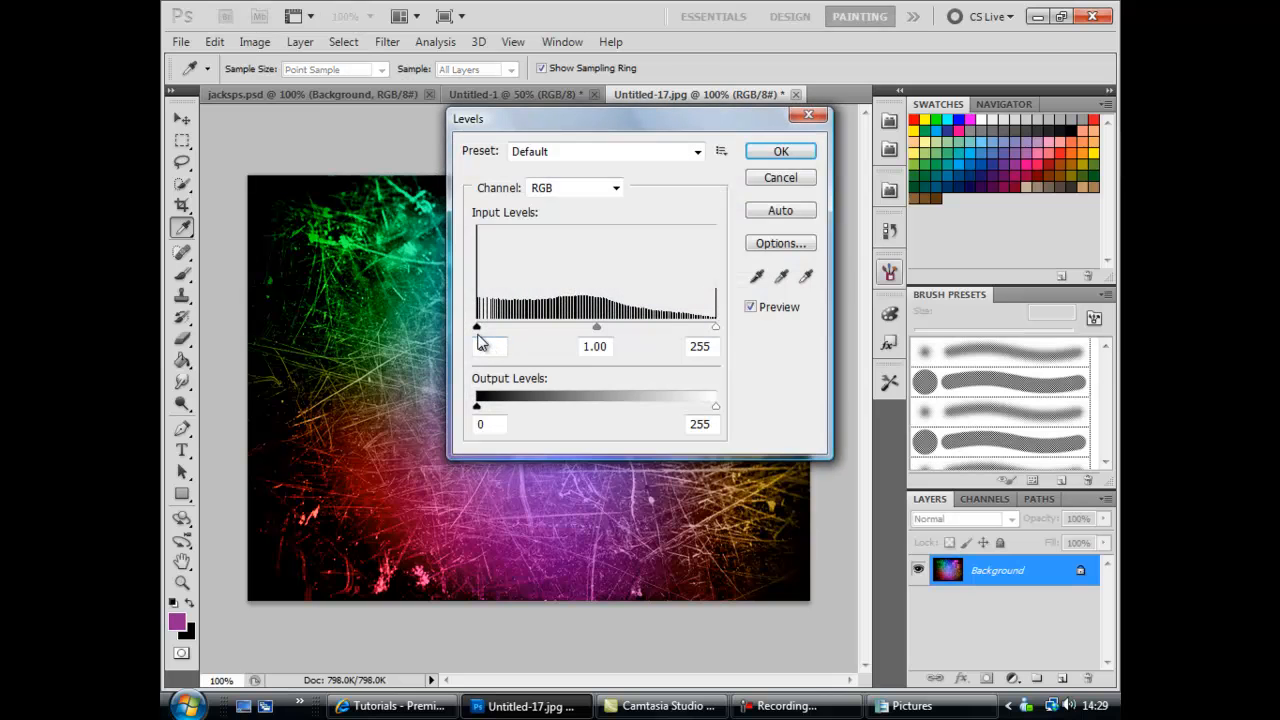
left_click_drag(476, 326, 497, 326)
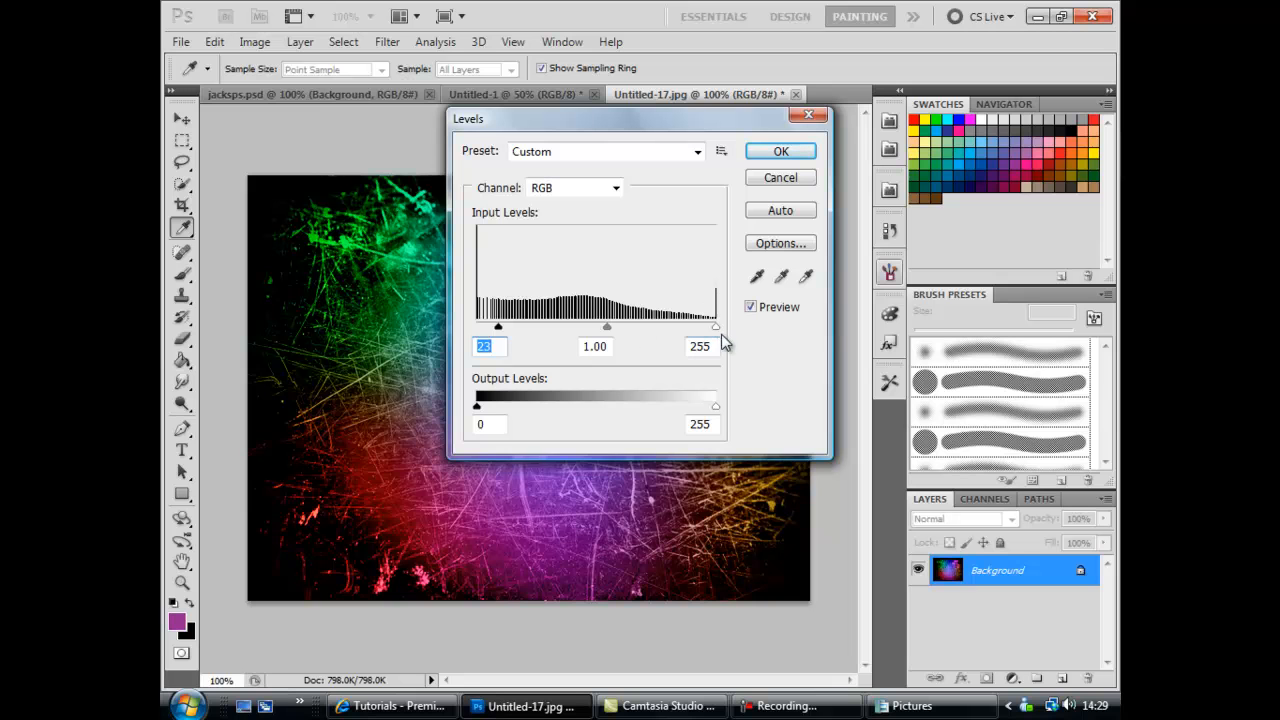
left_click_drag(715, 327, 700, 327)
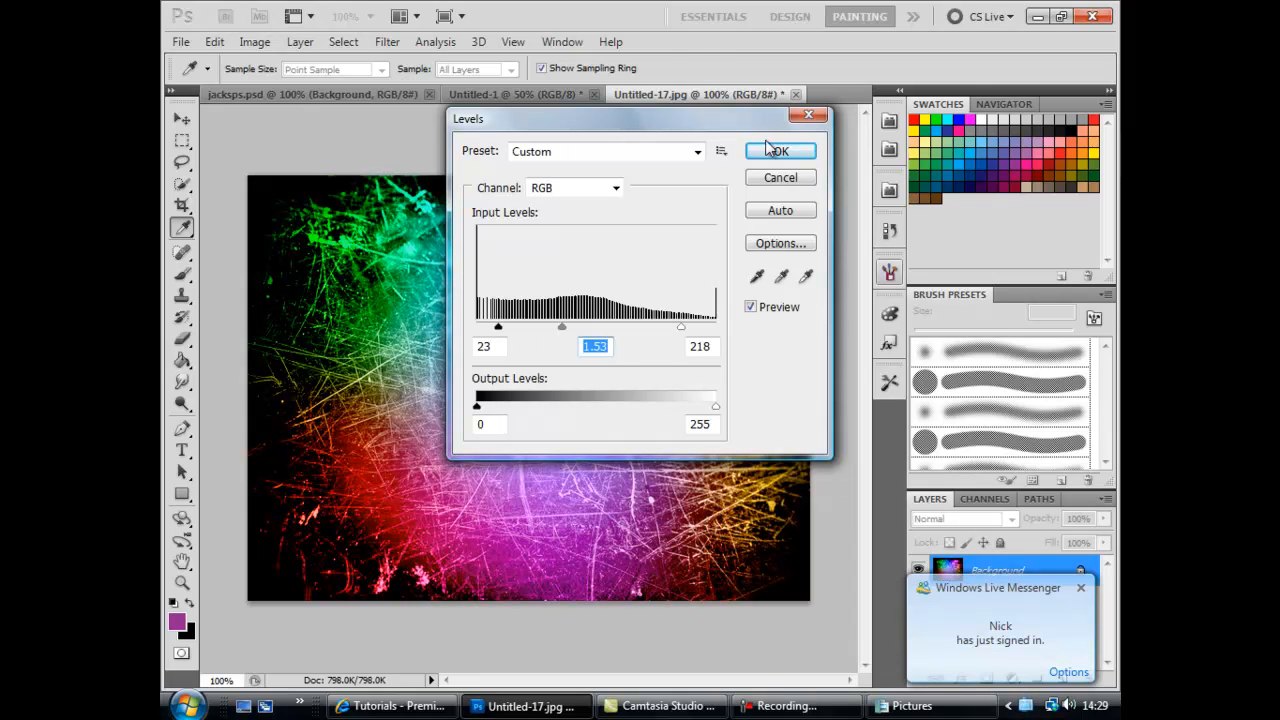
left_click(780, 150)
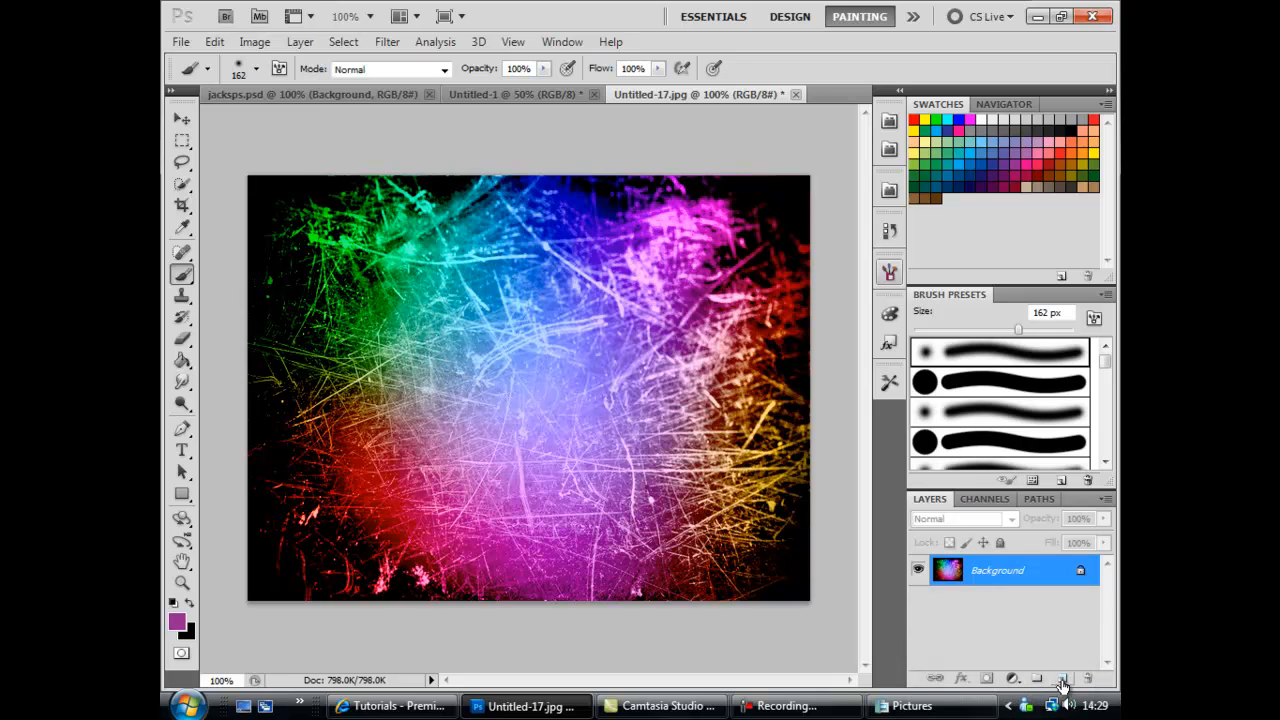
Start a 60 pt Nec plus ultra text box on a new layer with near-white text colour
left_click(1062, 678)
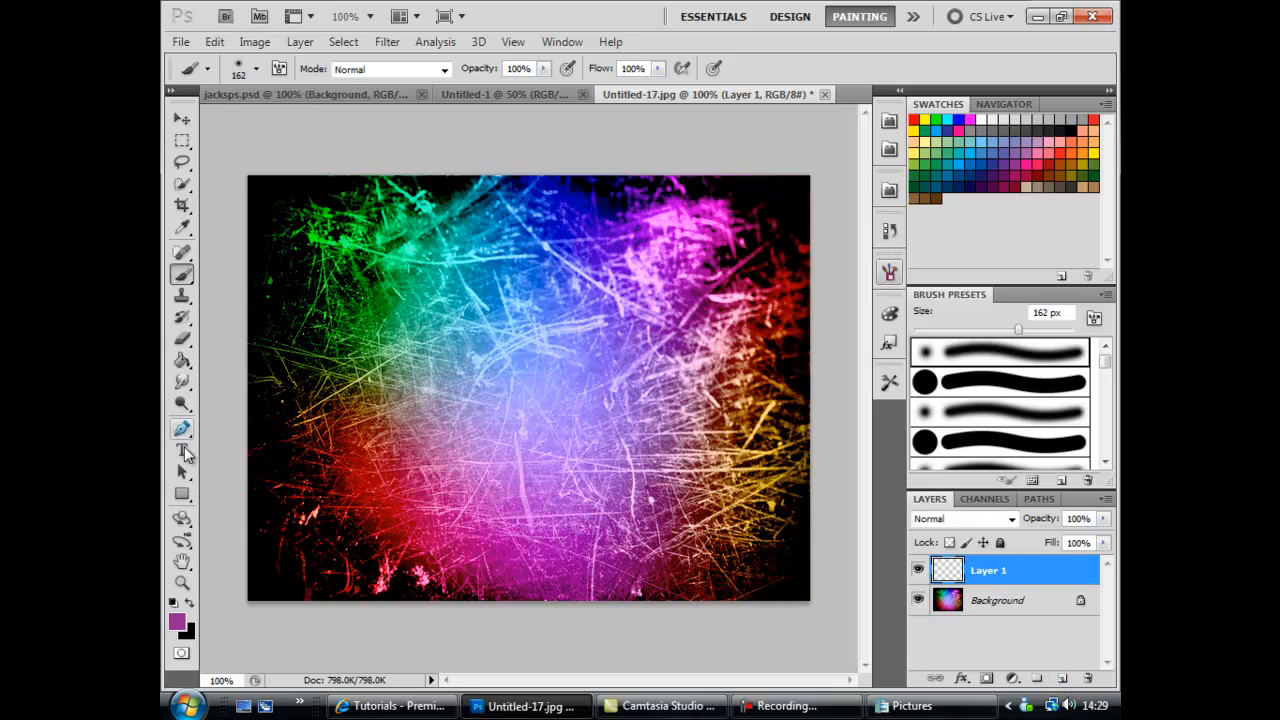
left_click(182, 450)
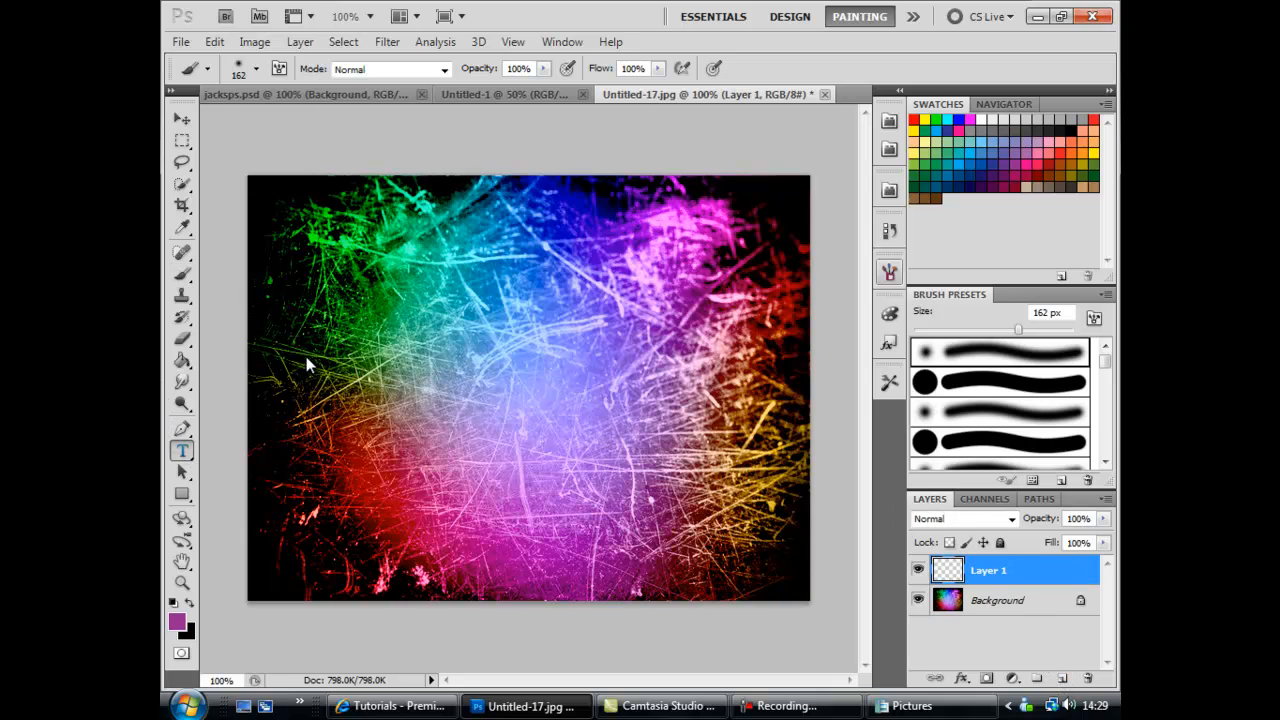
left_click(182, 451)
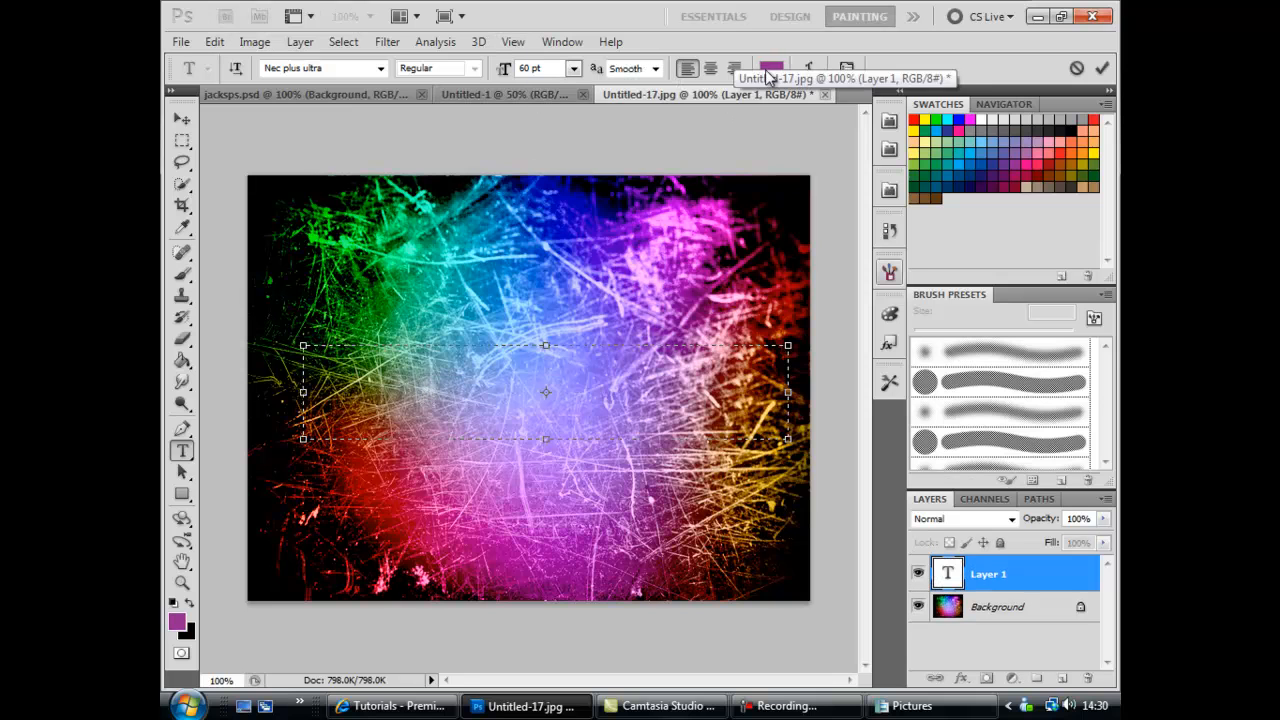
left_click(771, 68)
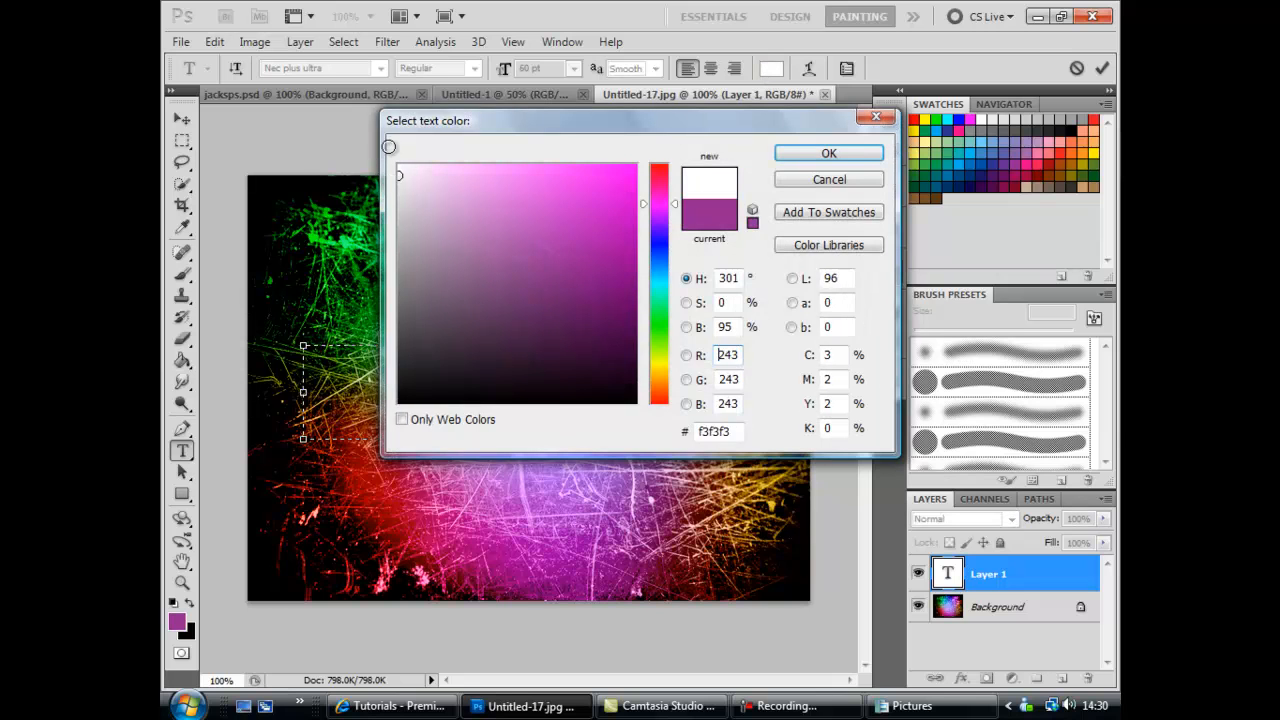
left_click(828, 153)
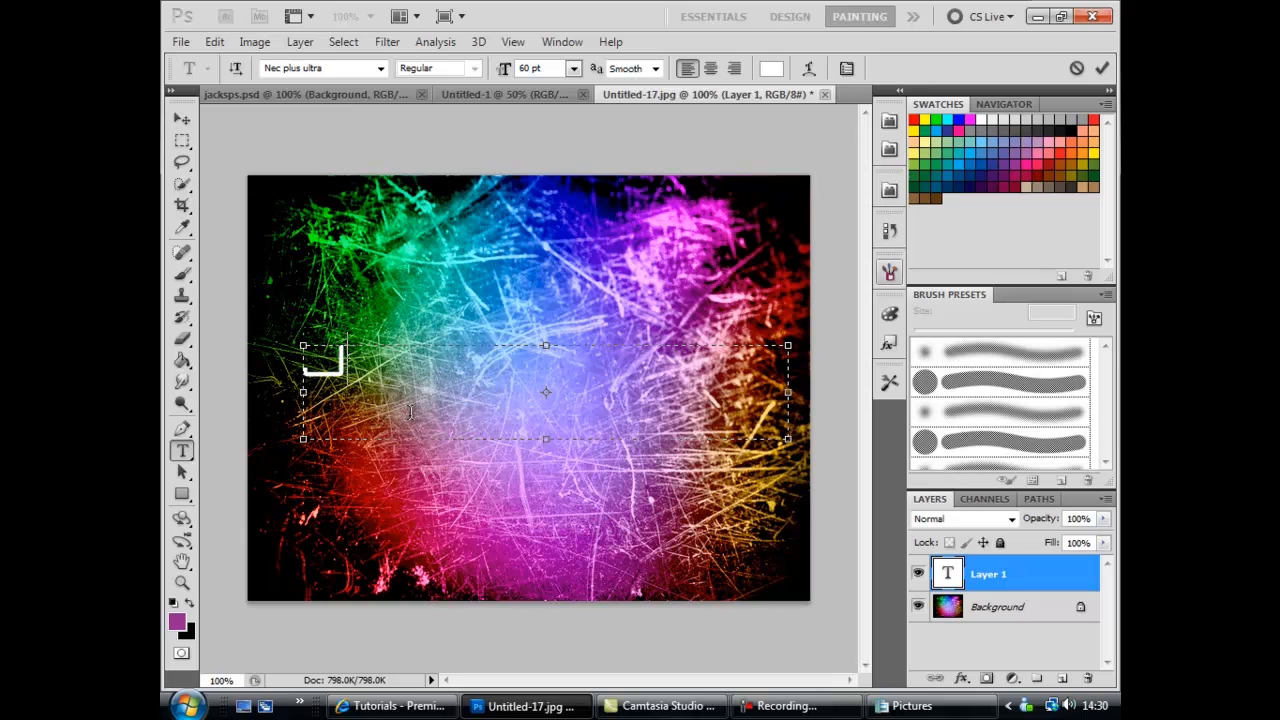
Enter the text JACKSPSTUTS, correcting the typo, and commit the type layer
type("JACK")
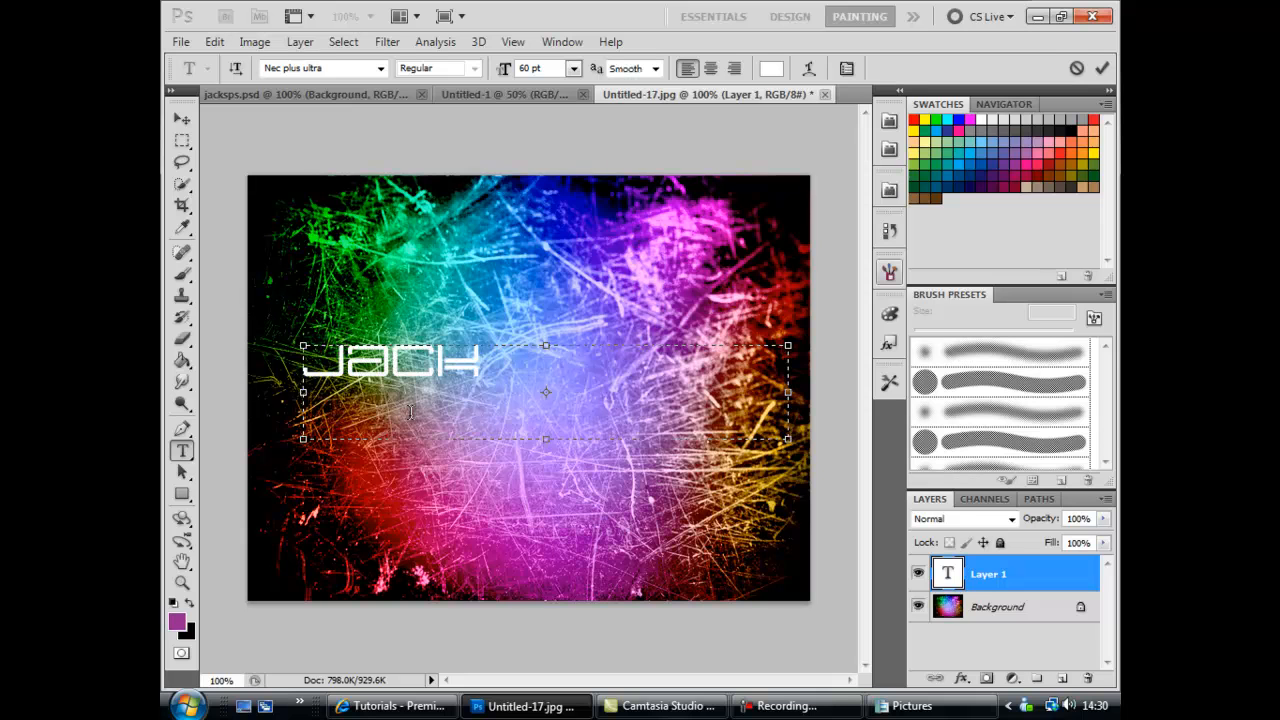
type("SPS")
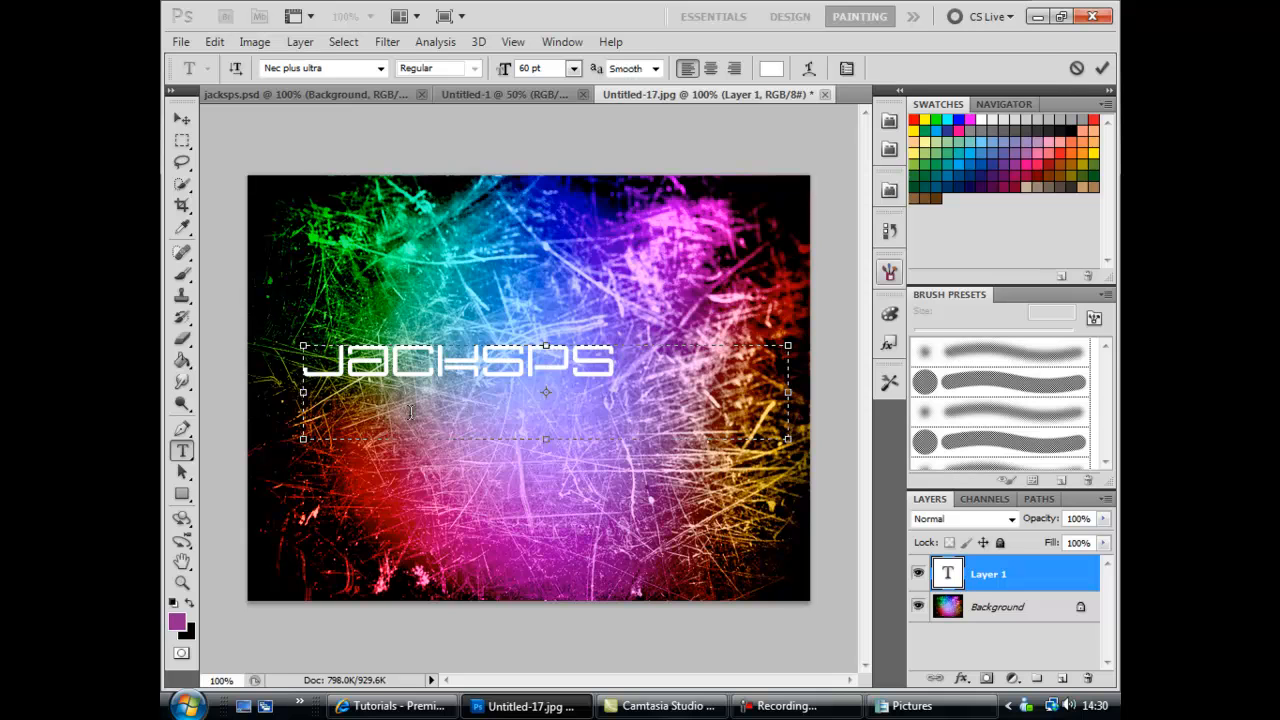
type("tue")
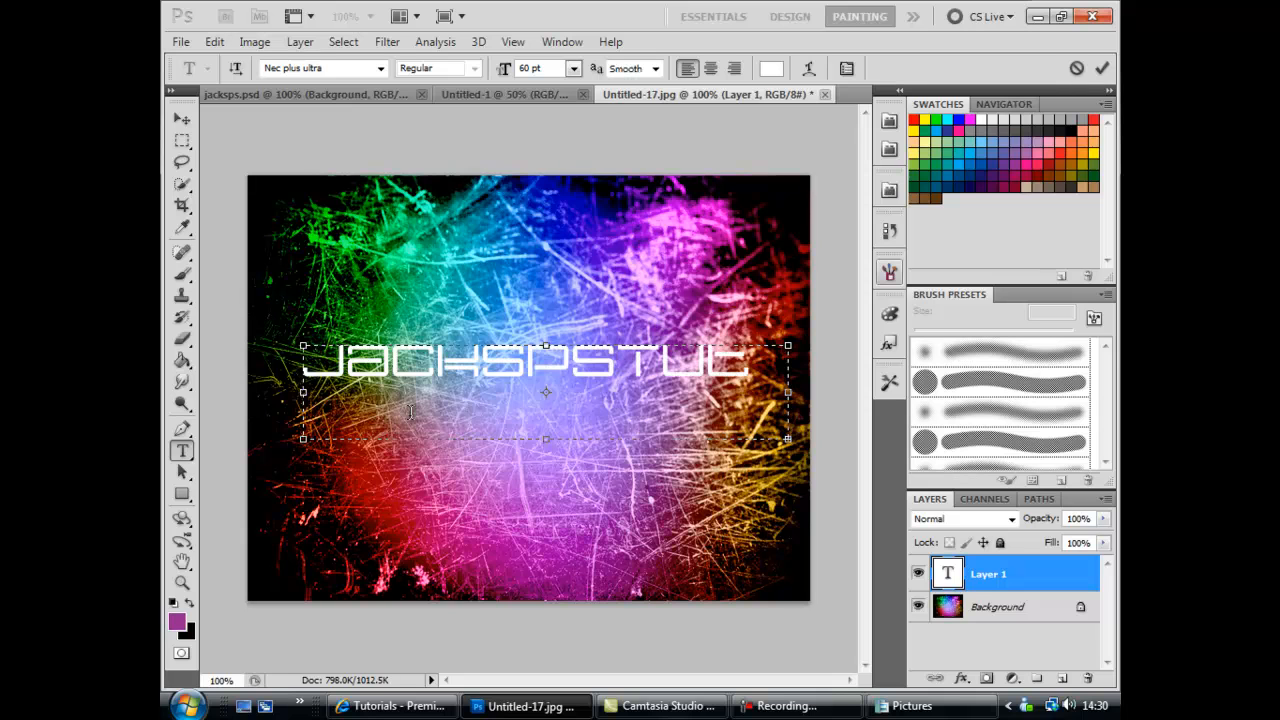
key("Backspace")
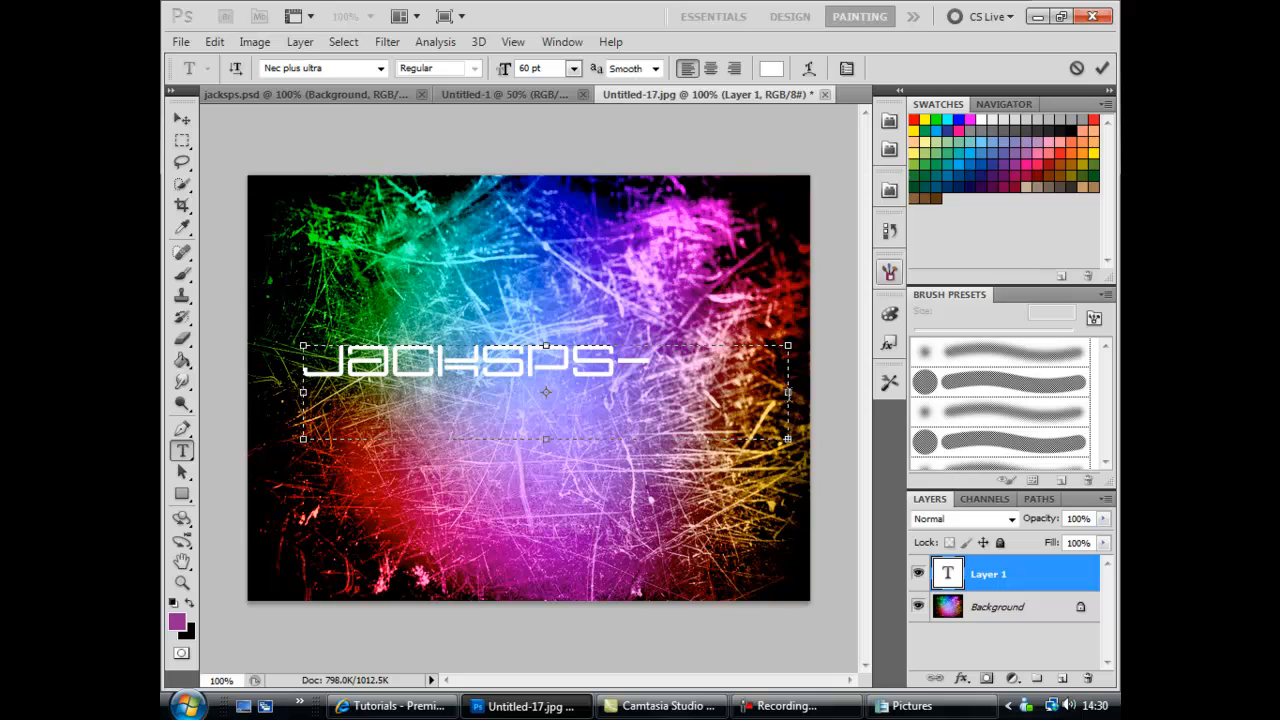
type("TUES")
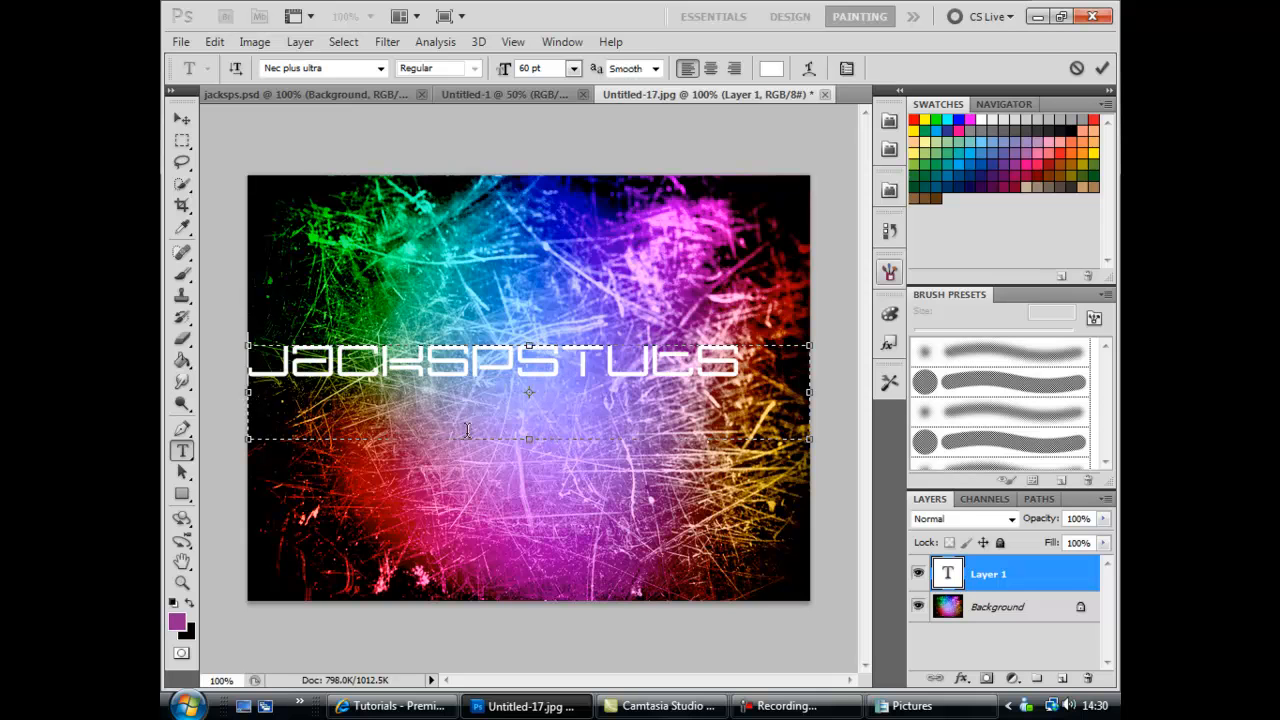
mouse_move(553, 423)
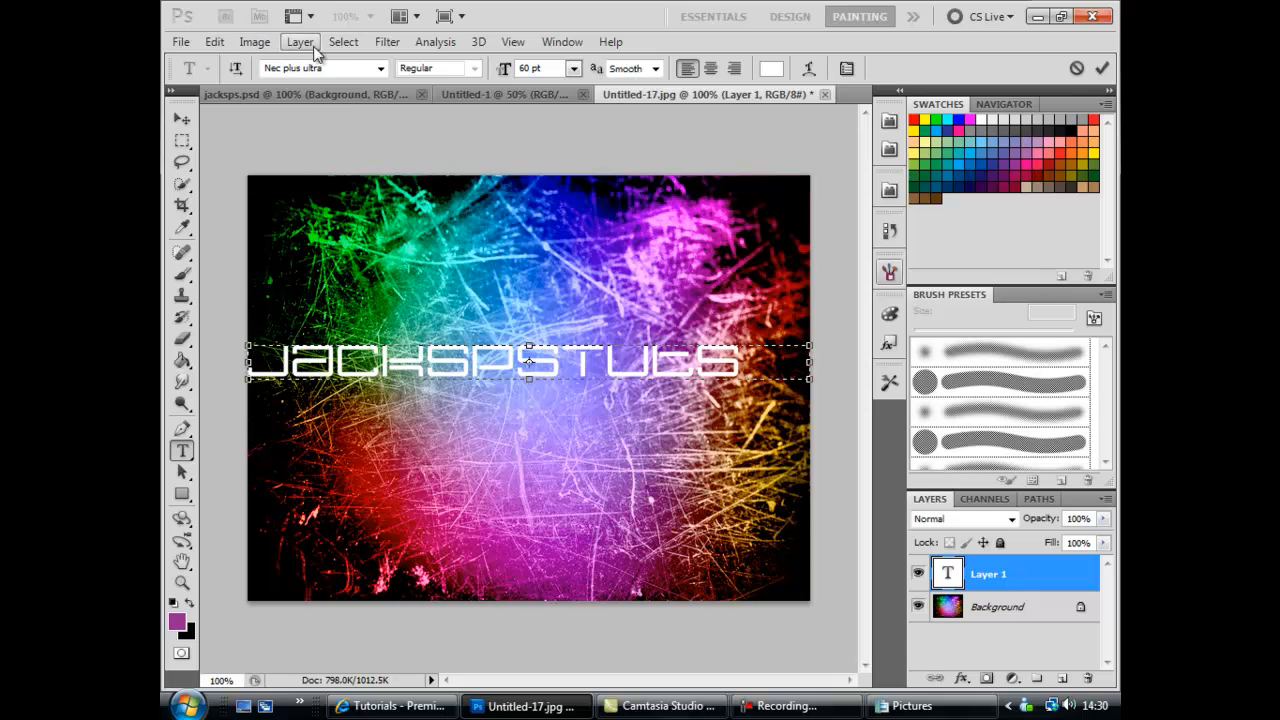
left_click(343, 41)
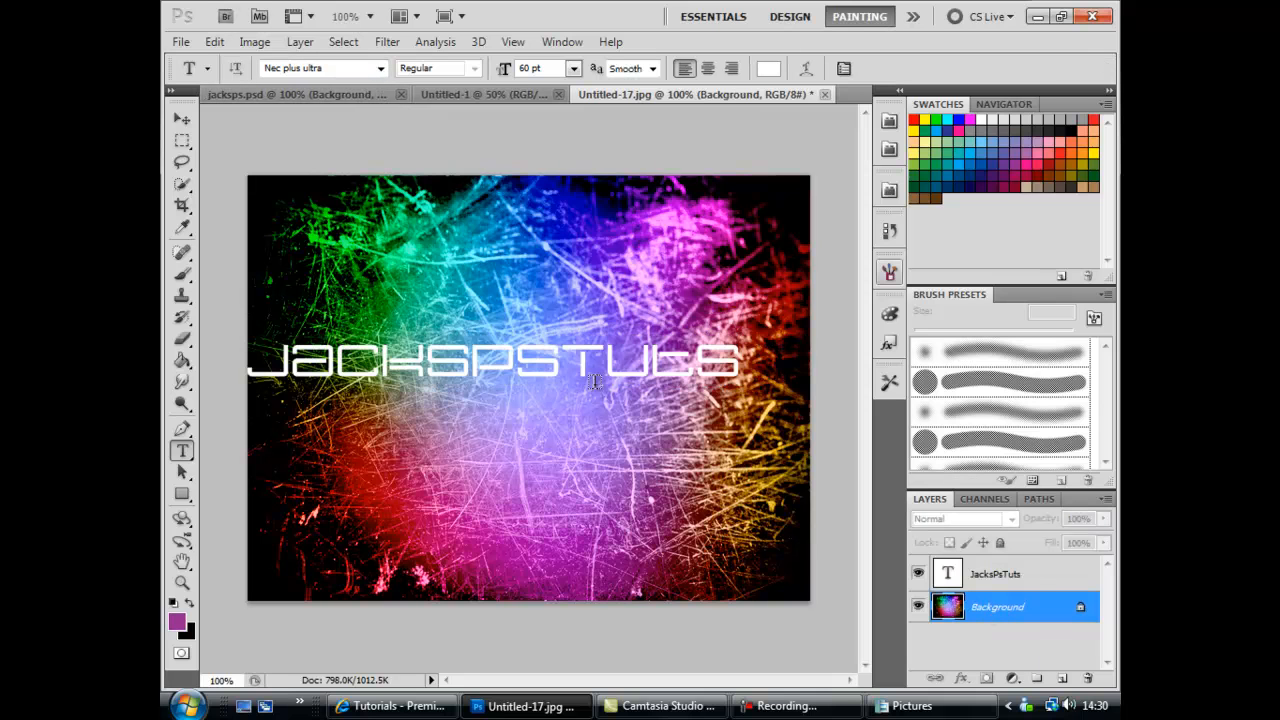
Centre the JacksPsTuts text layer vertically and horizontally on the canvas with the Move tool
left_click(995, 573)
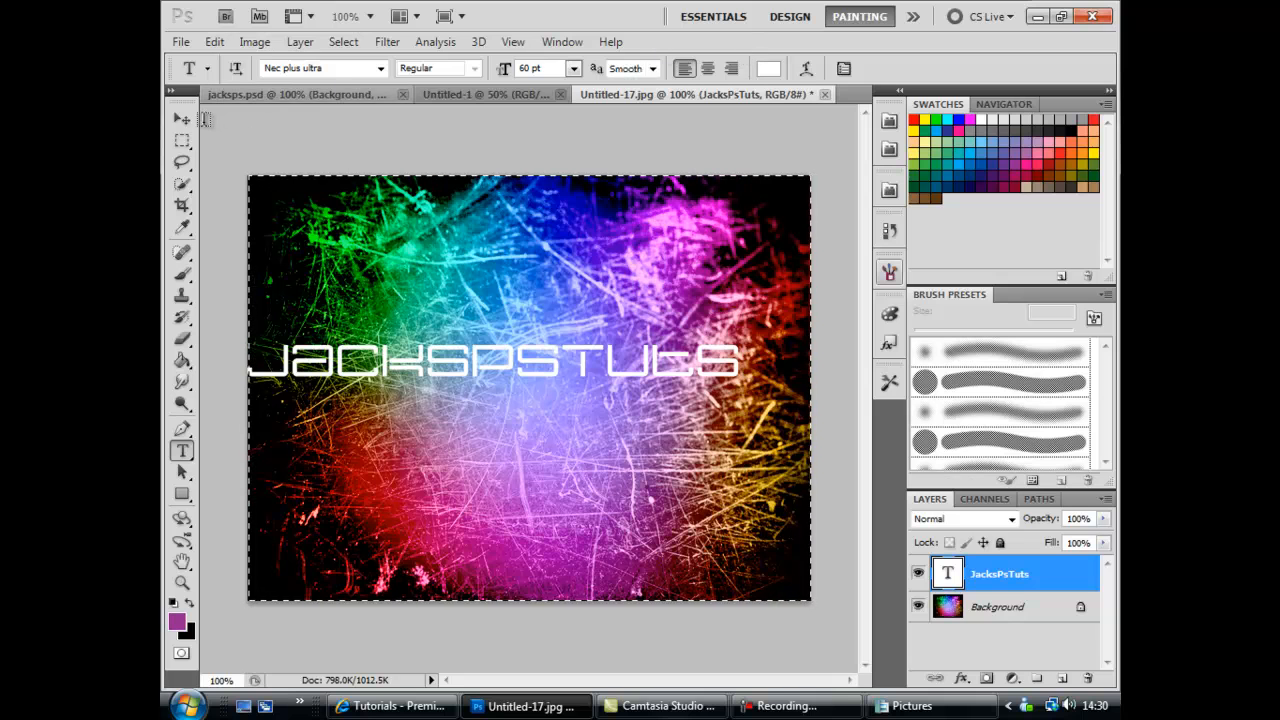
left_click(182, 119)
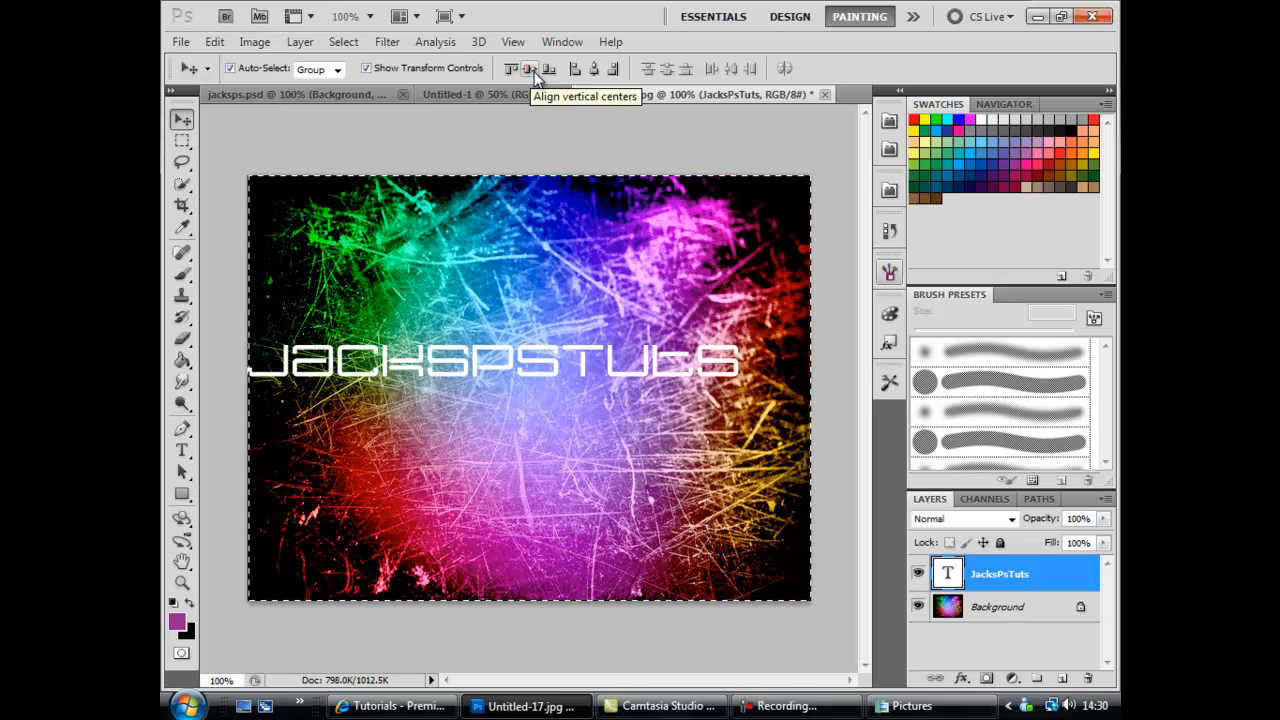
left_click(529, 68)
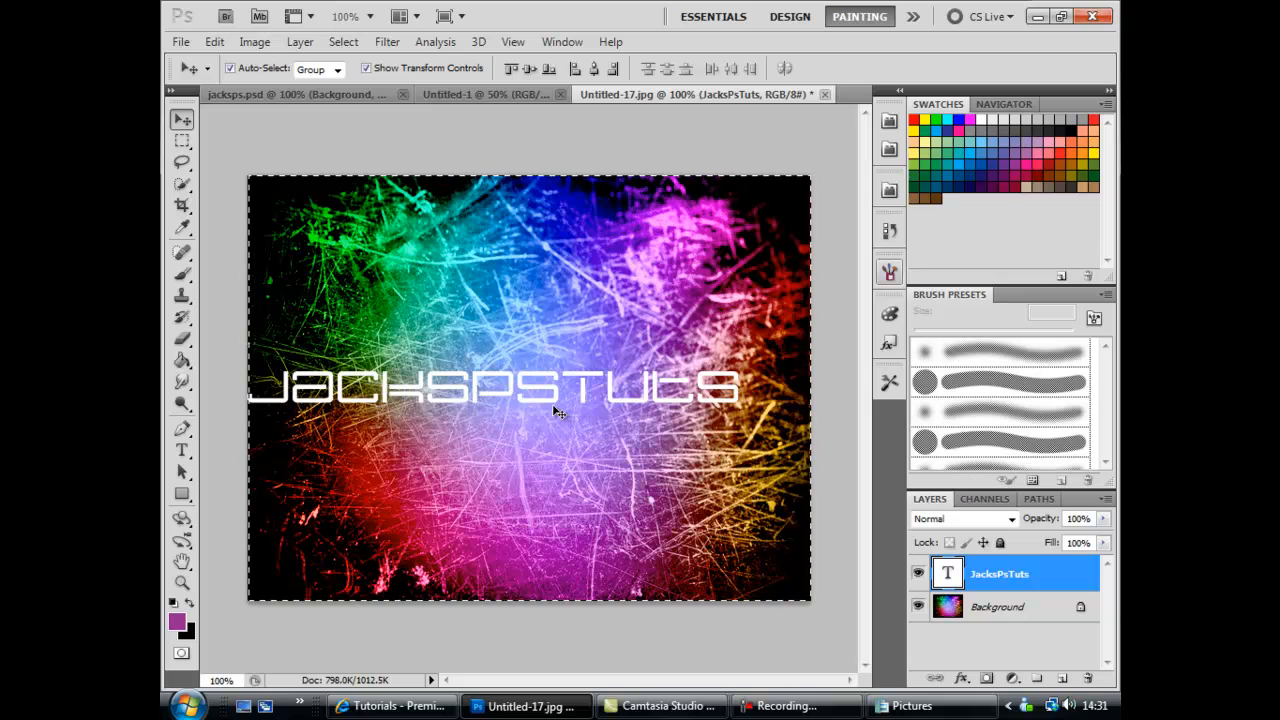
mouse_move(285, 390)
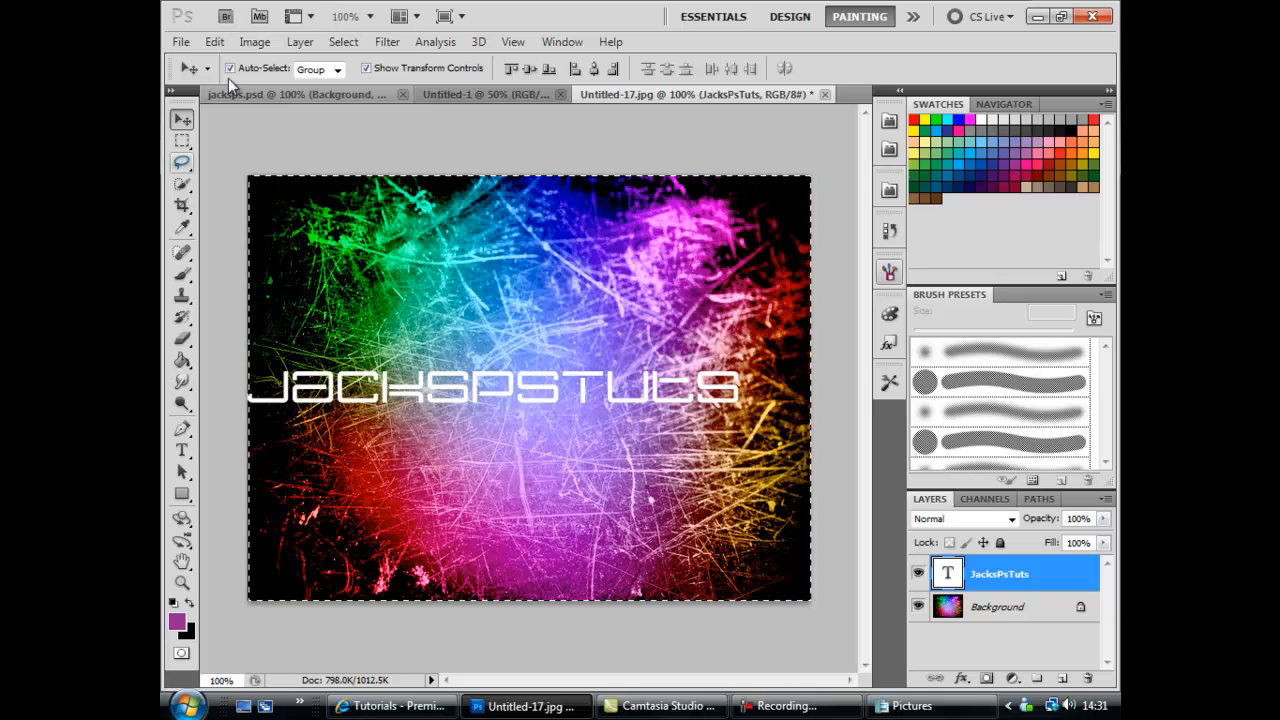
left_click(343, 41)
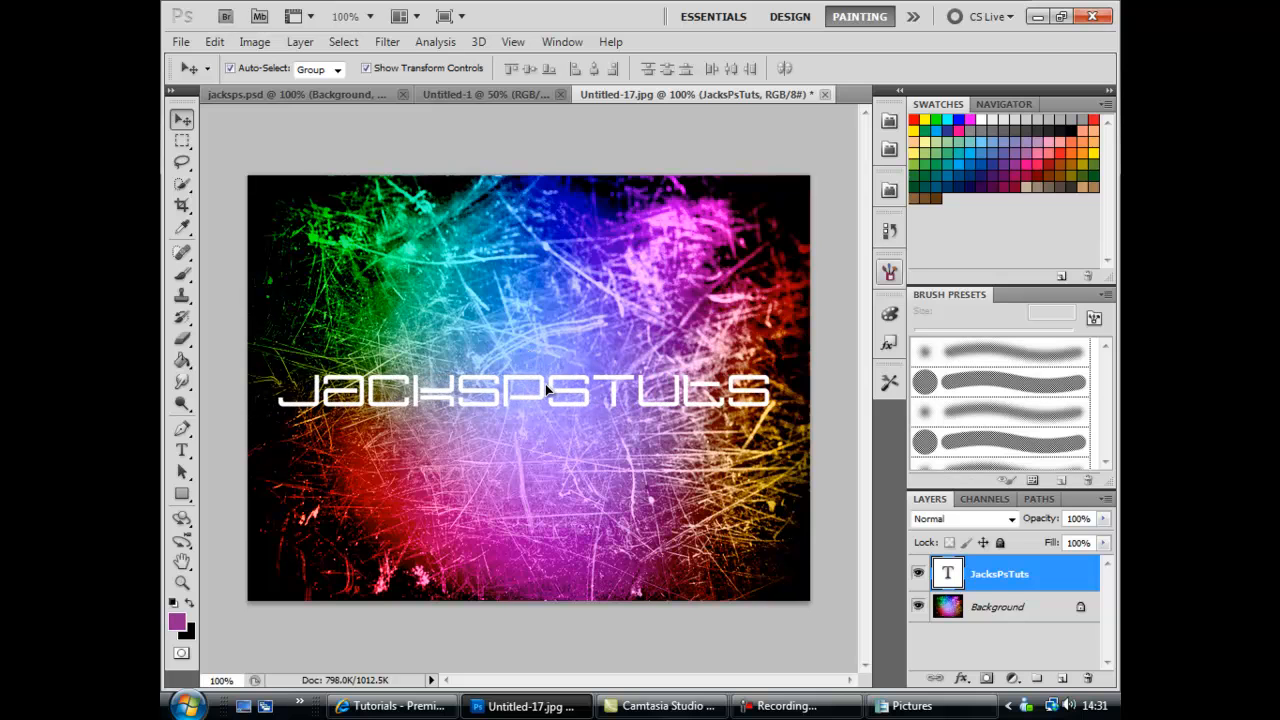
left_click(528, 390)
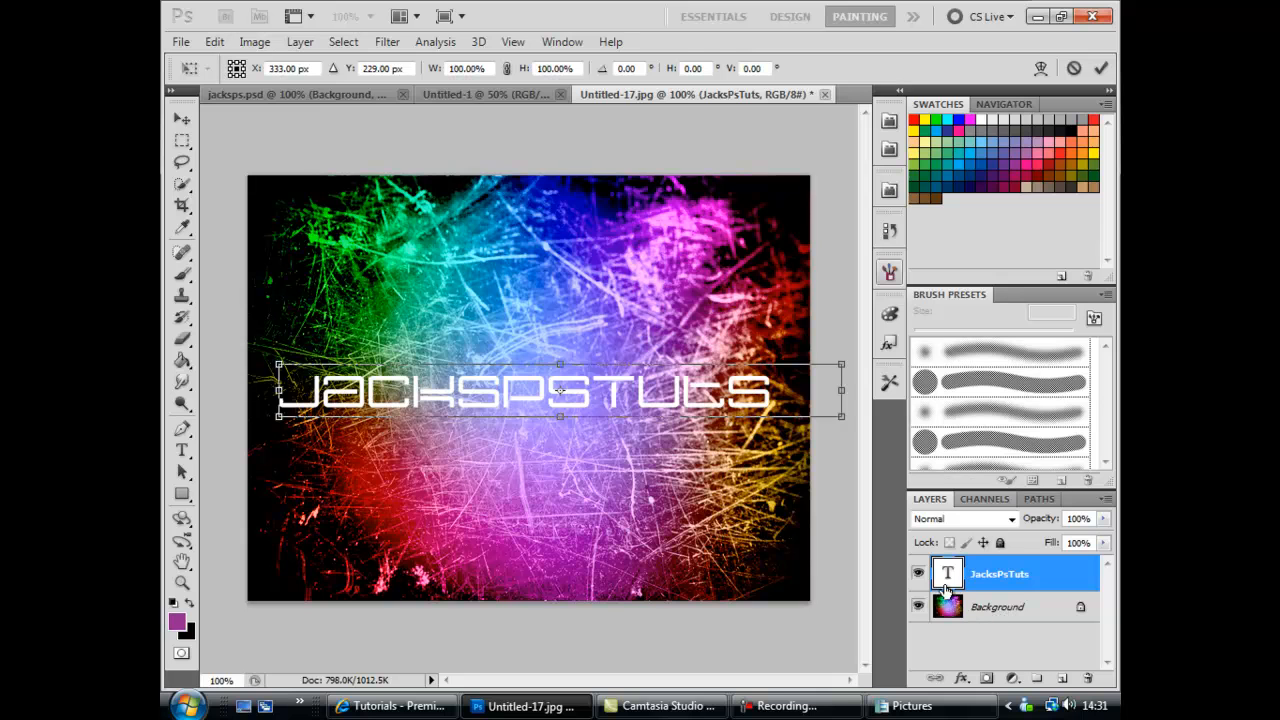
mouse_move(1018, 572)
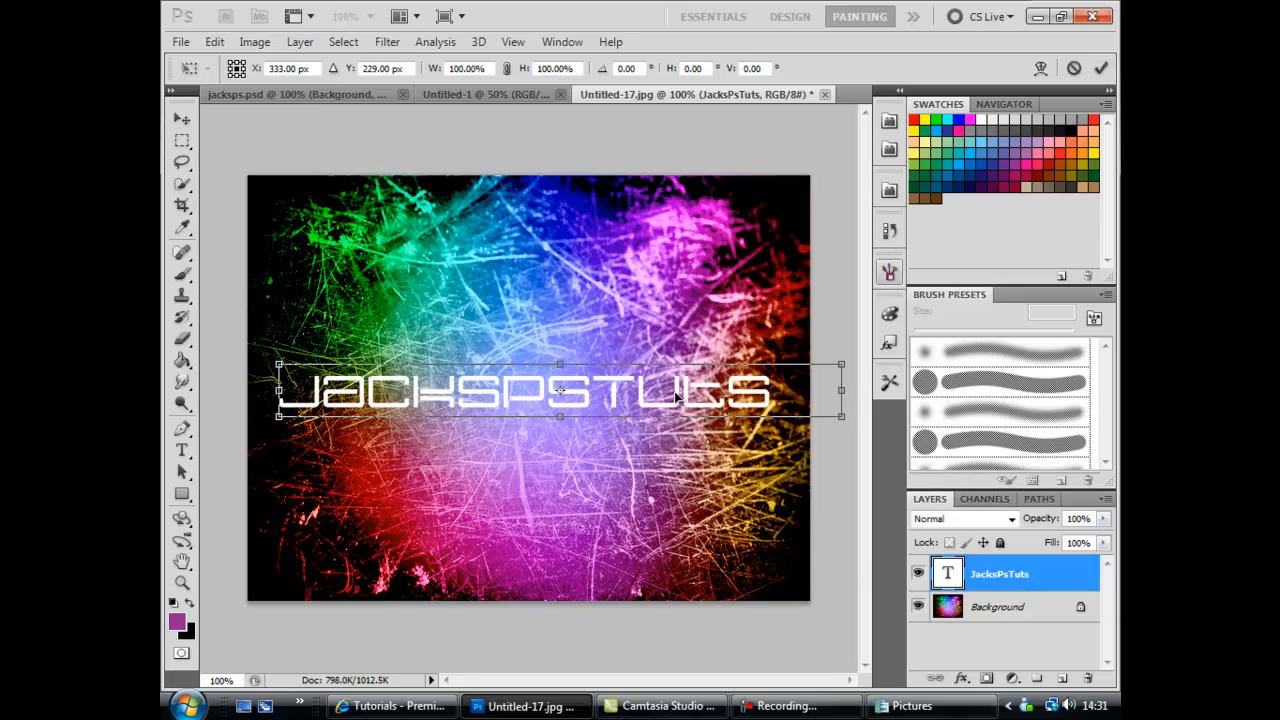
mouse_move(893, 570)
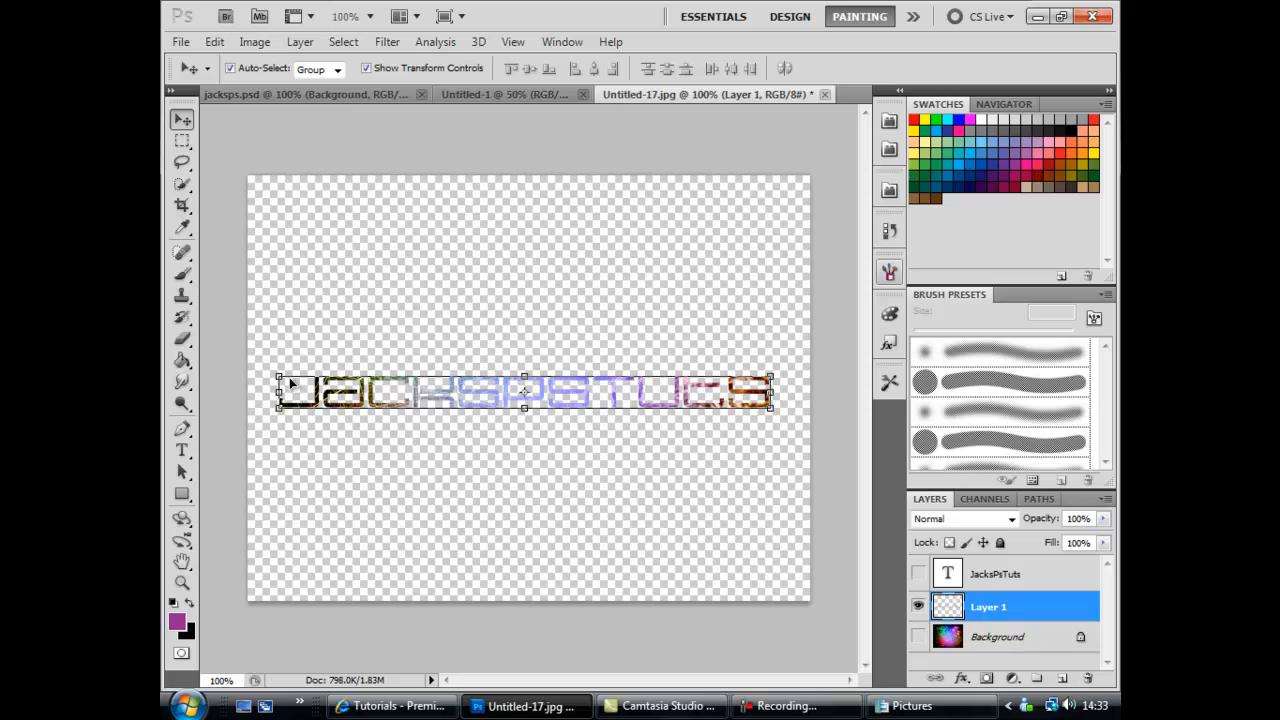
mouse_move(568, 398)
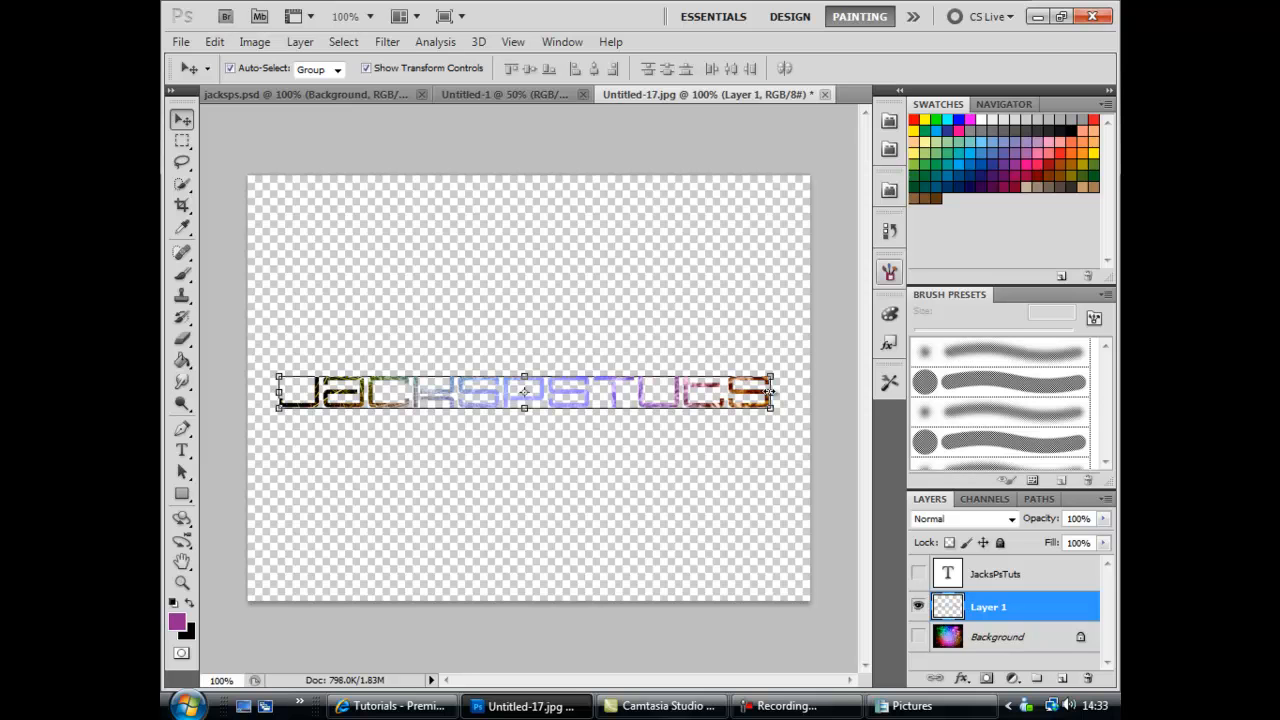
mouse_move(298, 398)
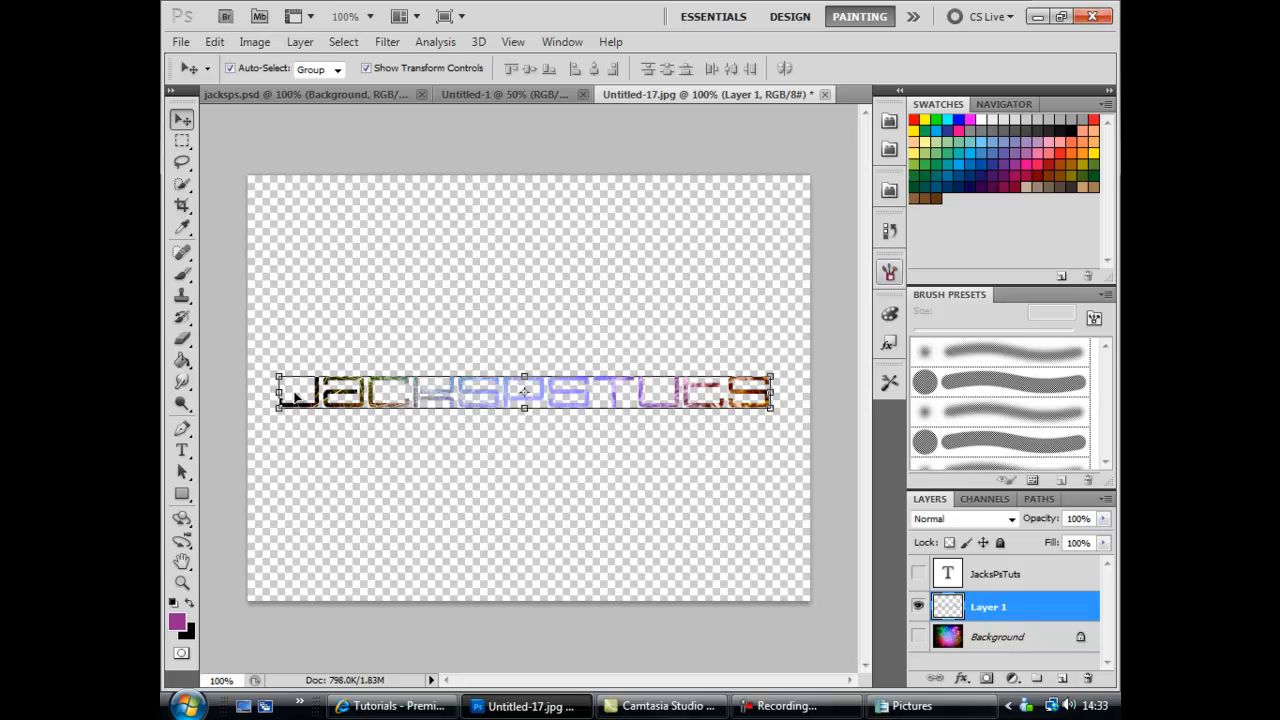
mouse_move(745, 400)
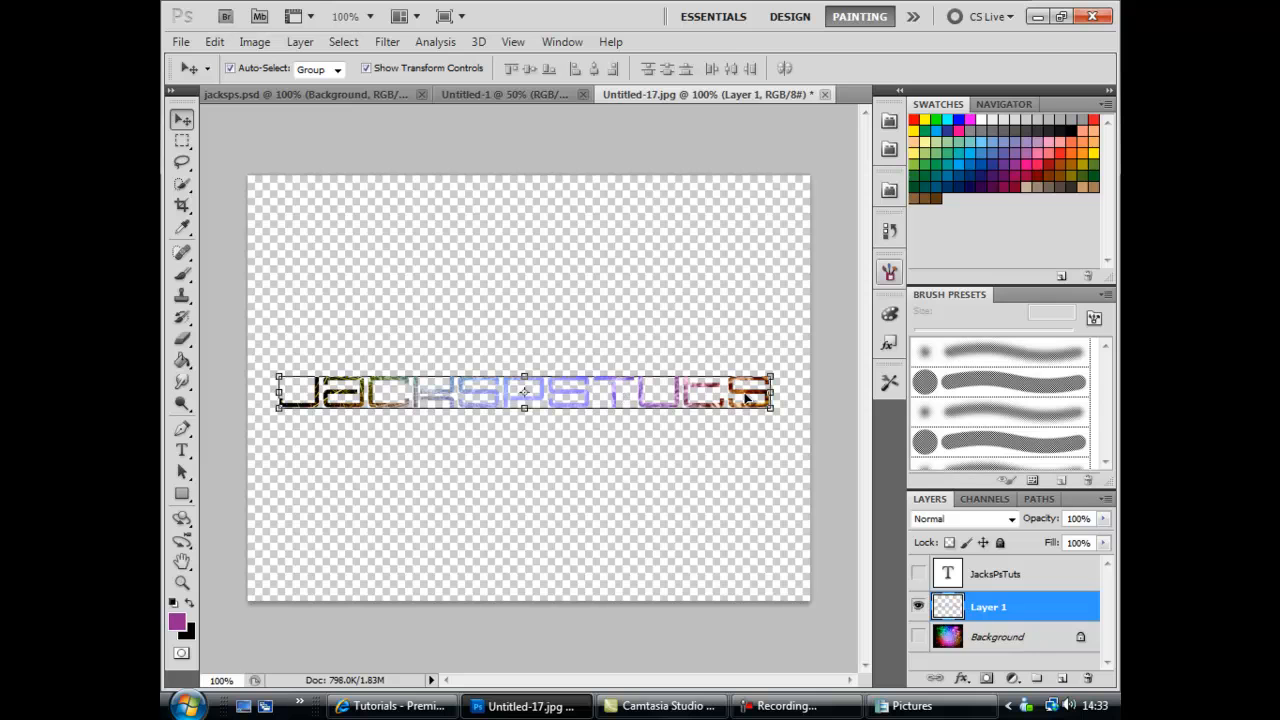
Select the Background layer and make the texture visible again
left_click(996, 636)
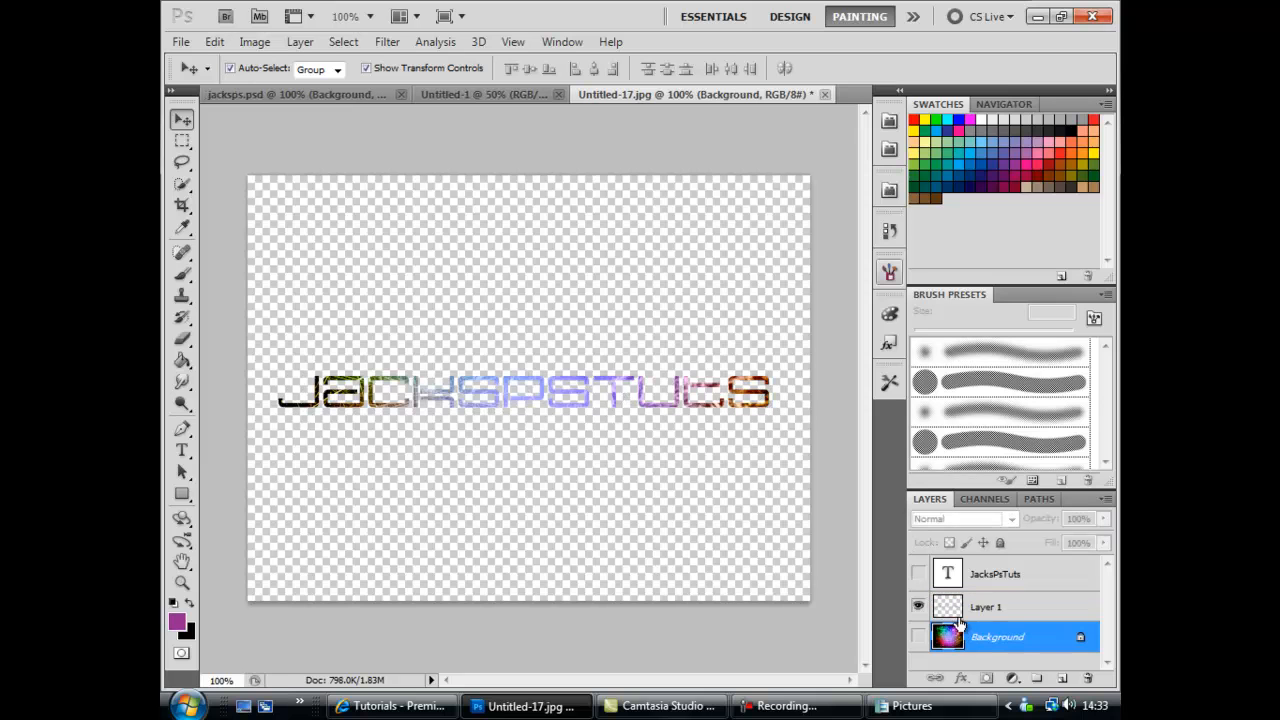
left_click(987, 607)
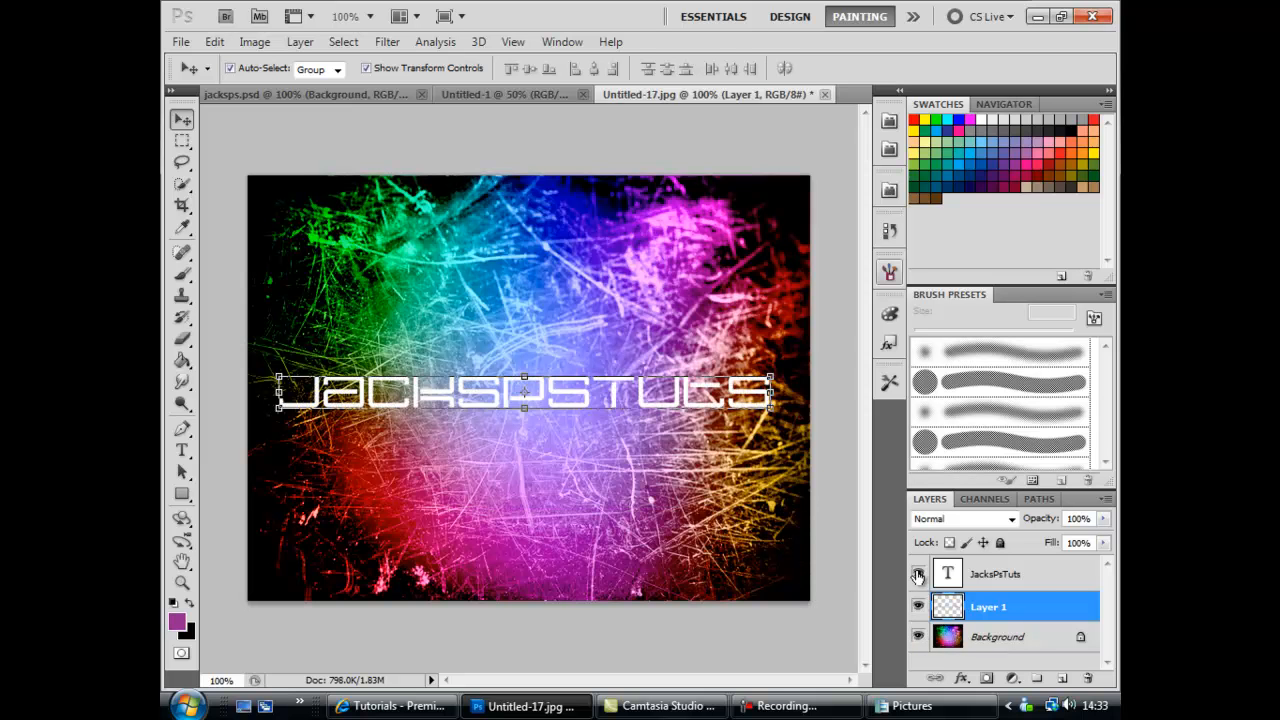
mouse_move(917, 607)
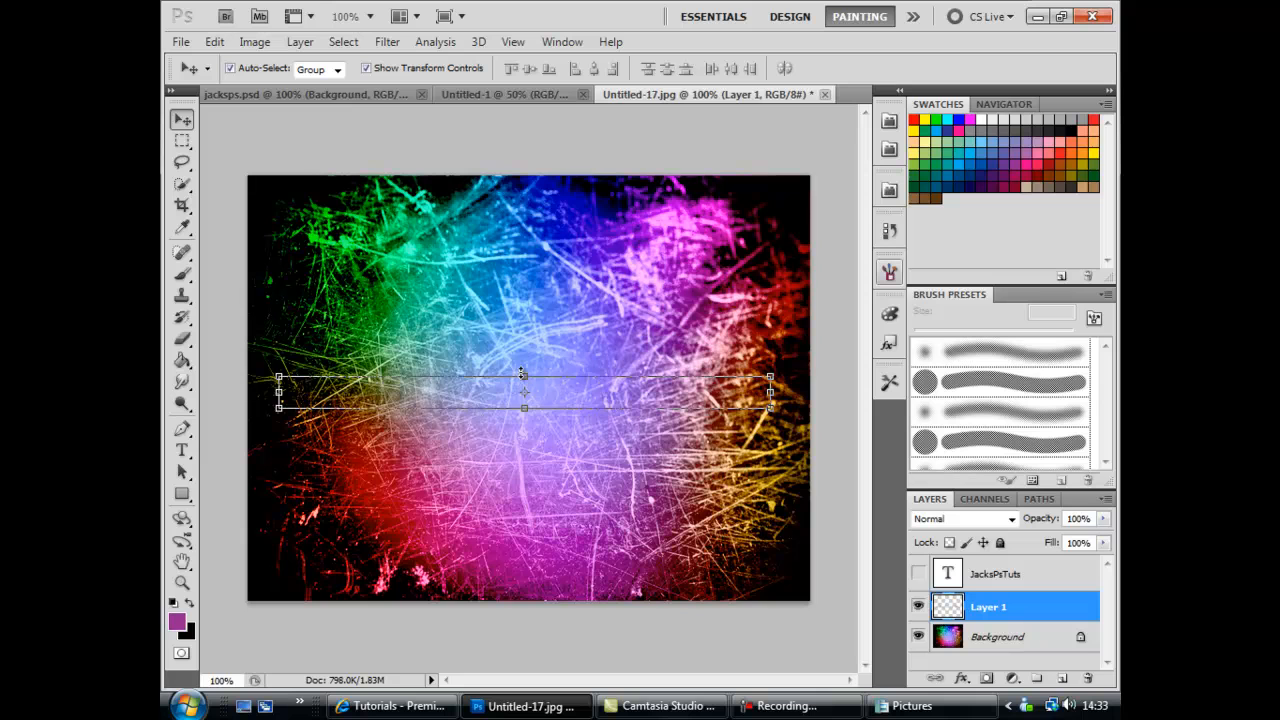
mouse_move(490, 68)
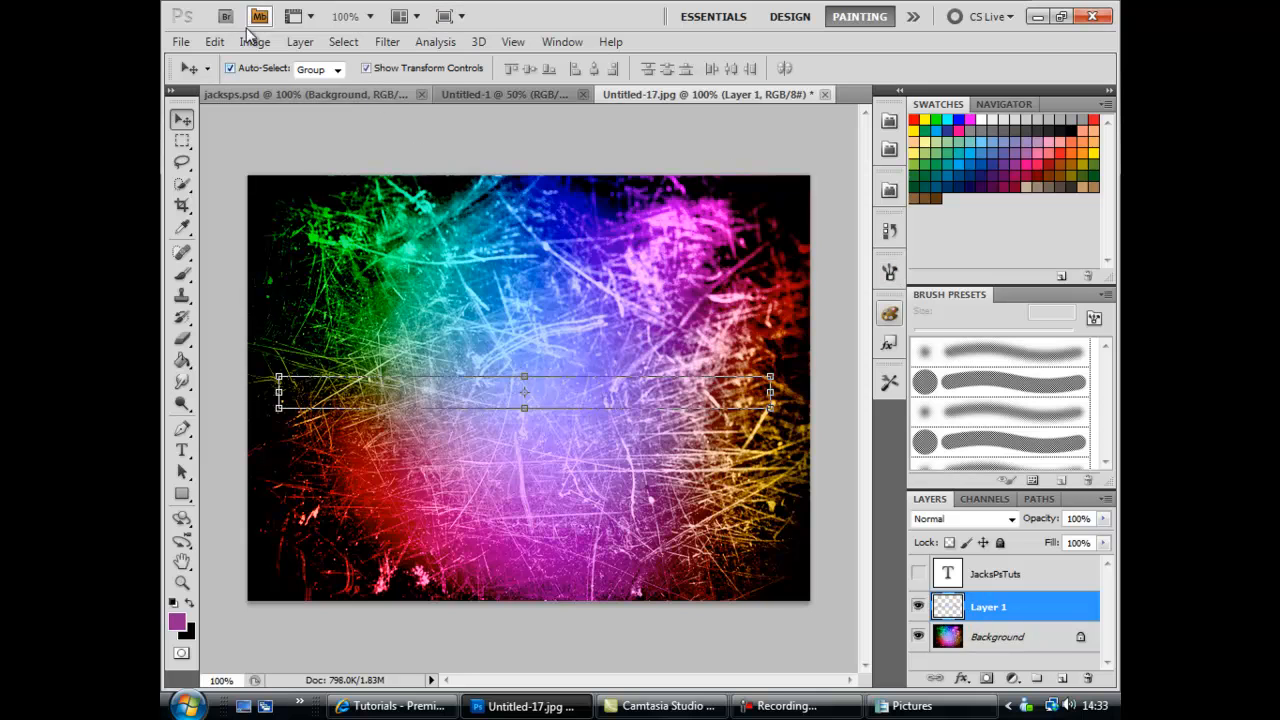
Brighten the cut-out lettering with Exposure +2.20, offset +0.1898 and gamma 1.21
left_click(299, 41)
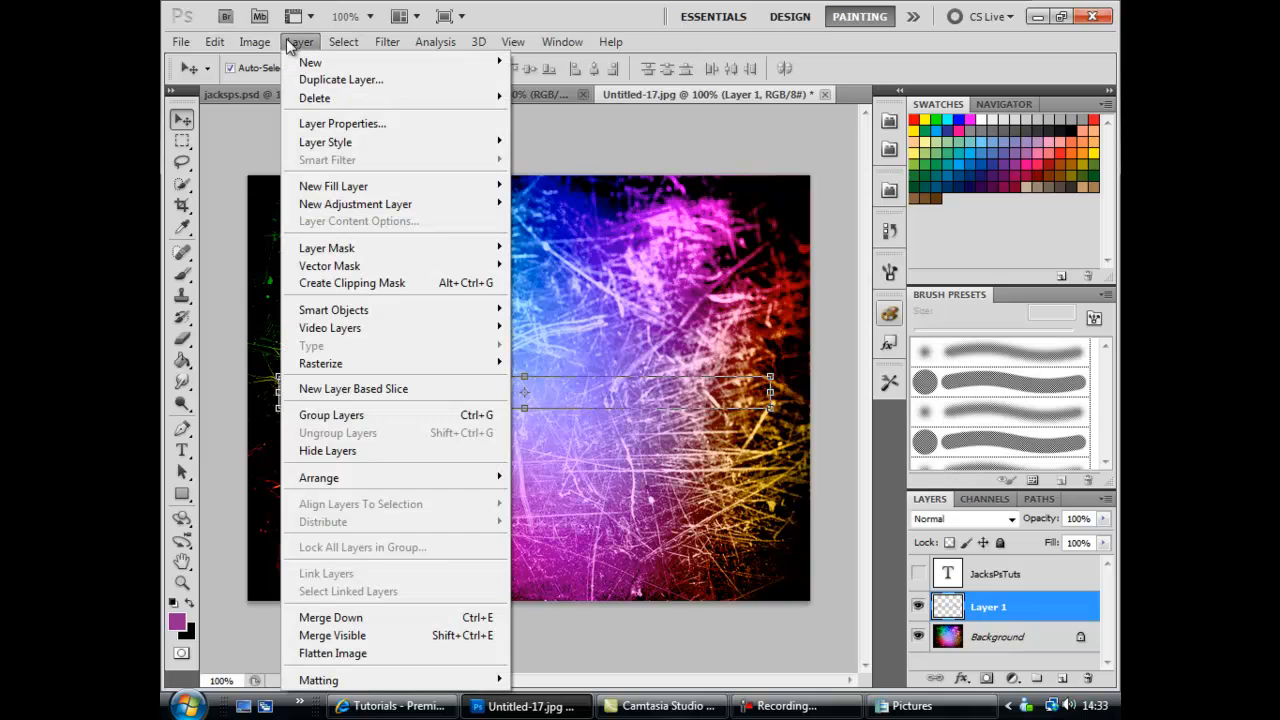
left_click(254, 41)
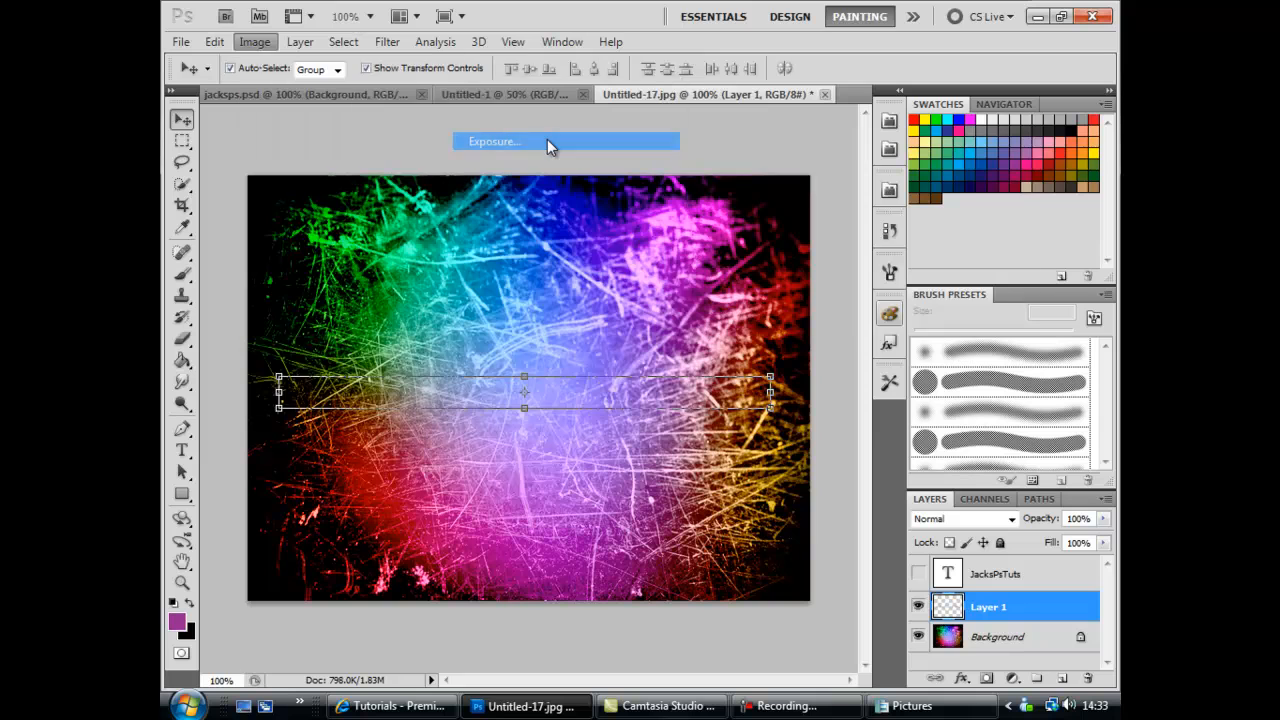
left_click(495, 141)
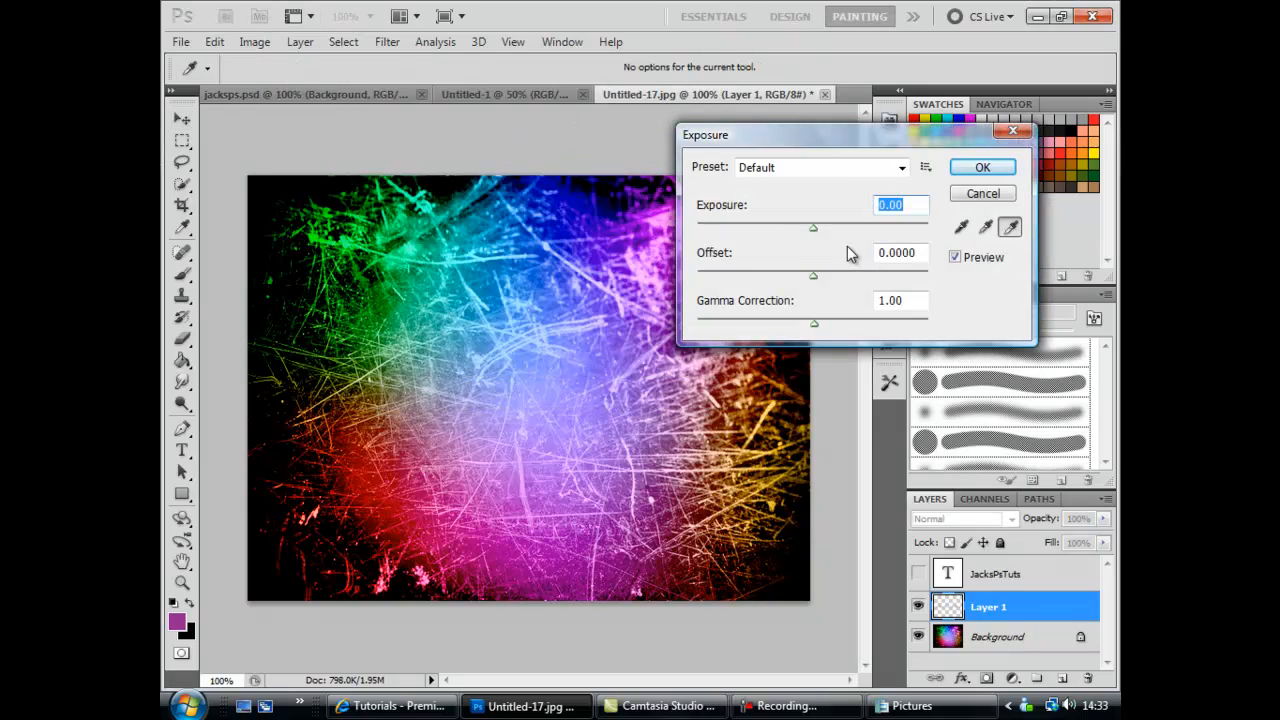
left_click_drag(813, 228, 825, 228)
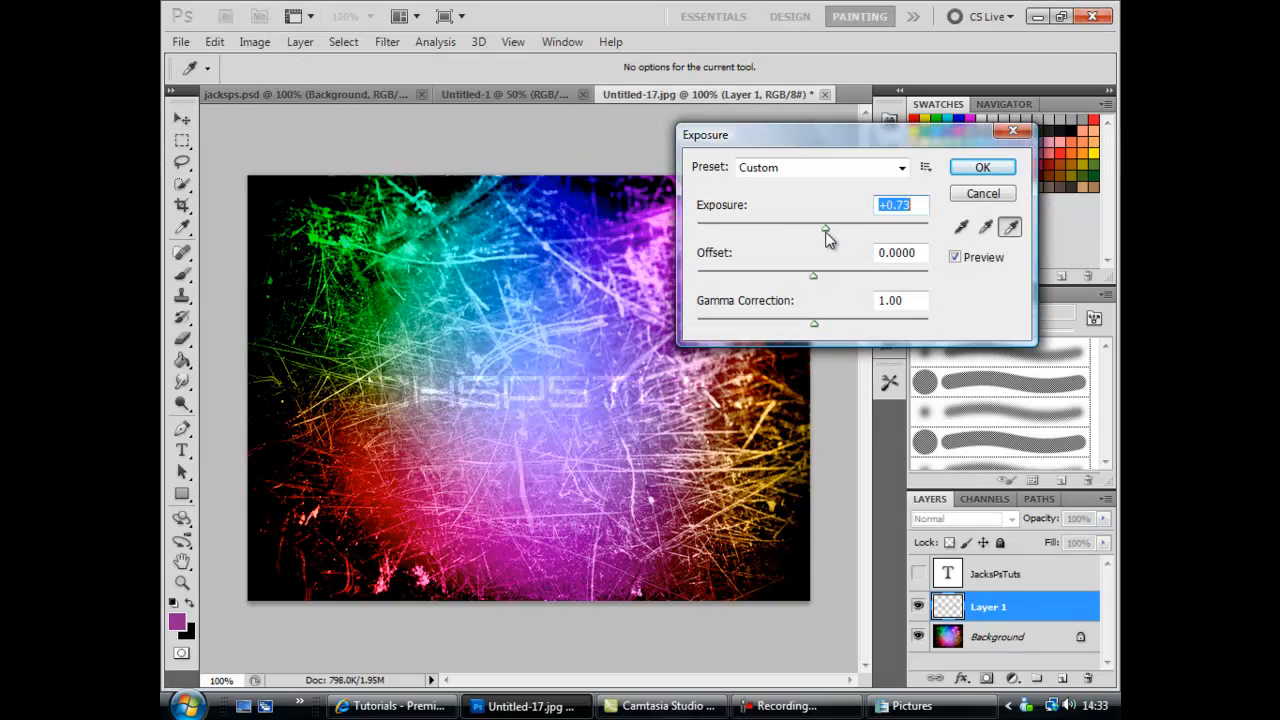
left_click_drag(825, 228, 840, 228)
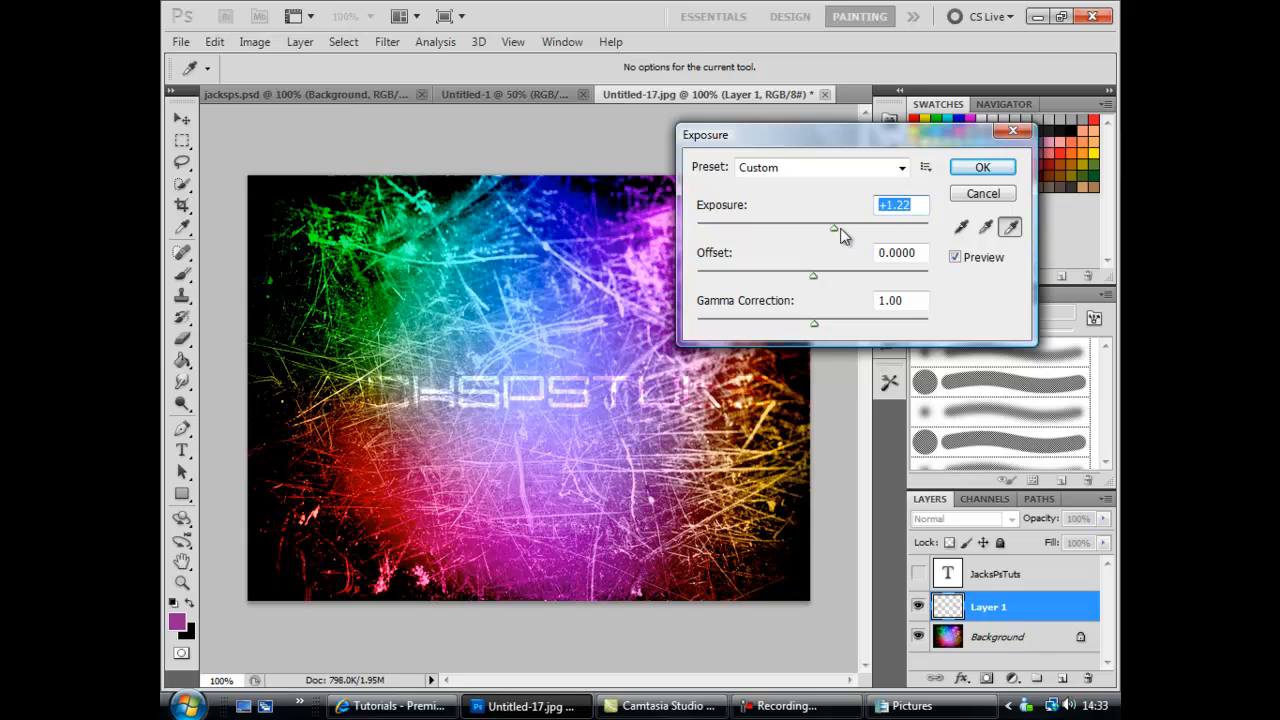
left_click_drag(835, 230, 851, 230)
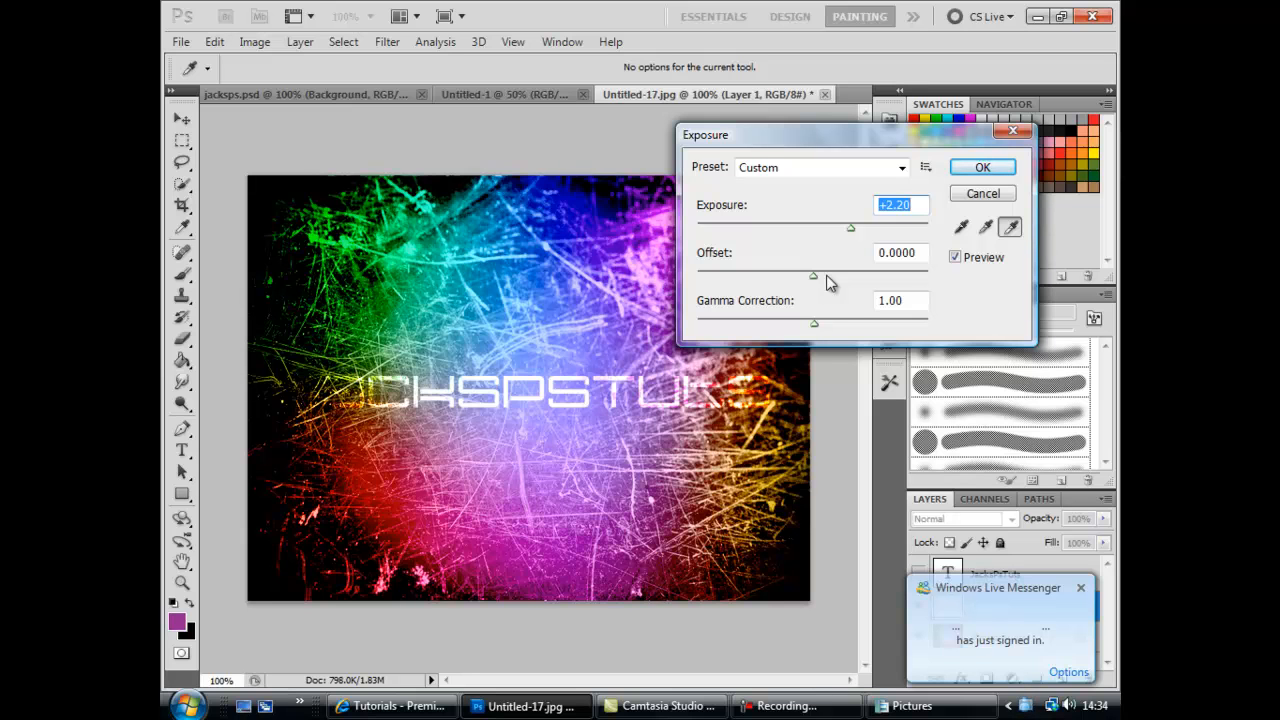
mouse_move(995, 590)
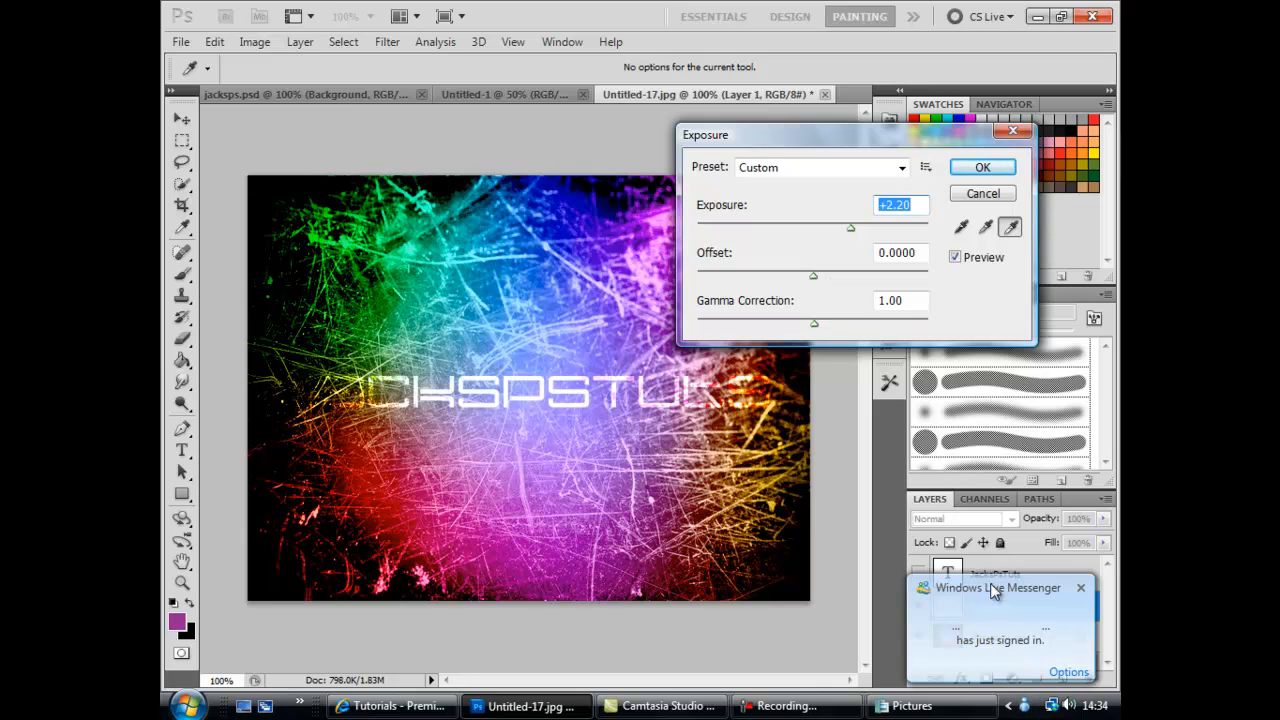
mouse_move(855, 232)
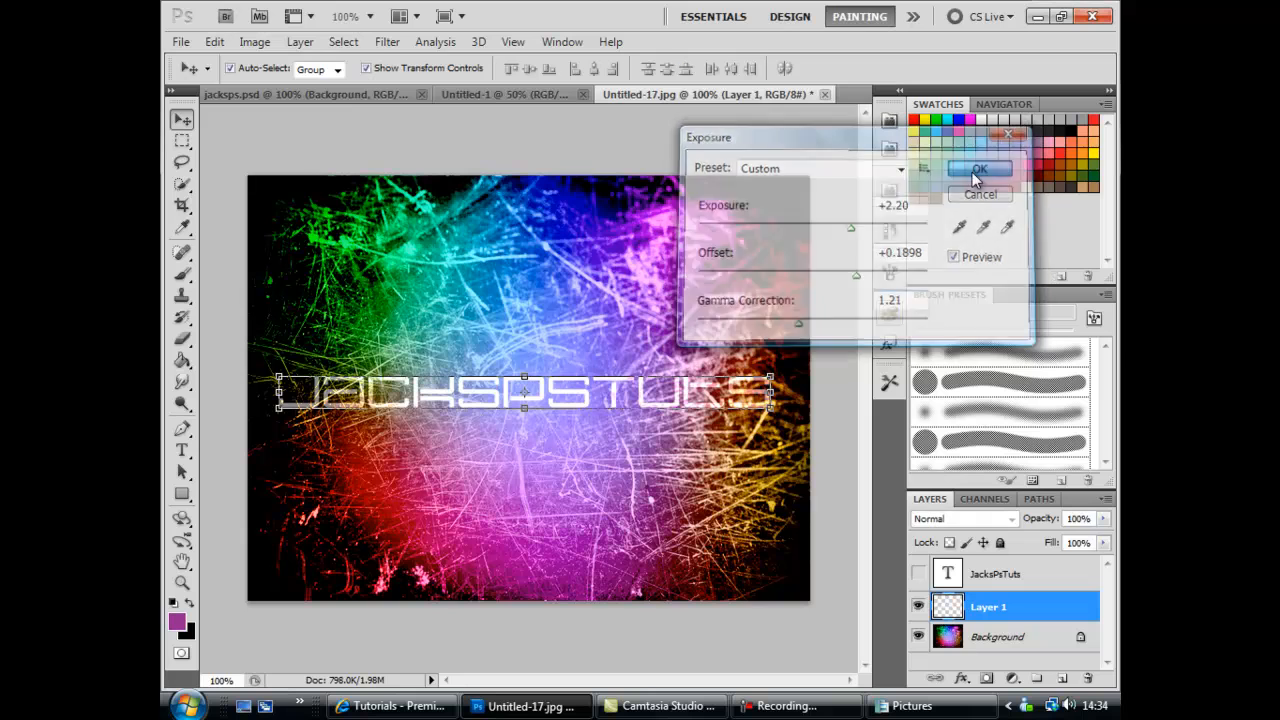
left_click(979, 168)
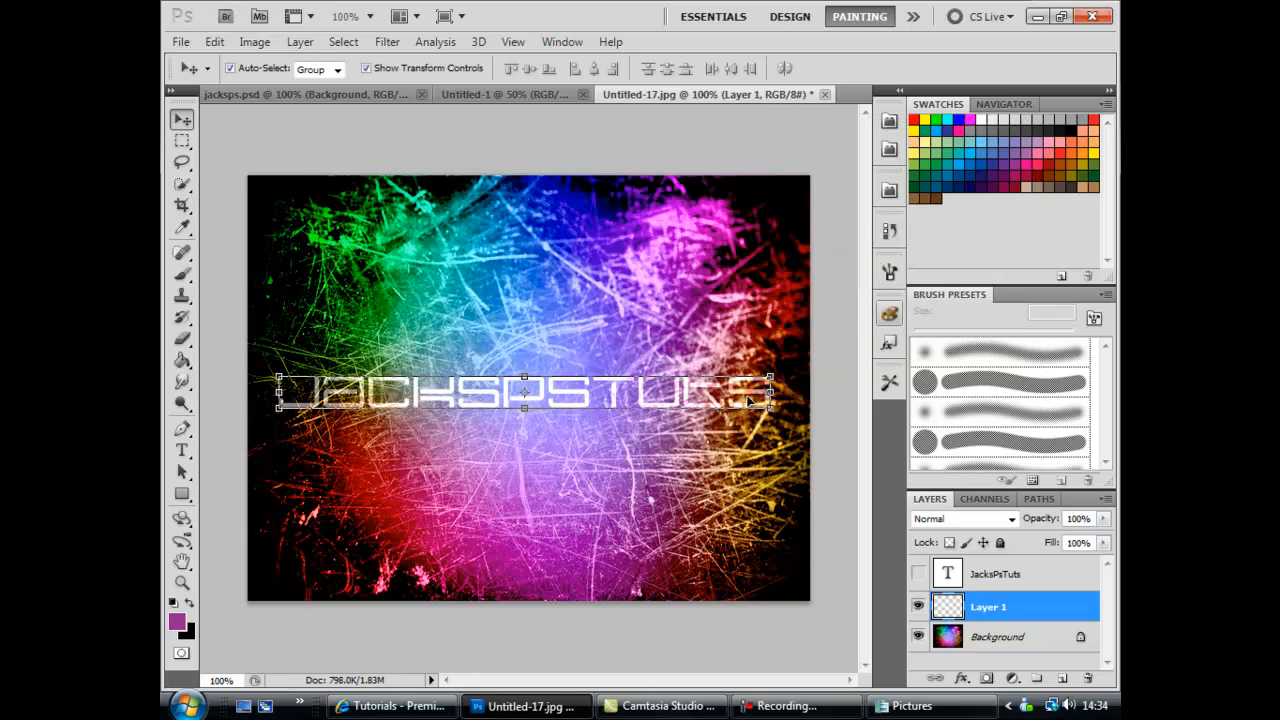
mouse_move(500, 345)
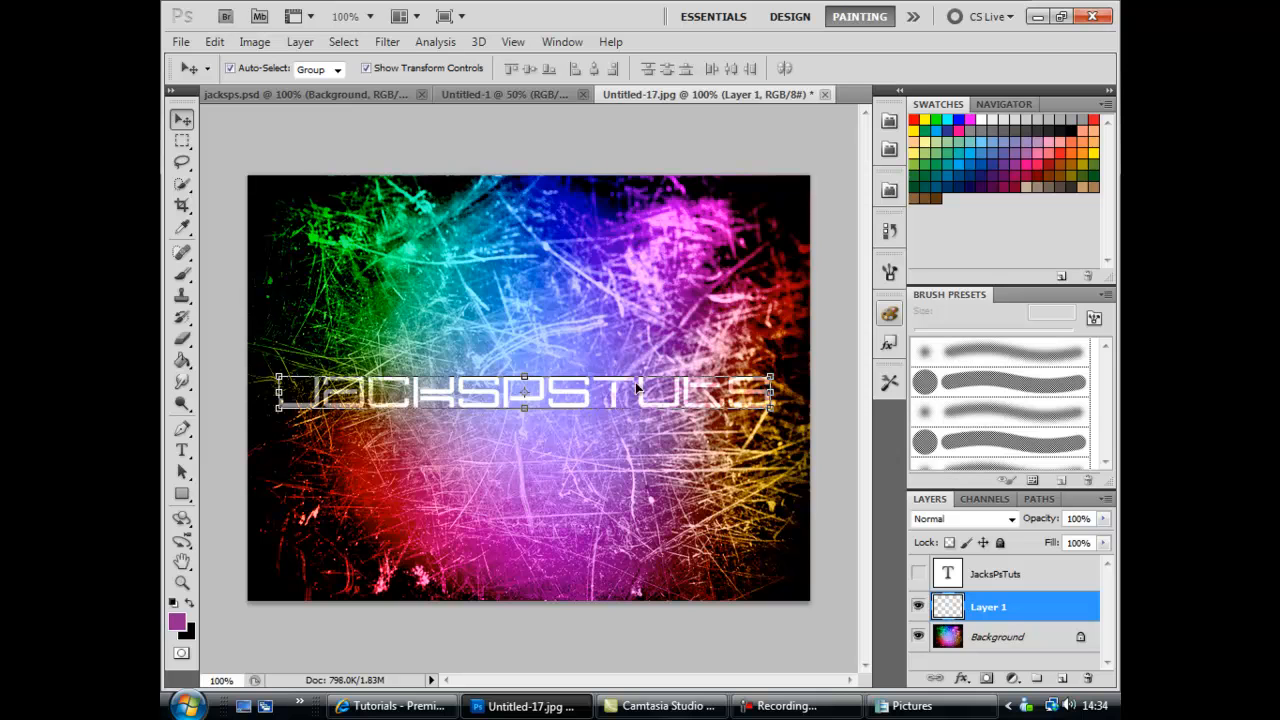
mouse_move(990, 568)
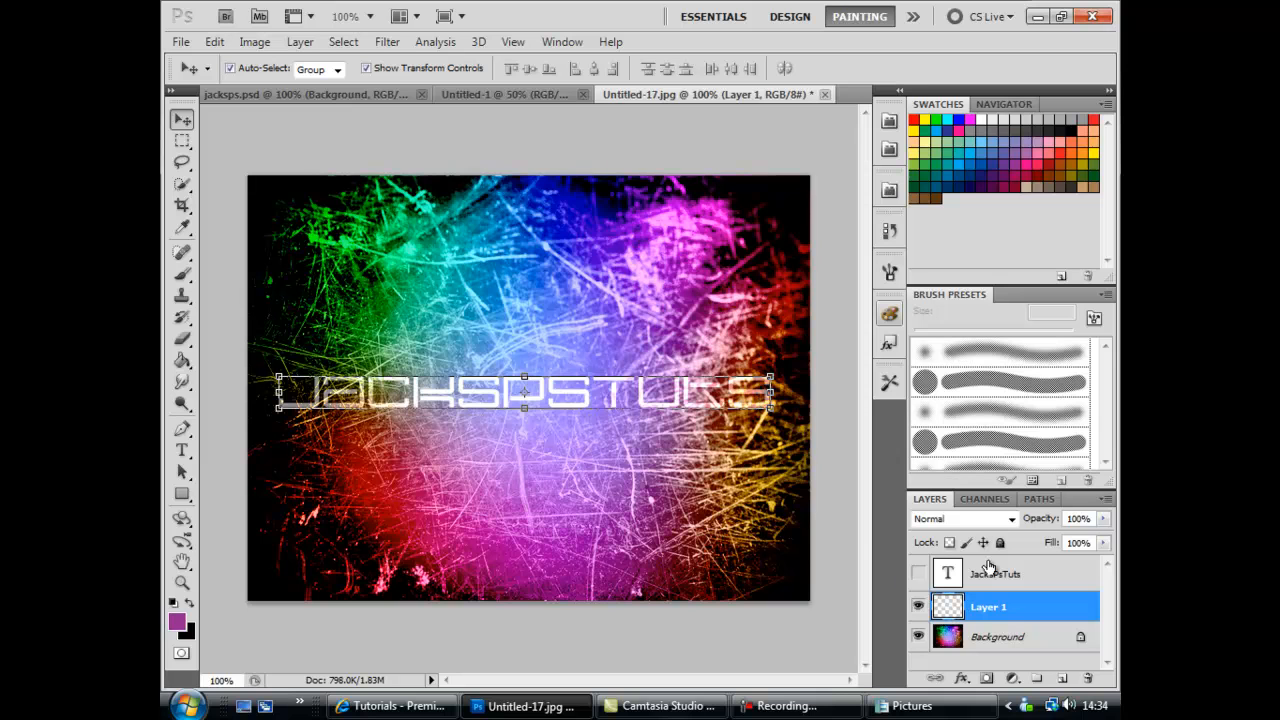
Enable Drop Shadow and a black outside Stroke on Layer 1, setting the stroke size
right_click(988, 606)
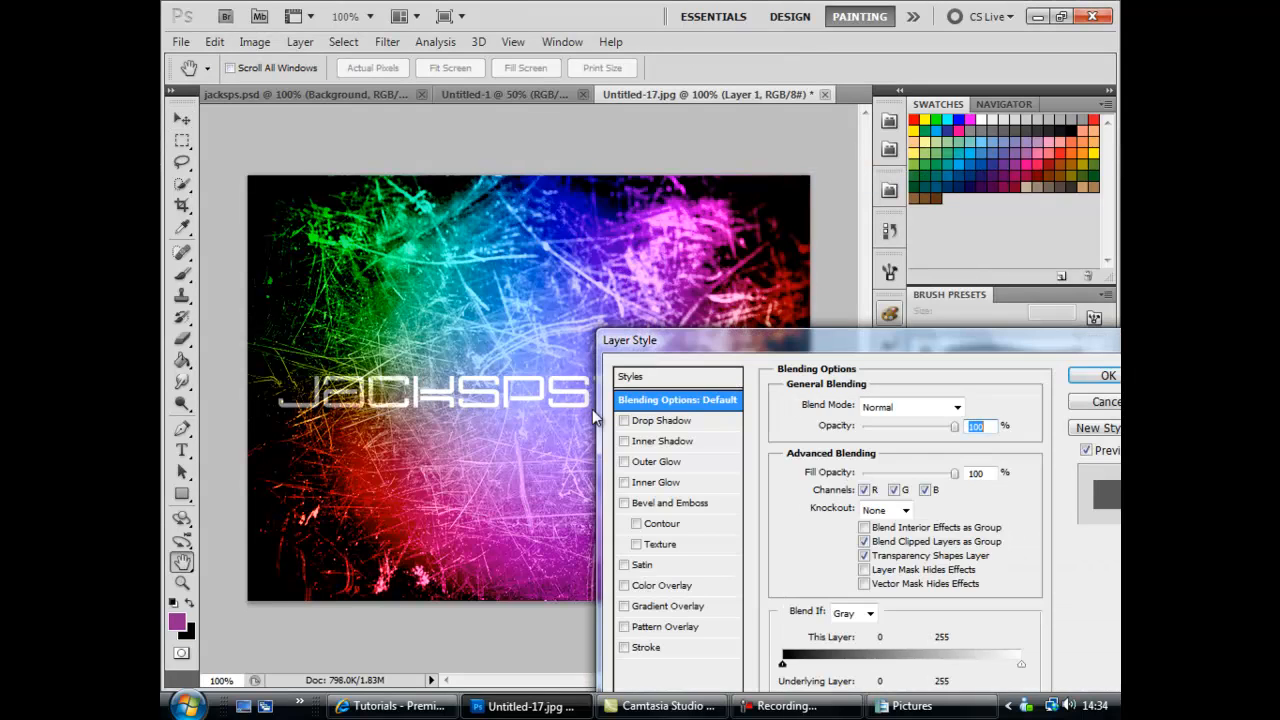
left_click(624, 647)
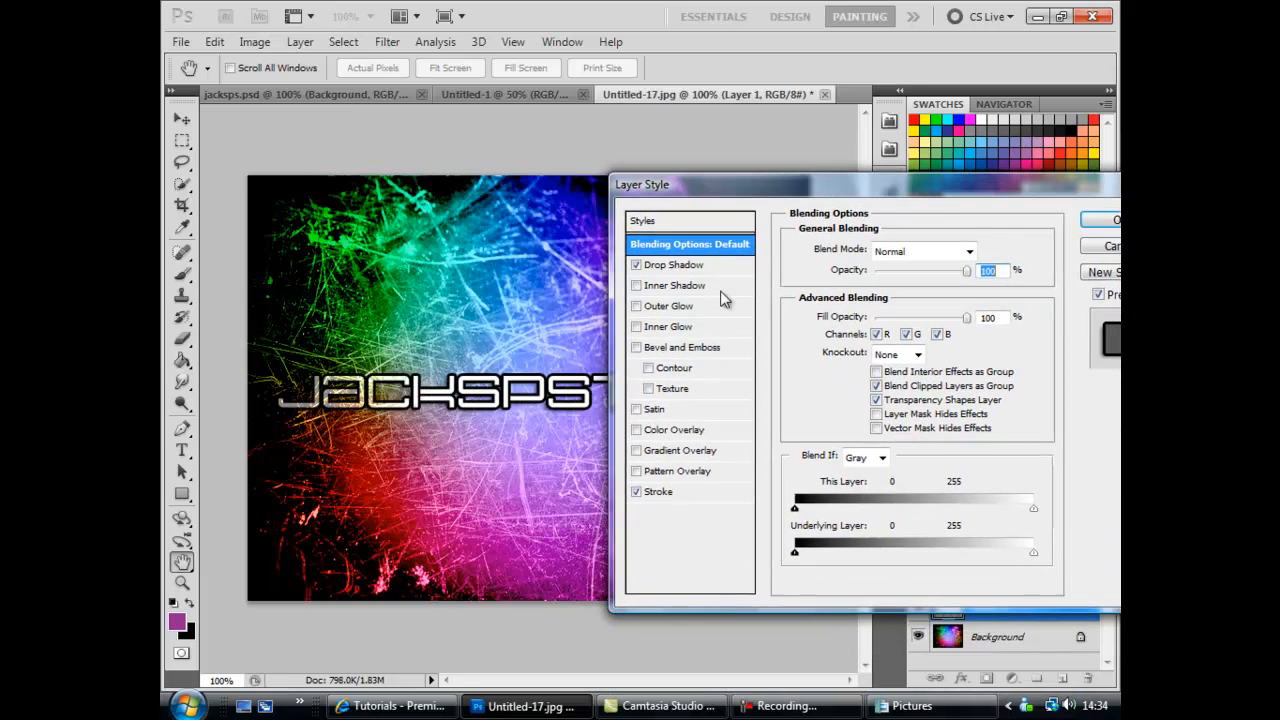
left_click(659, 491)
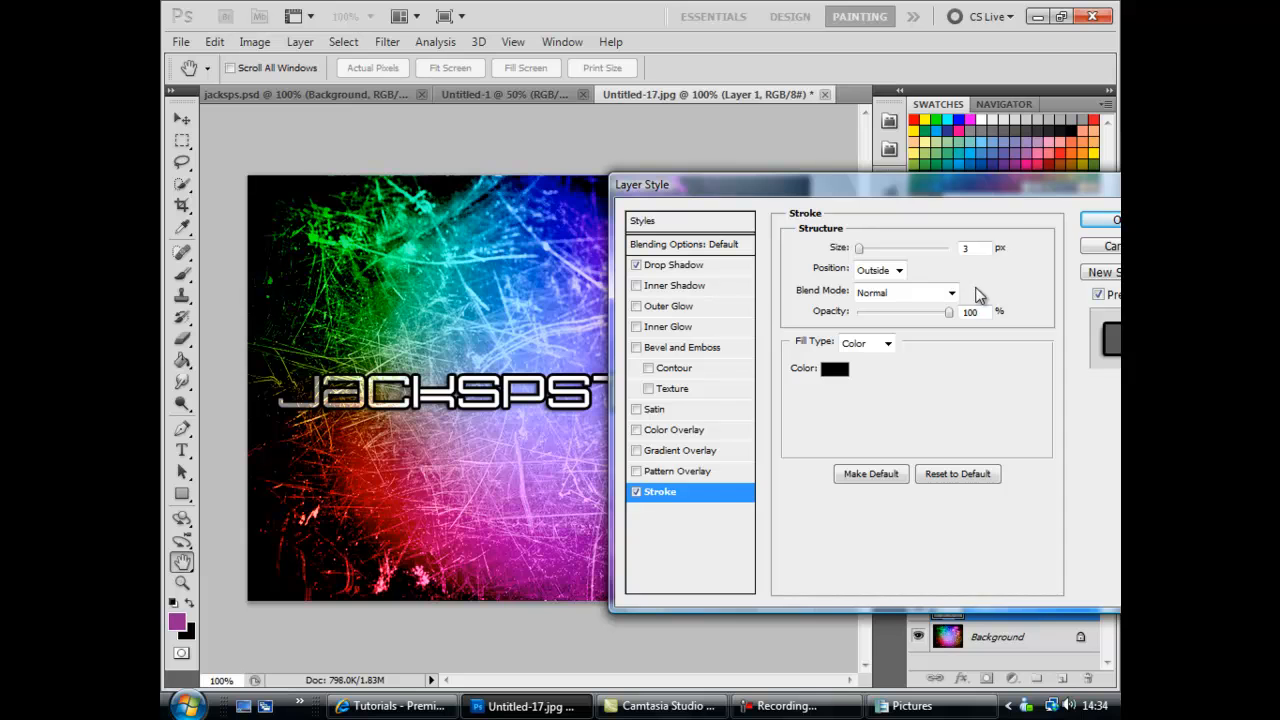
left_click(974, 248)
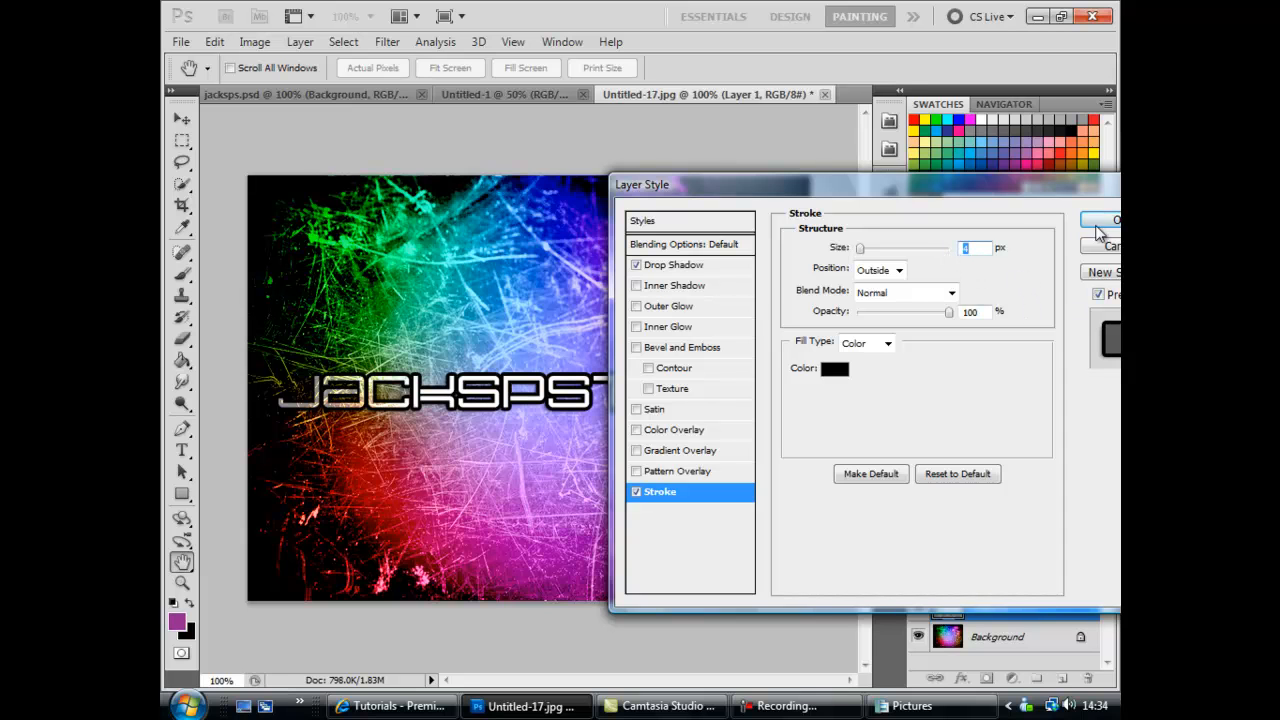
left_click(673, 264)
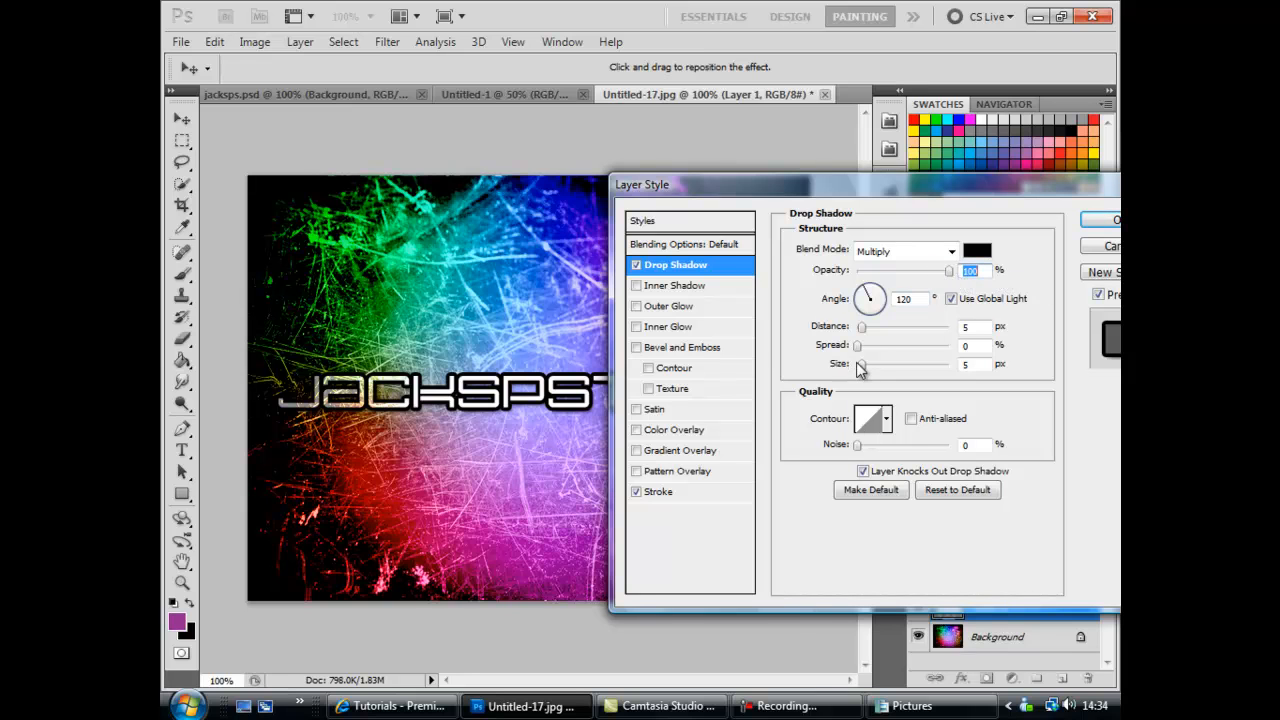
mouse_move(867, 362)
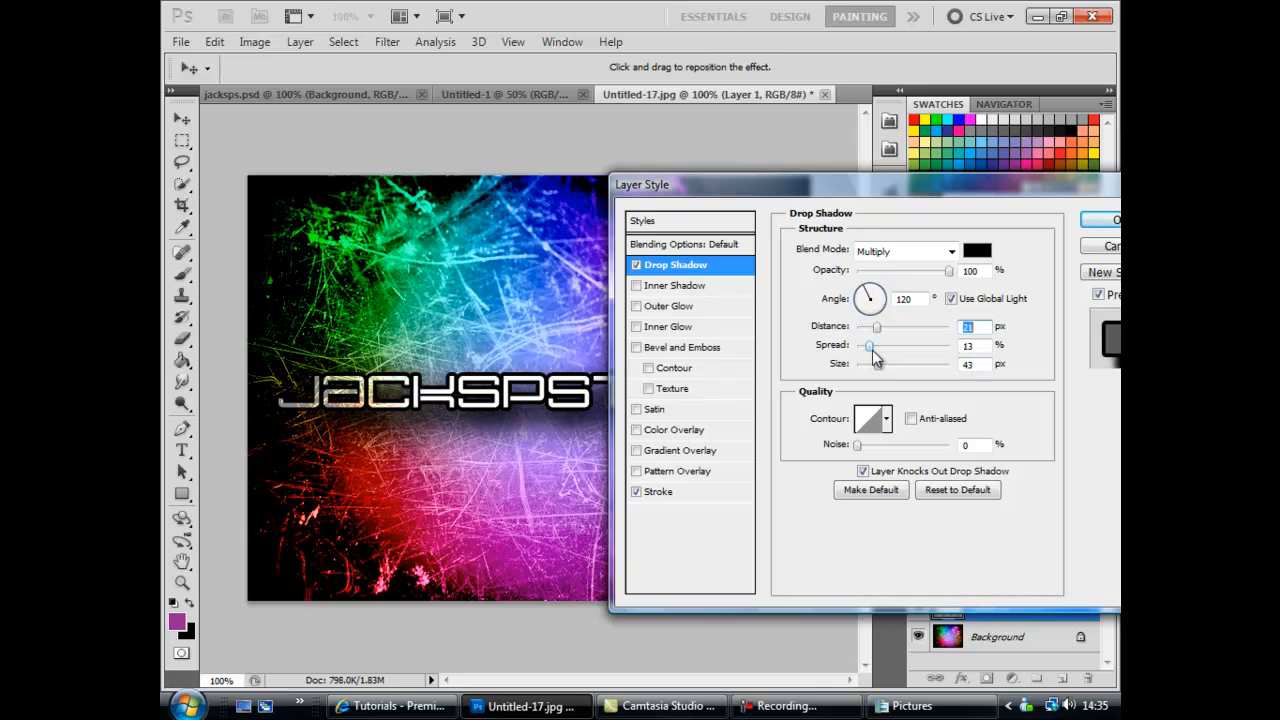
Set the drop shadow to Distance 21, Spread 24% and a larger size
left_click_drag(868, 345, 878, 345)
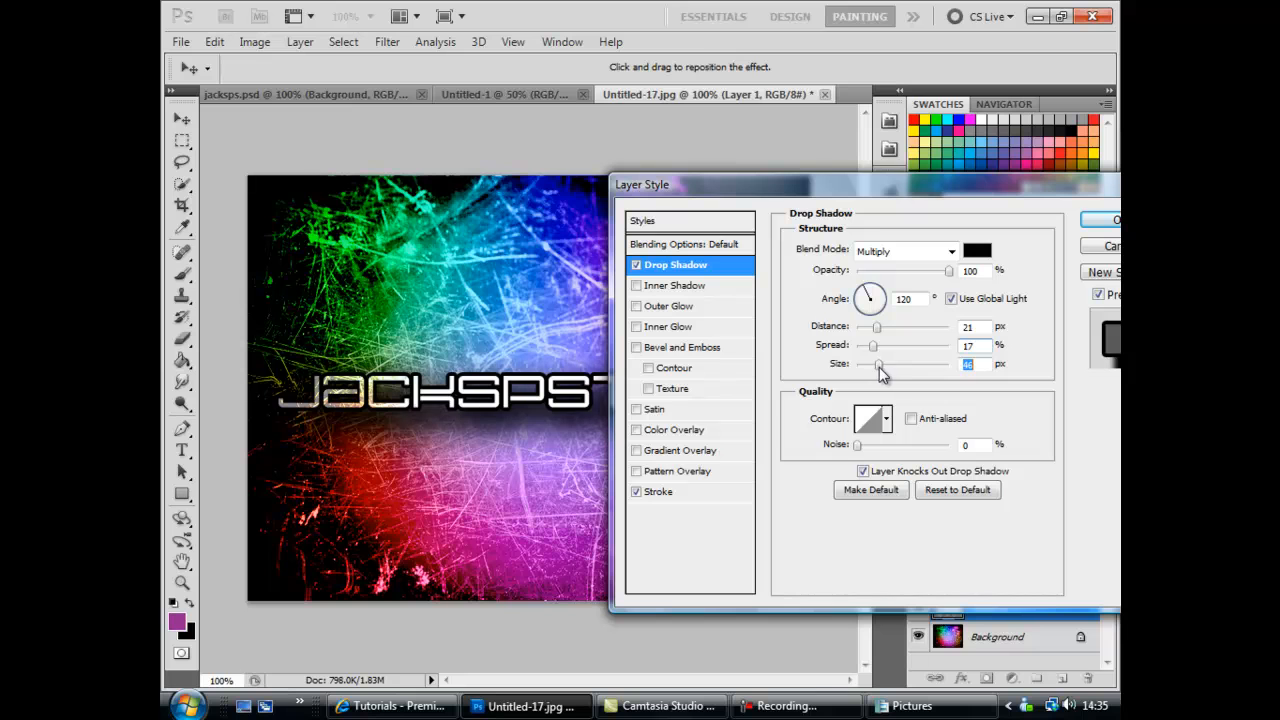
left_click_drag(872, 345, 878, 345)
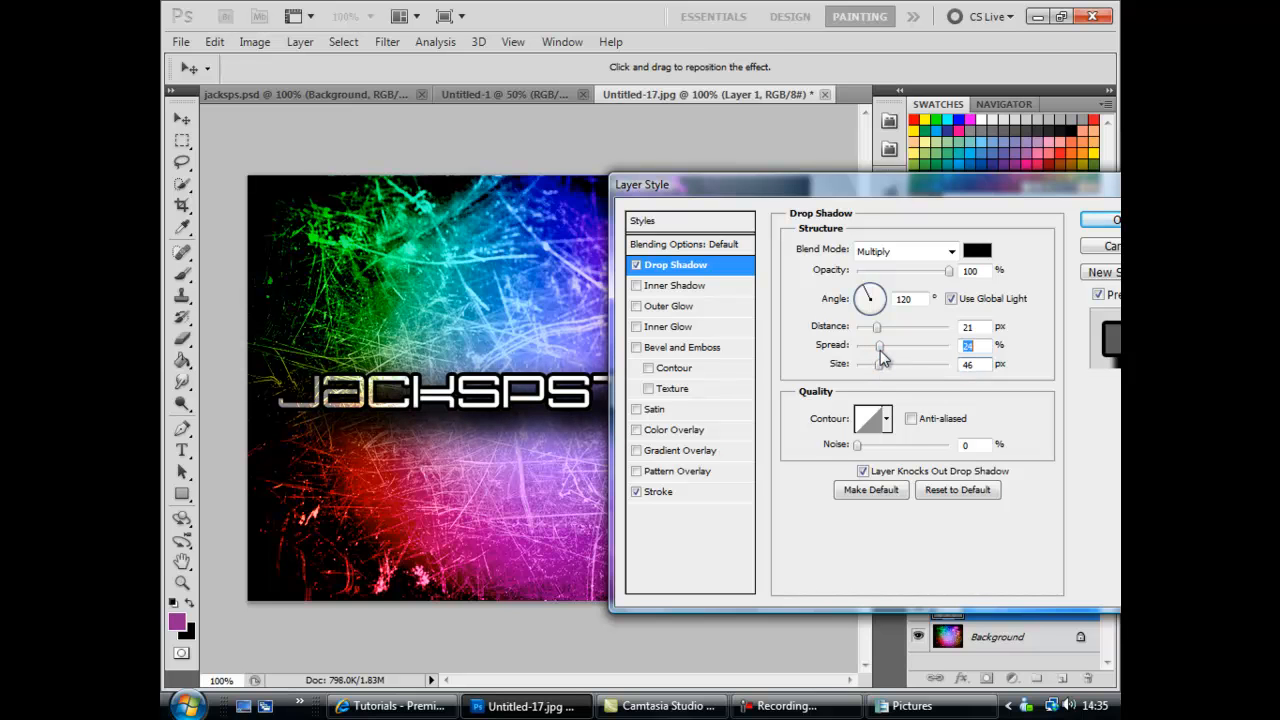
left_click(866, 418)
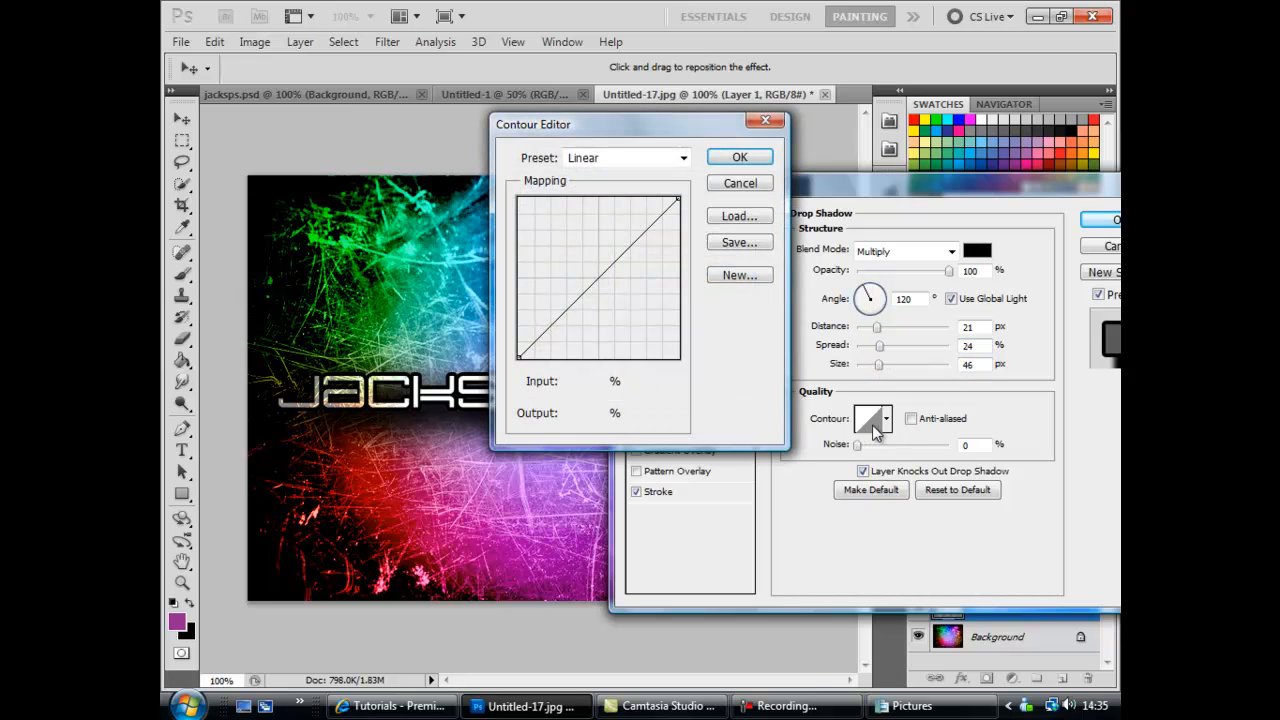
left_click(739, 157)
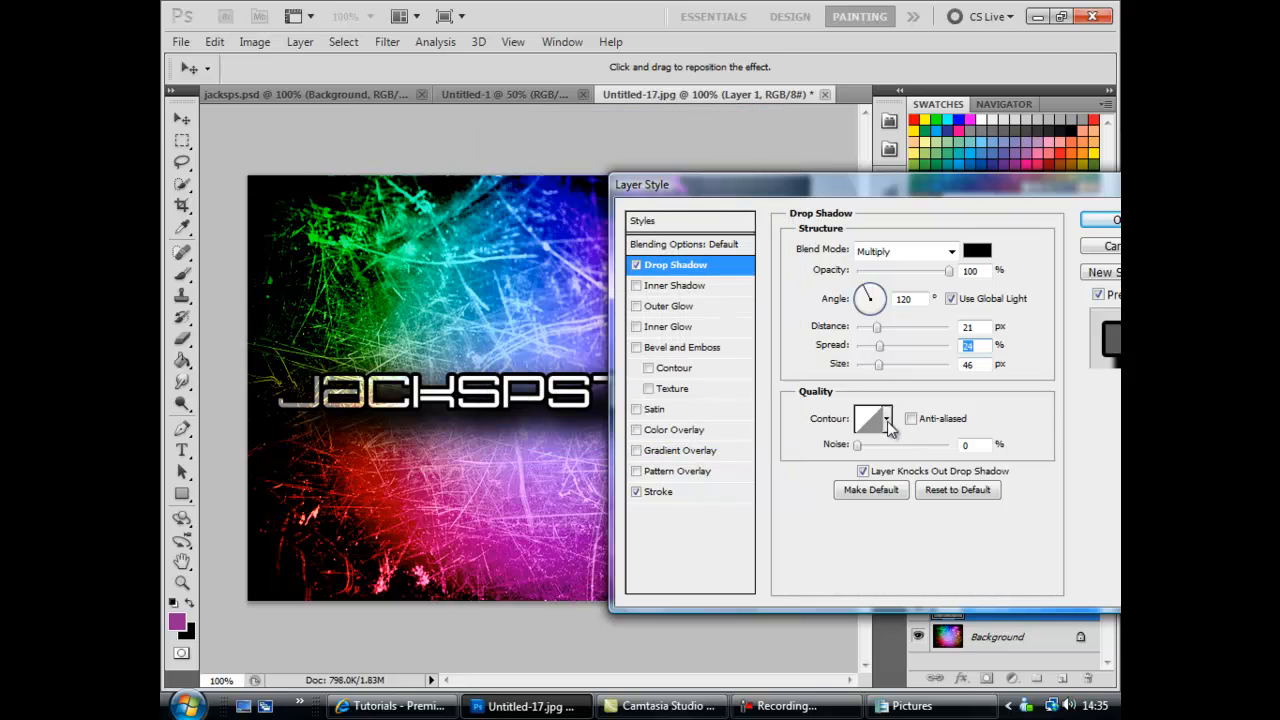
Choose a rounded contour preset for the shadow and apply the layer effects
left_click(886, 418)
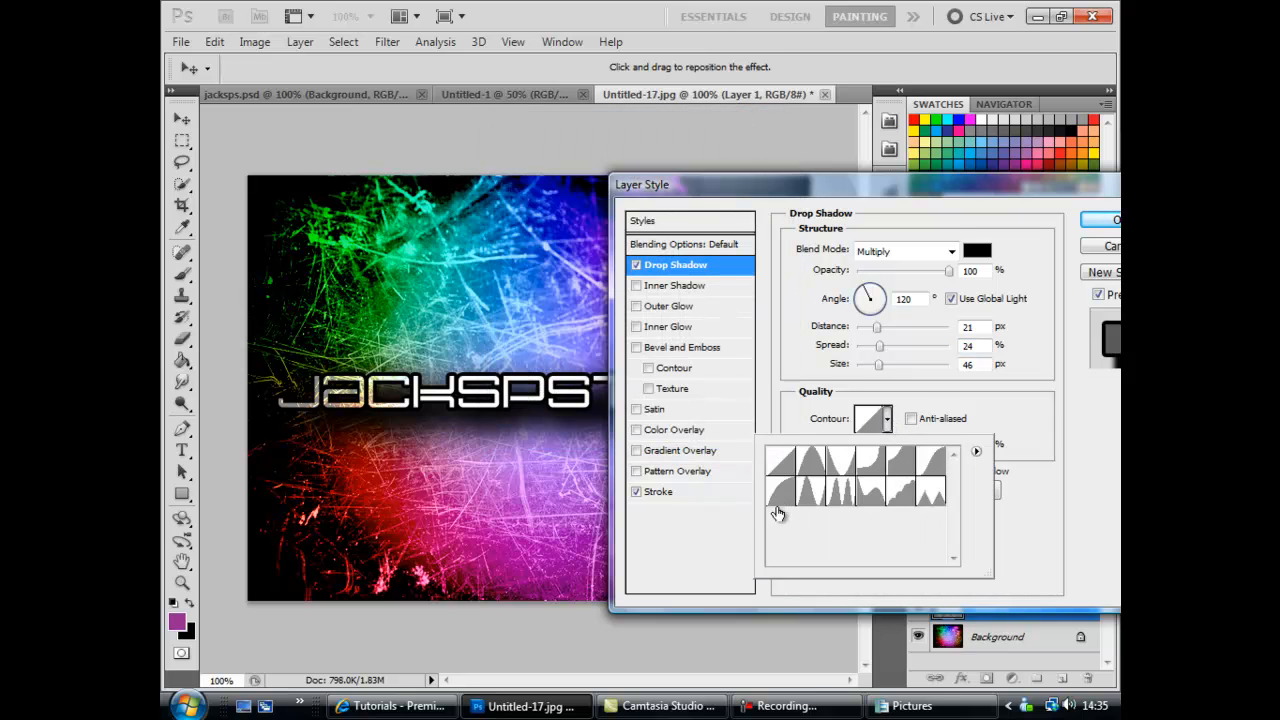
mouse_move(780, 493)
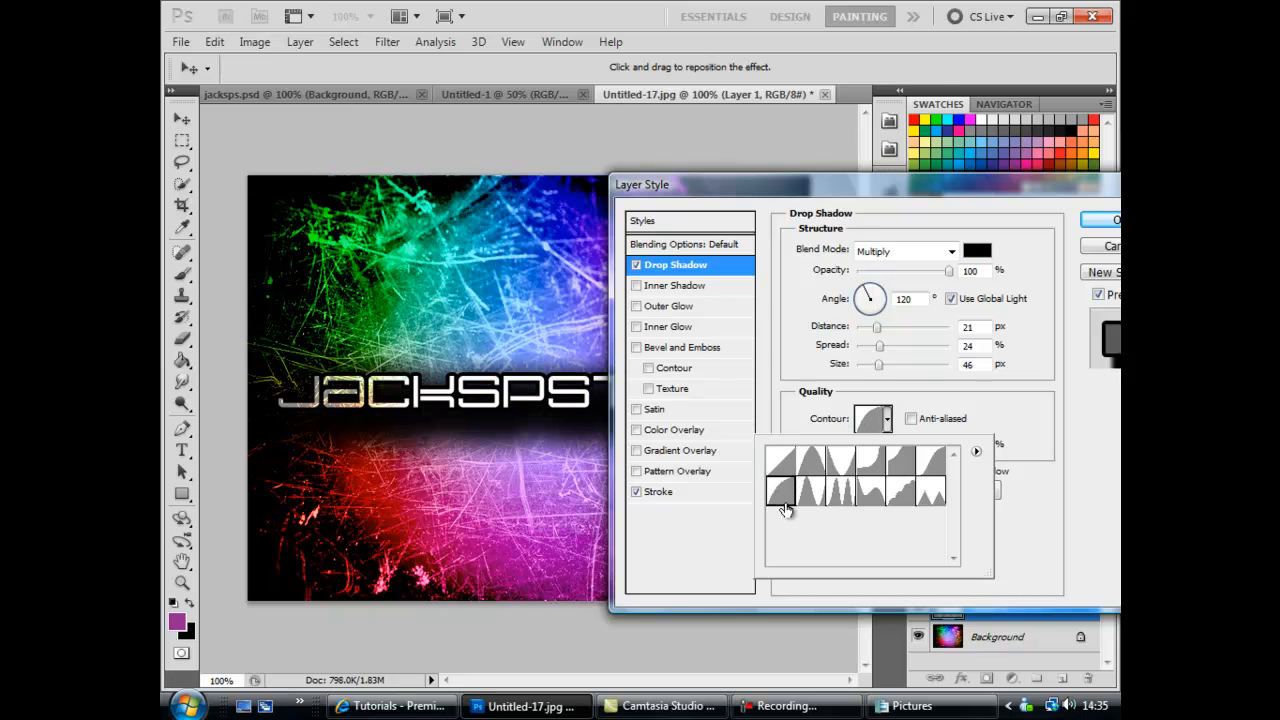
left_click(780, 485)
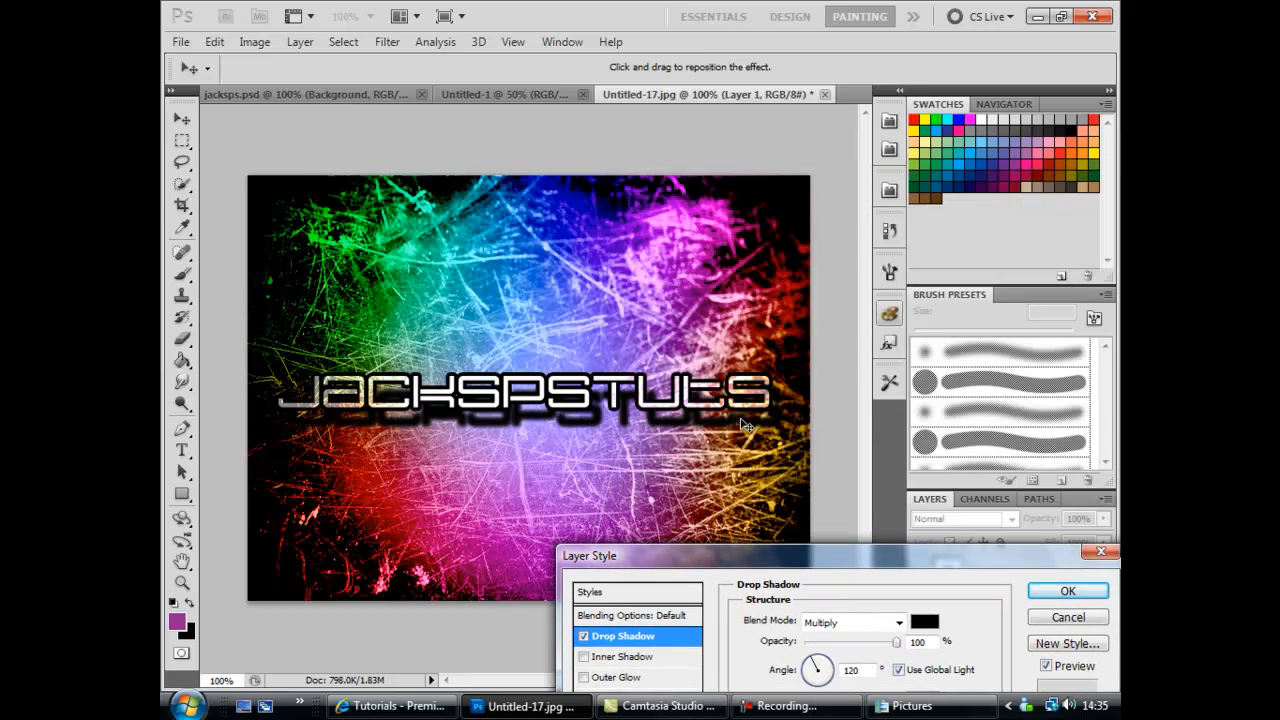
left_click_drag(589, 555, 496, 213)
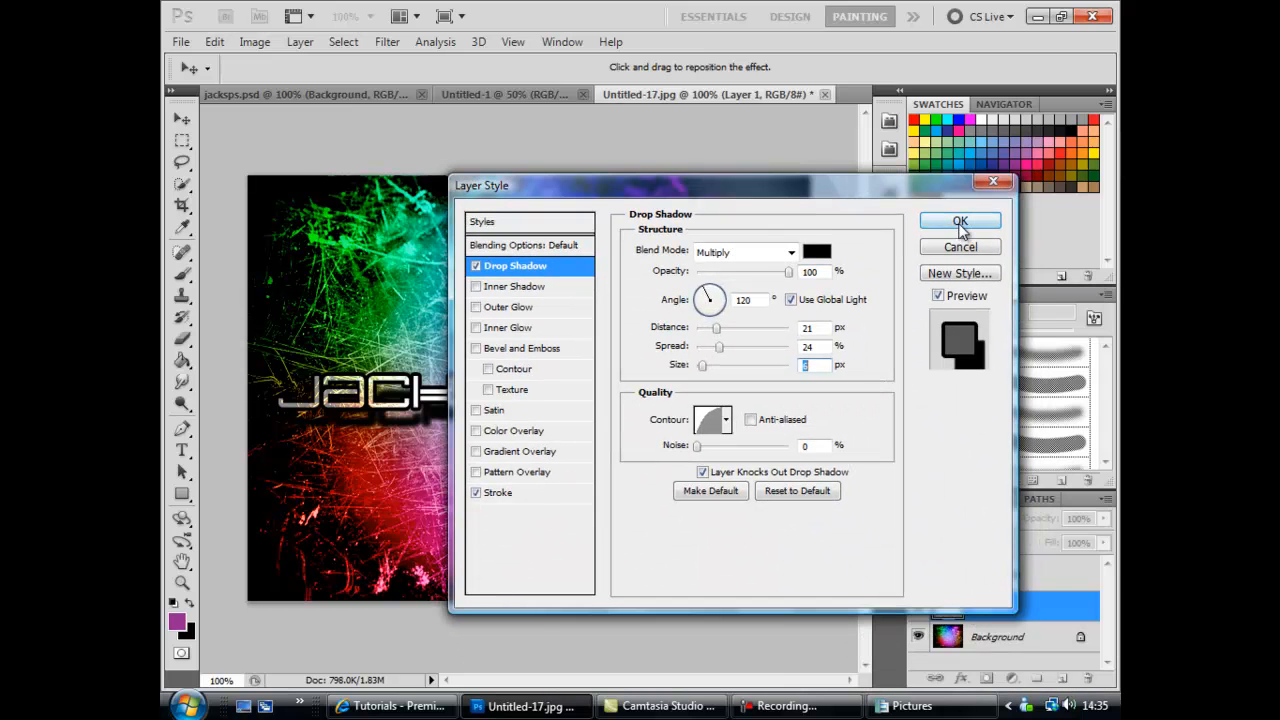
left_click(959, 221)
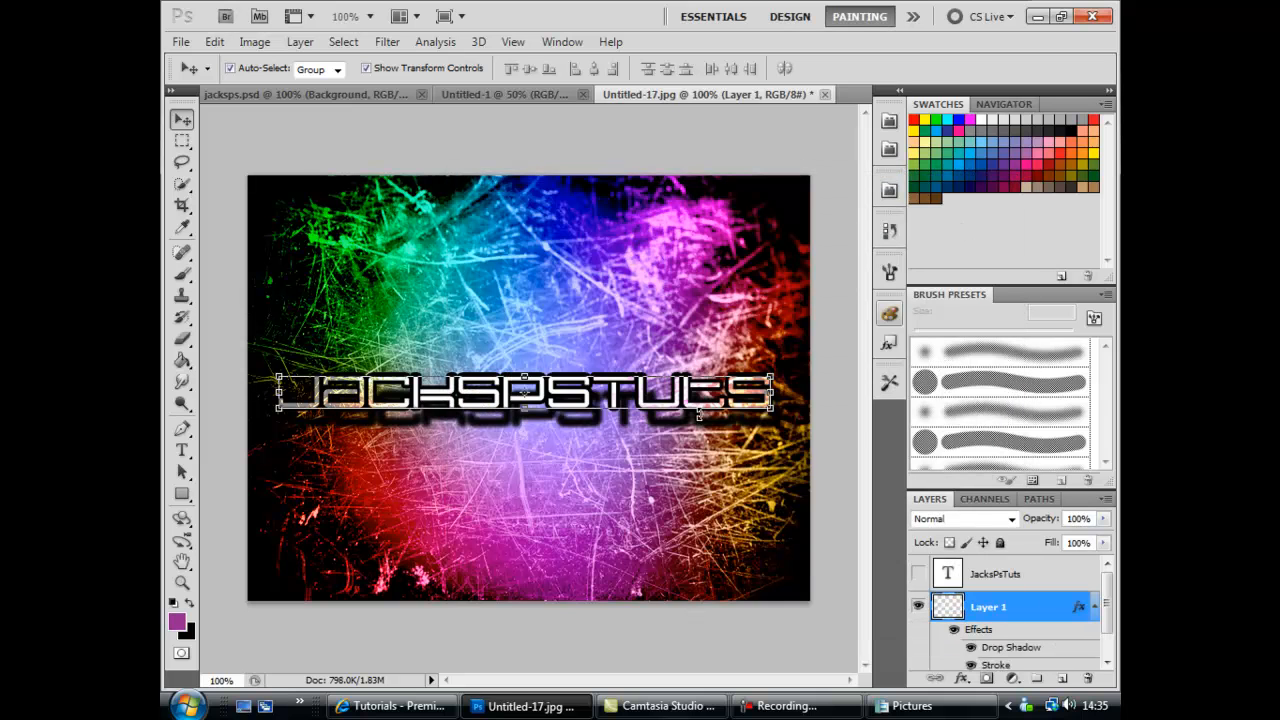